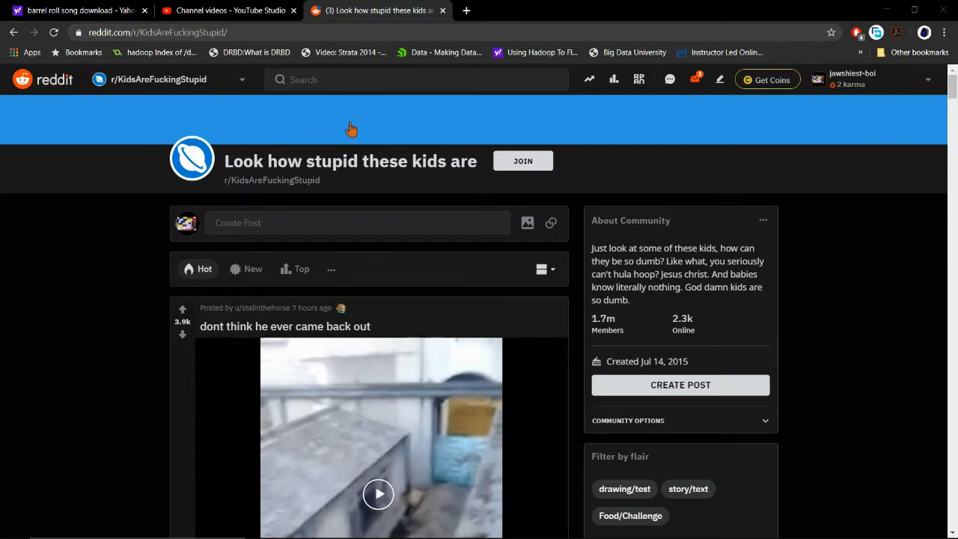
mouse_move(277, 207)
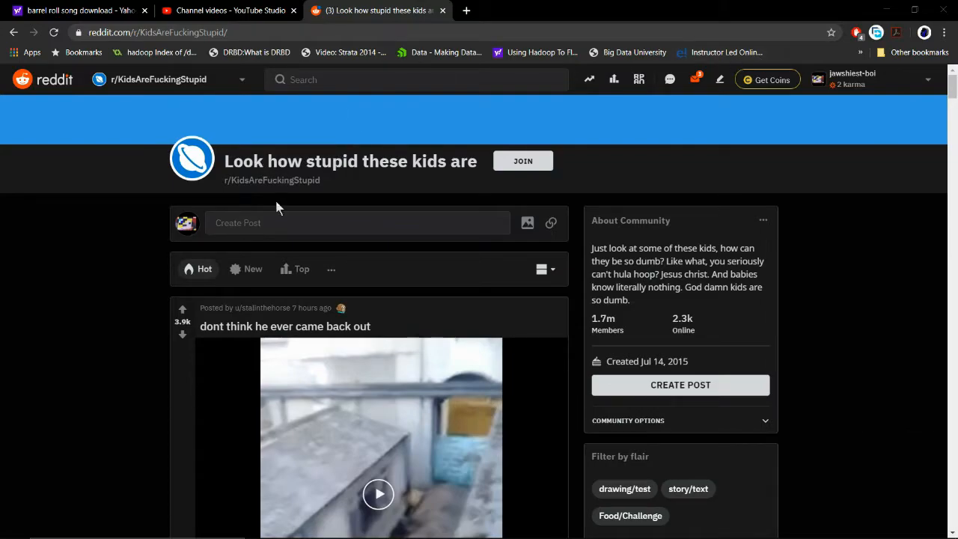
mouse_move(225, 180)
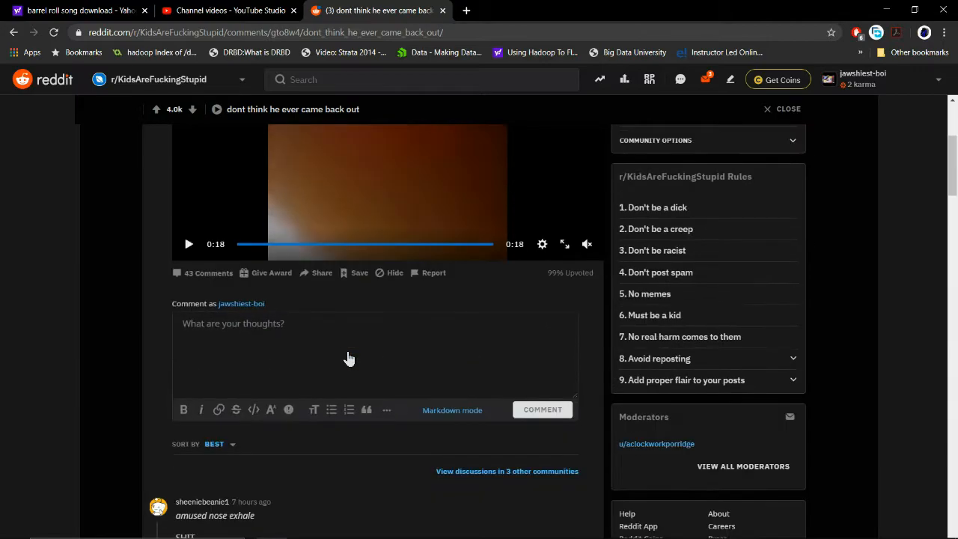
Step: Scroll past the finished 'dont think he ever came back out' video to the next post
scroll(down, 3)
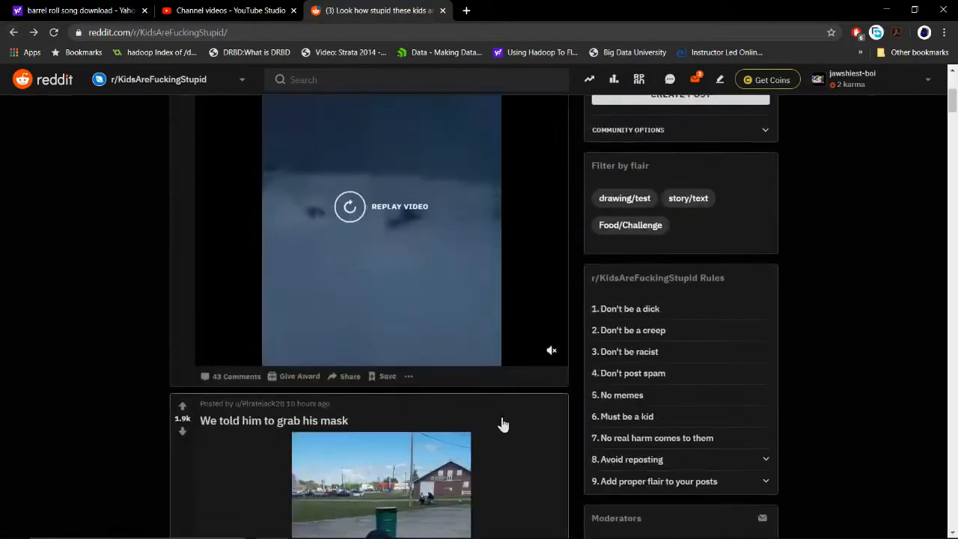
Step: Scroll past the mask post, open the elephant drawing post, and scroll to its comments
scroll(down, 3)
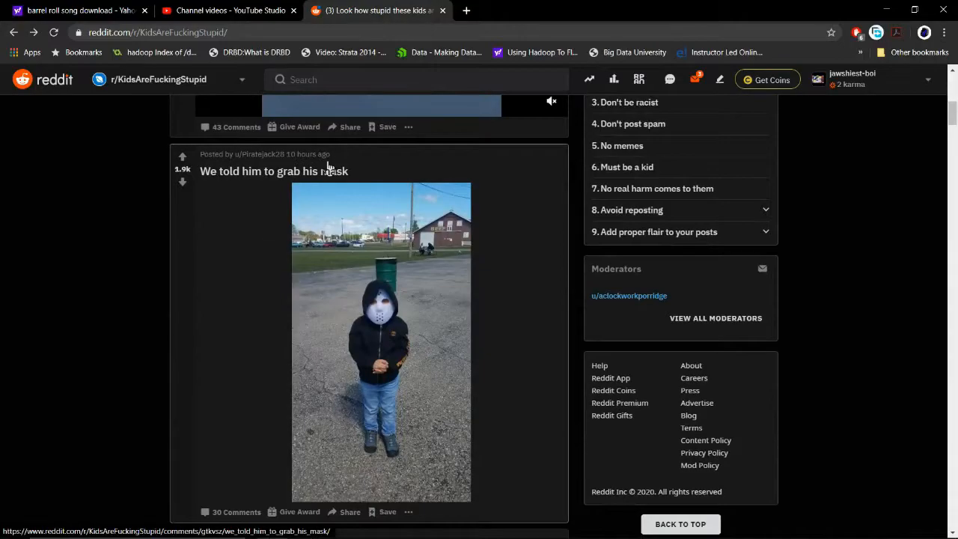
scroll(down, 3)
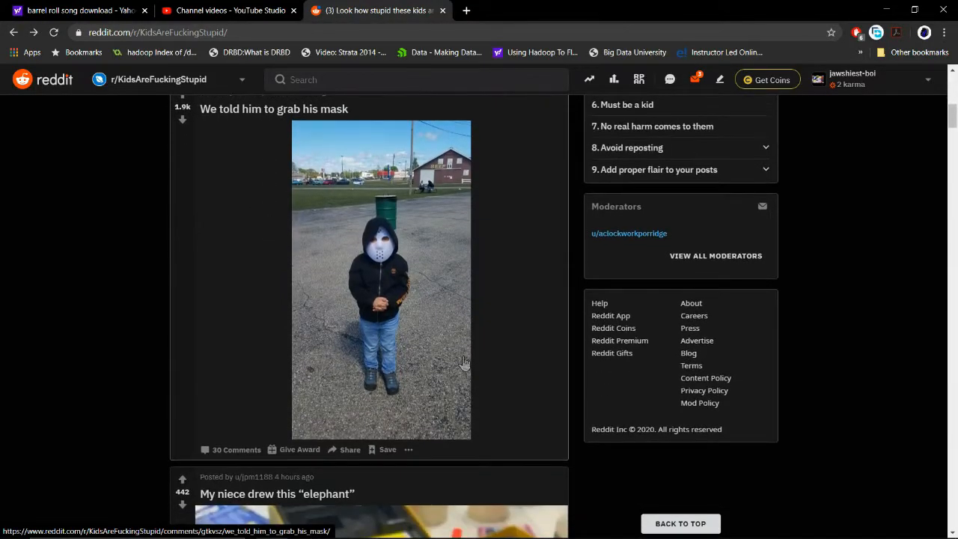
scroll(down, 3)
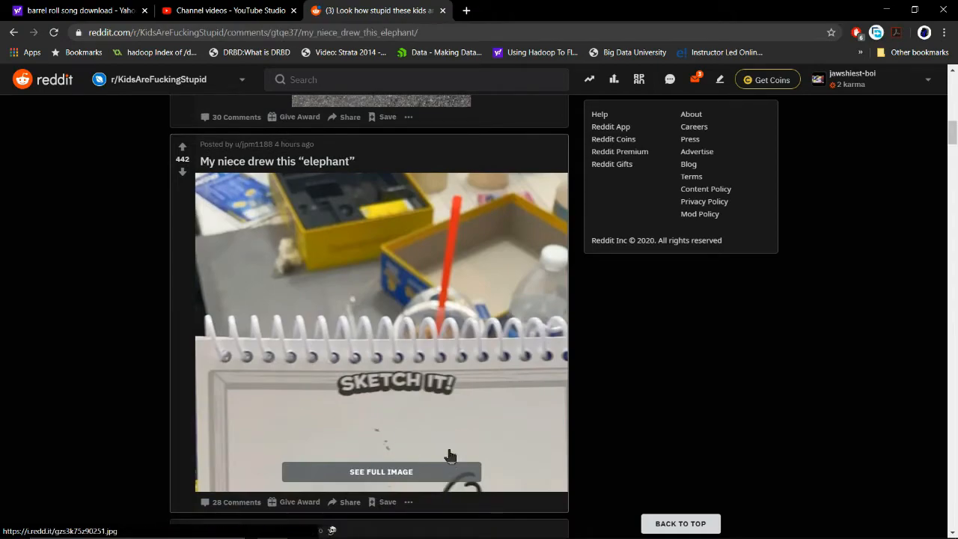
click(380, 472)
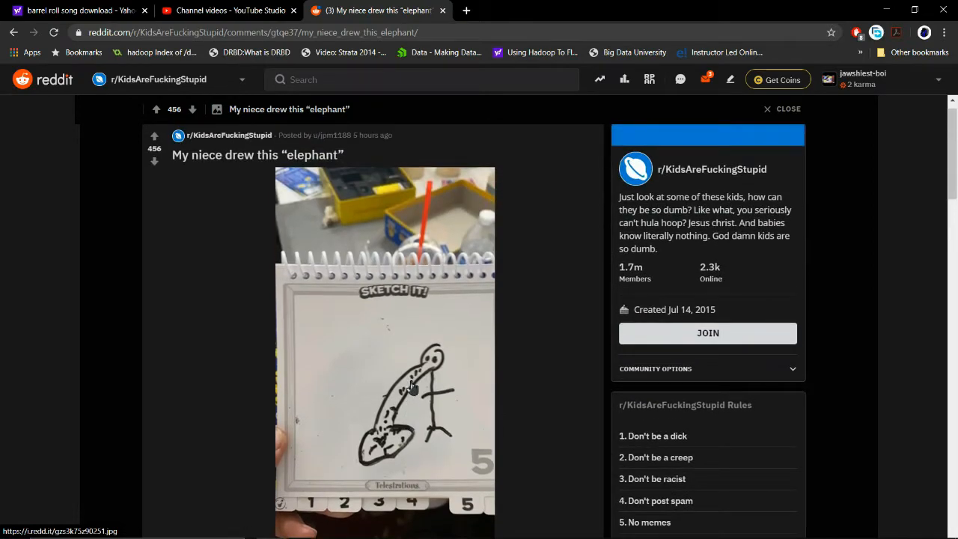
mouse_move(366, 458)
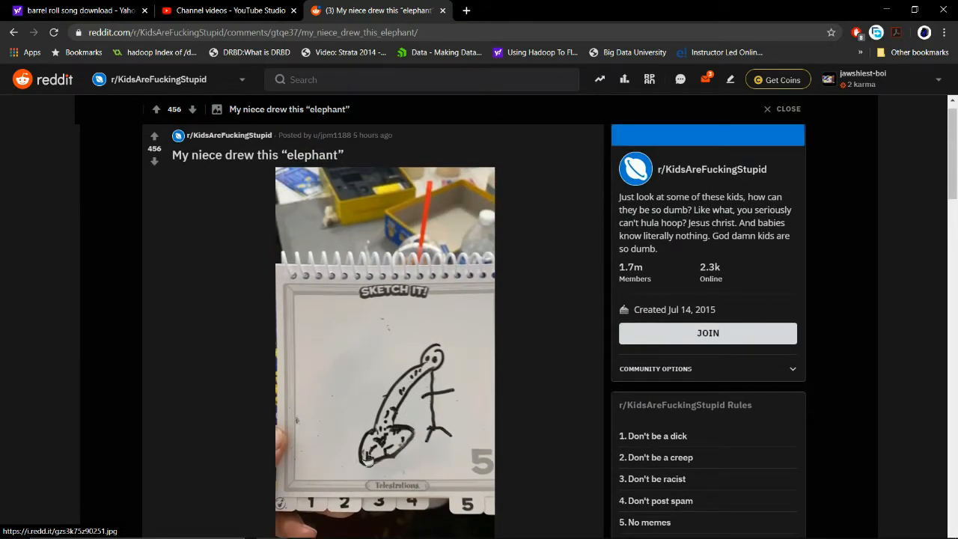
scroll(down, 3)
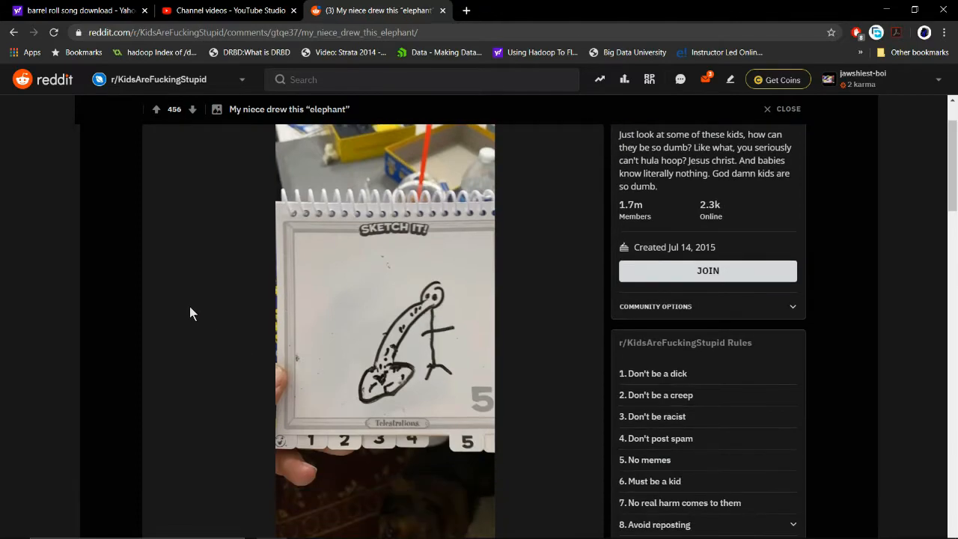
scroll(down, 3)
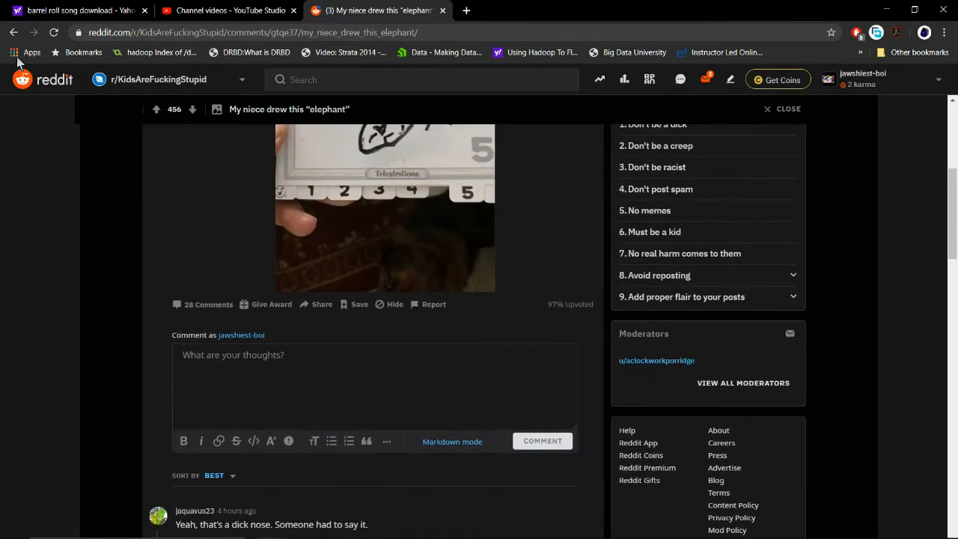
Step: Close the elephant post and play the 'So many things went wrong!' video
click(787, 109)
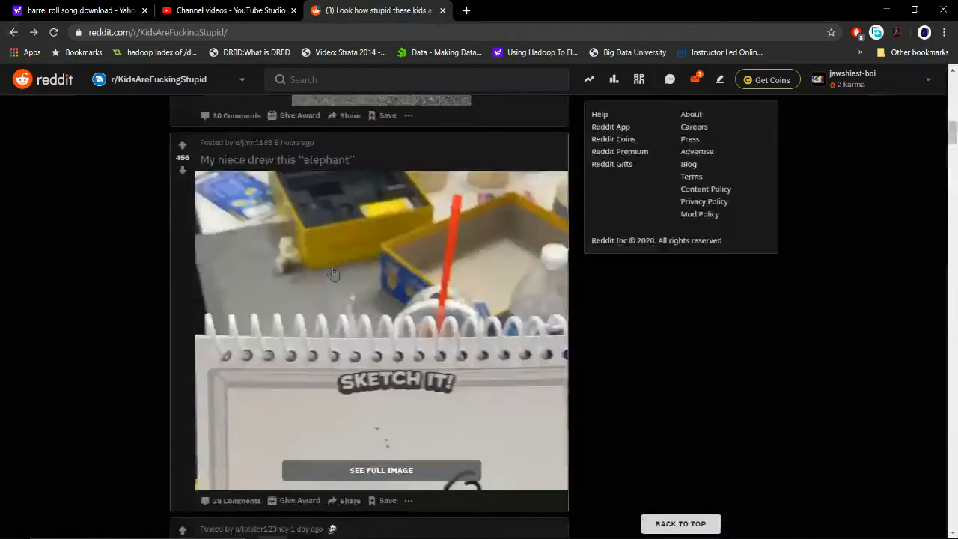
scroll(down, 3)
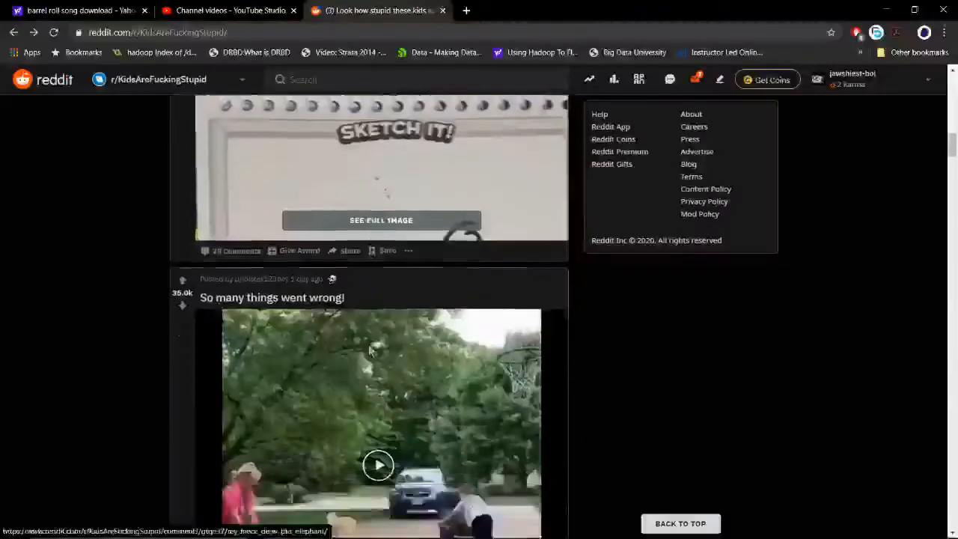
click(379, 465)
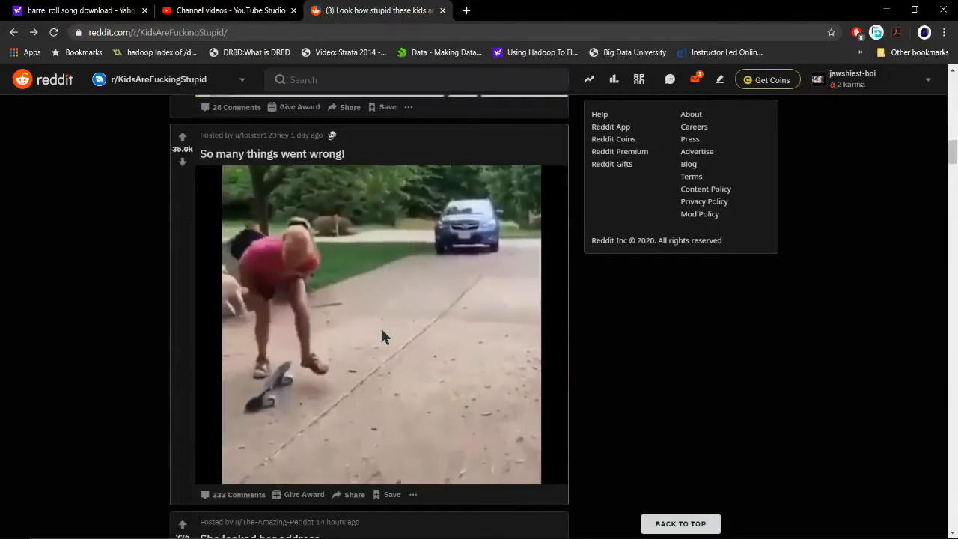
Step: Scroll down through the 'plate I made her' drawing post to its comments
scroll(down, 3)
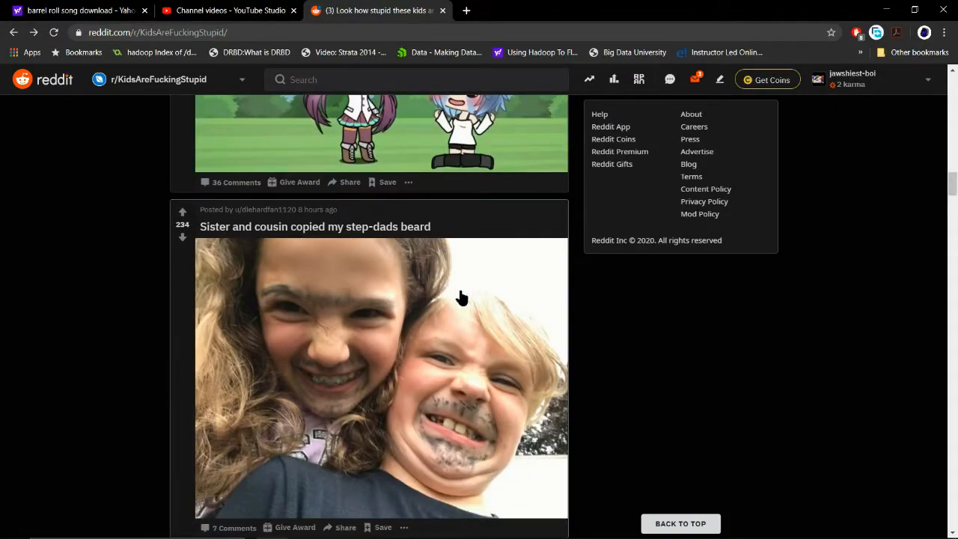
scroll(down, 3)
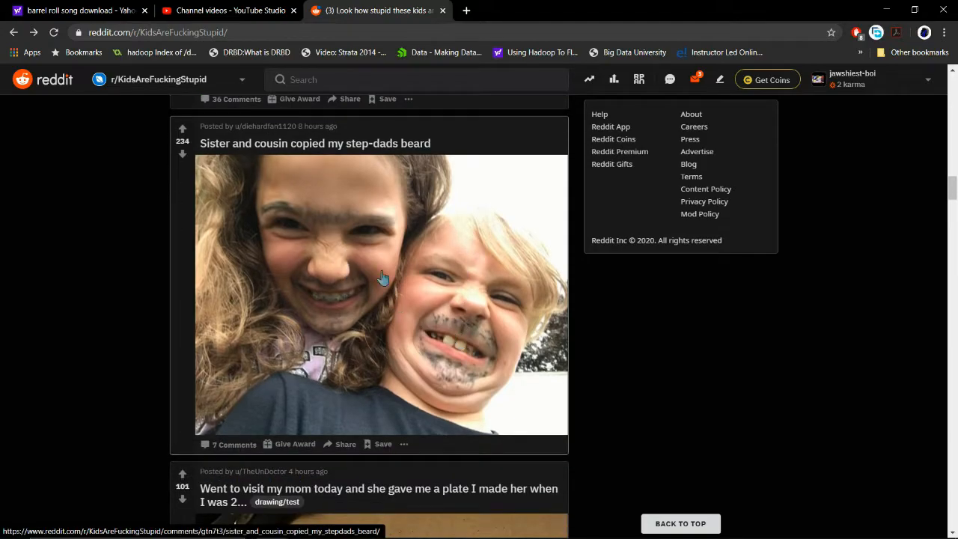
scroll(down, 3)
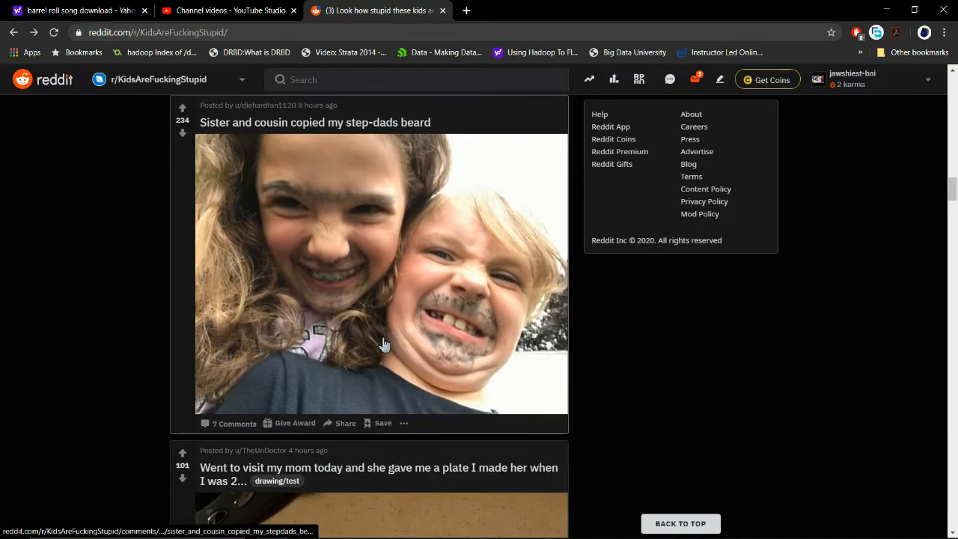
mouse_move(502, 291)
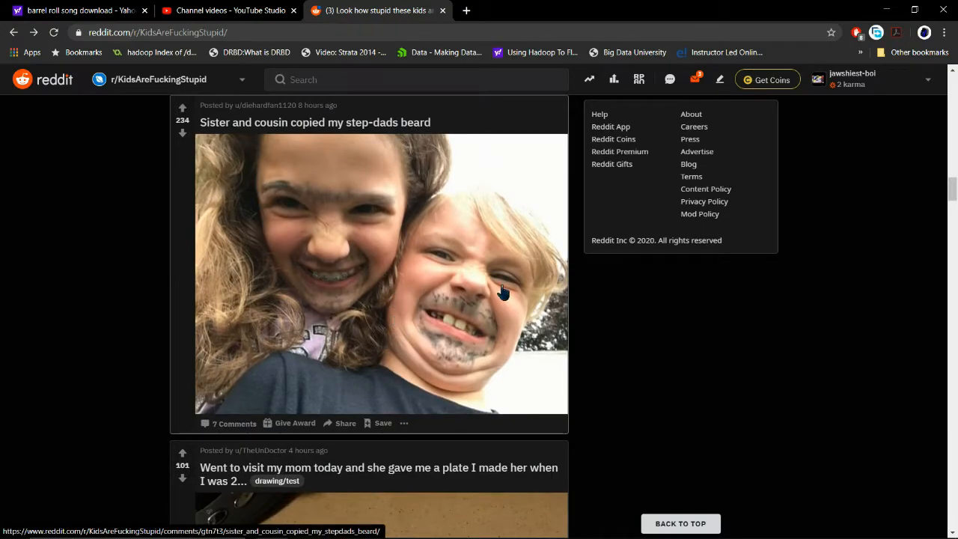
scroll(down, 3)
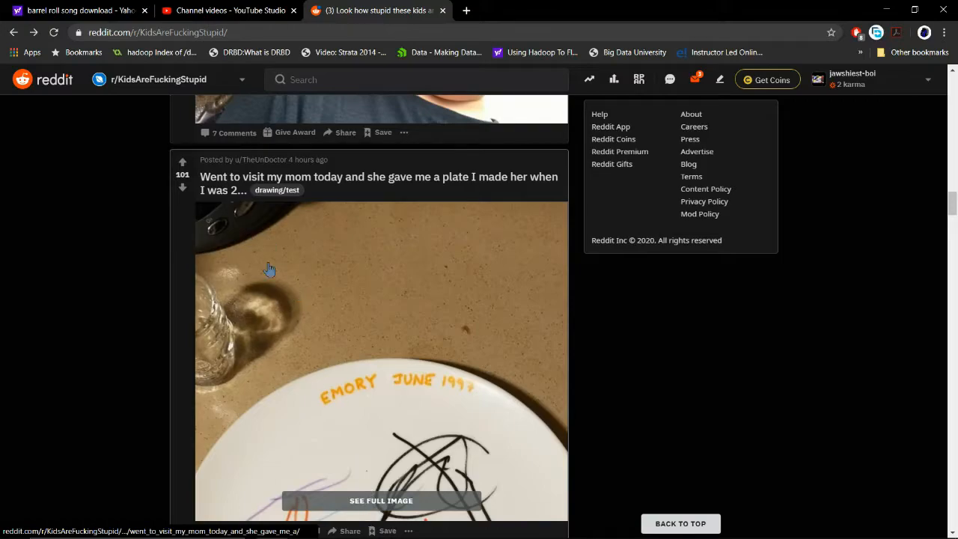
scroll(down, 3)
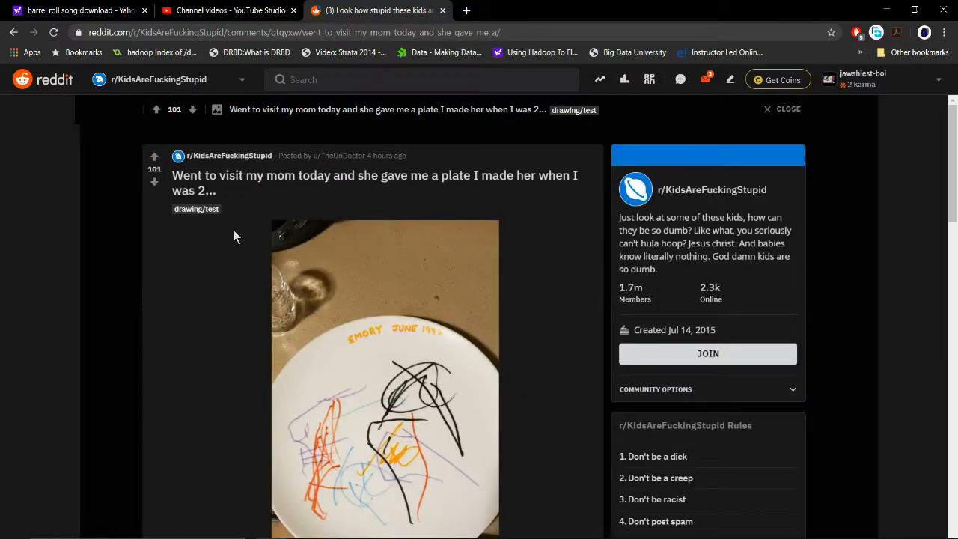
scroll(down, 3)
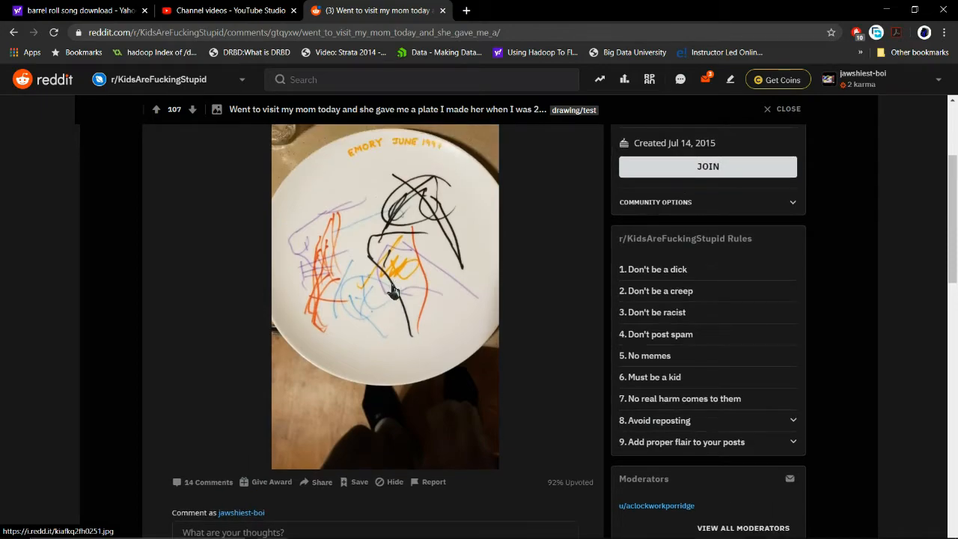
mouse_move(342, 311)
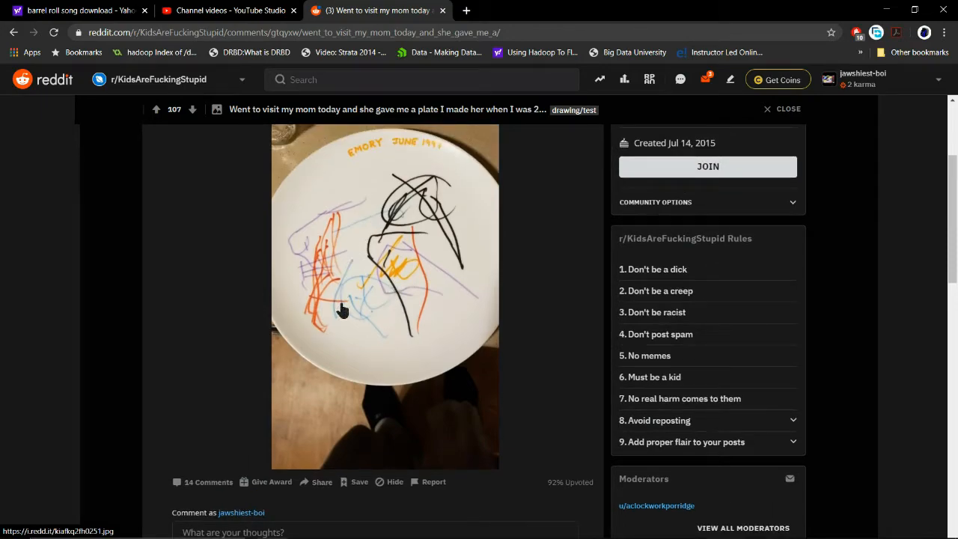
scroll(down, 3)
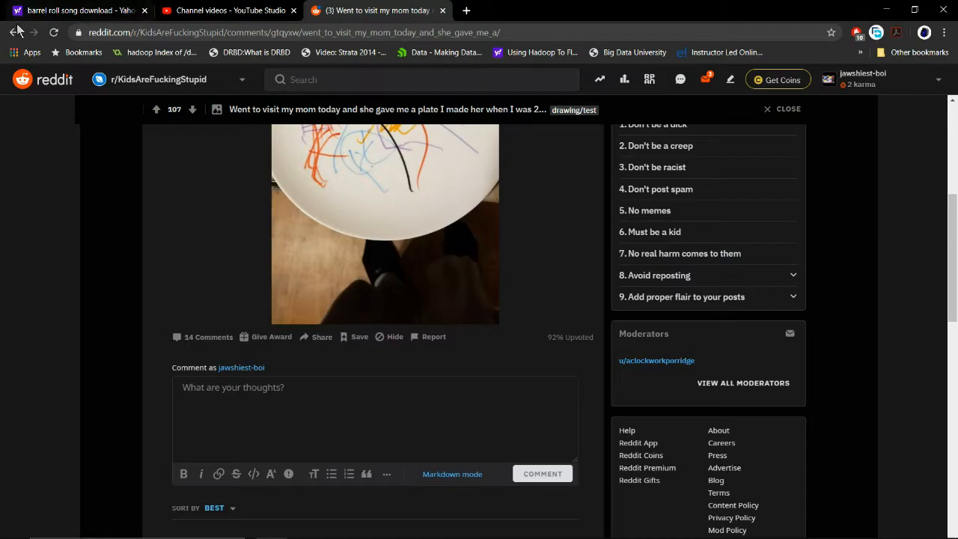
Step: Leave the plate post and open the 'It also works with seabears' chalk-circle post
click(15, 32)
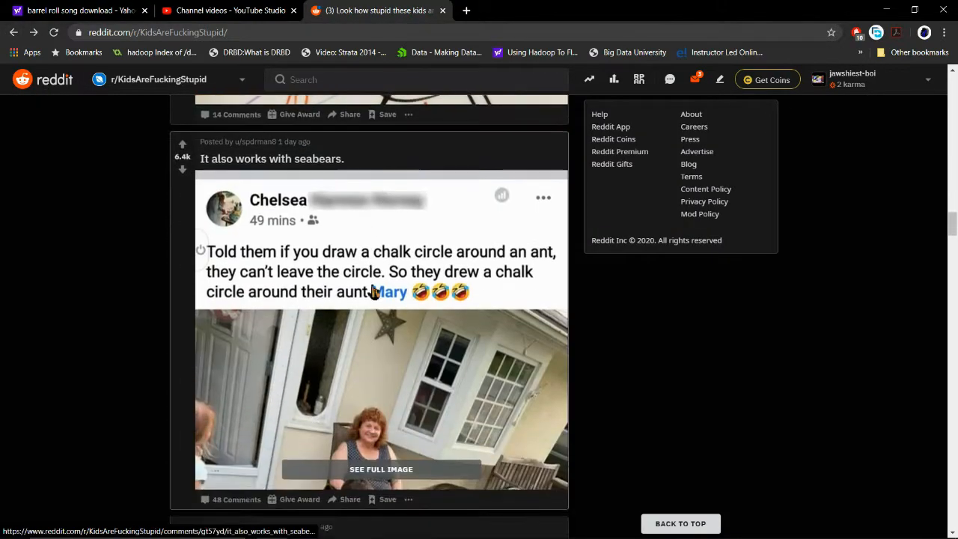
scroll(down, 3)
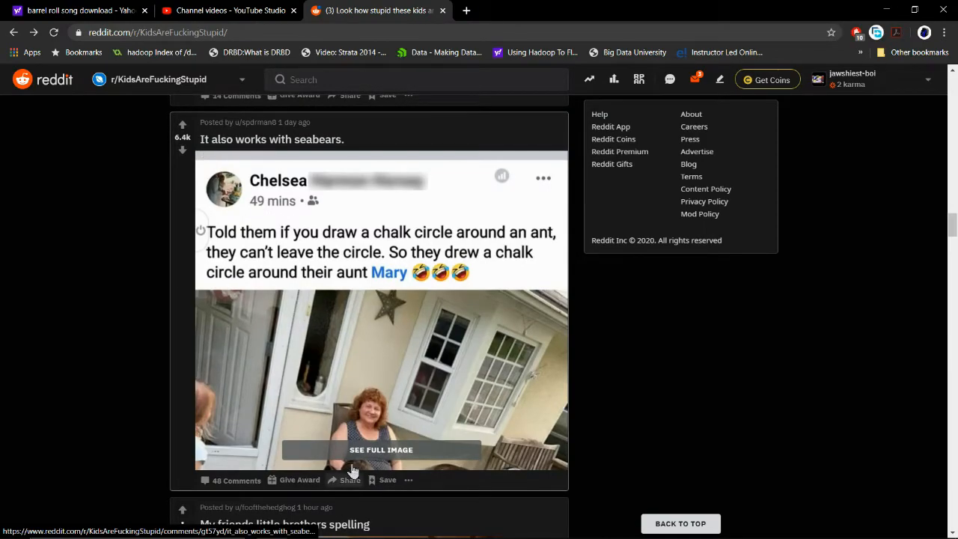
click(380, 449)
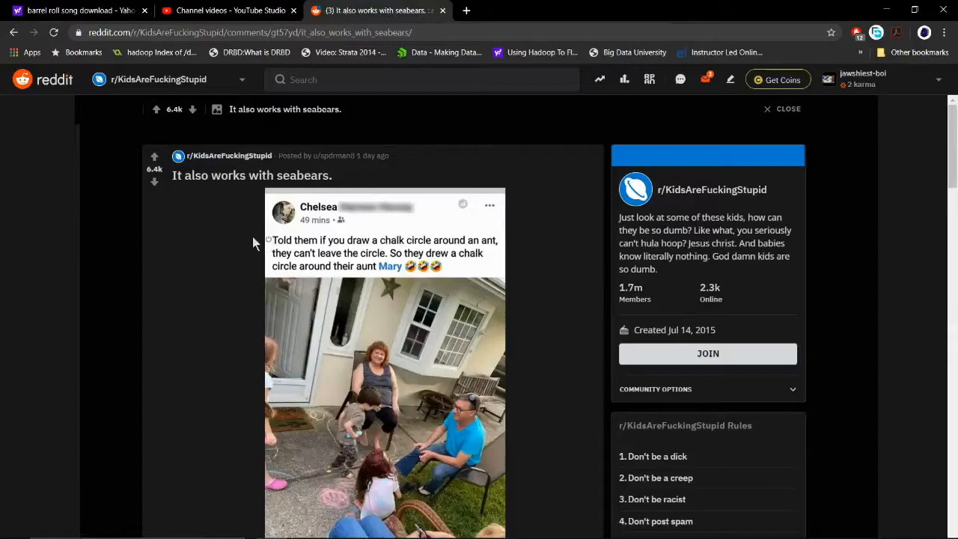
mouse_move(327, 250)
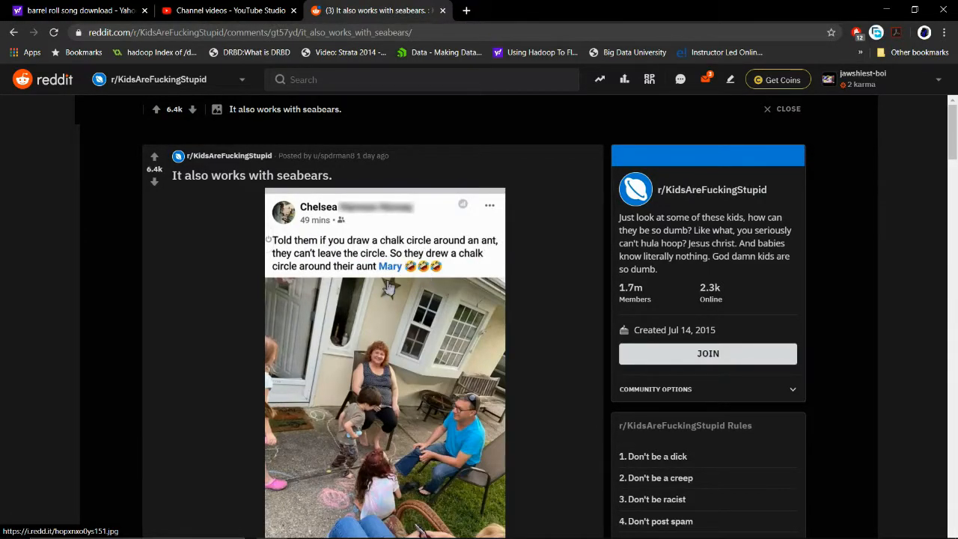
mouse_move(398, 312)
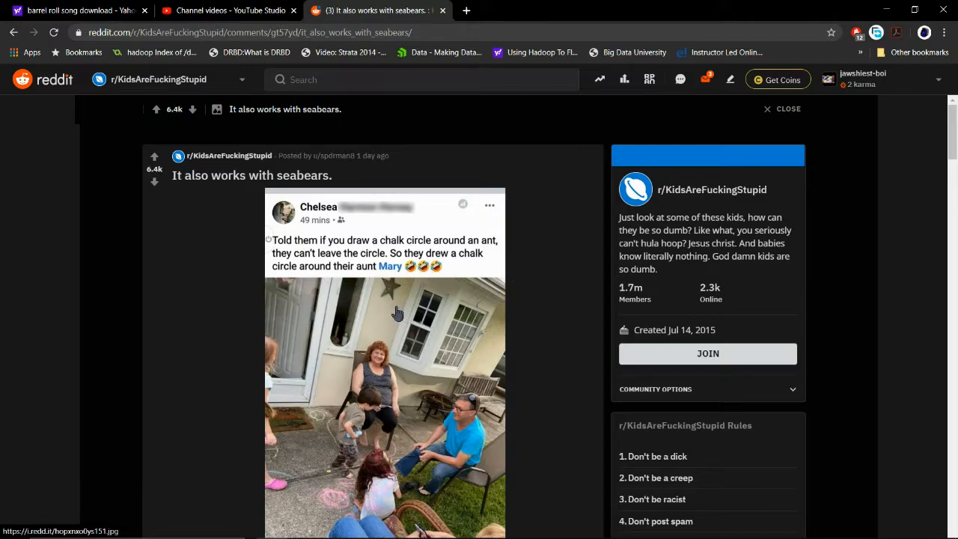
mouse_move(491, 265)
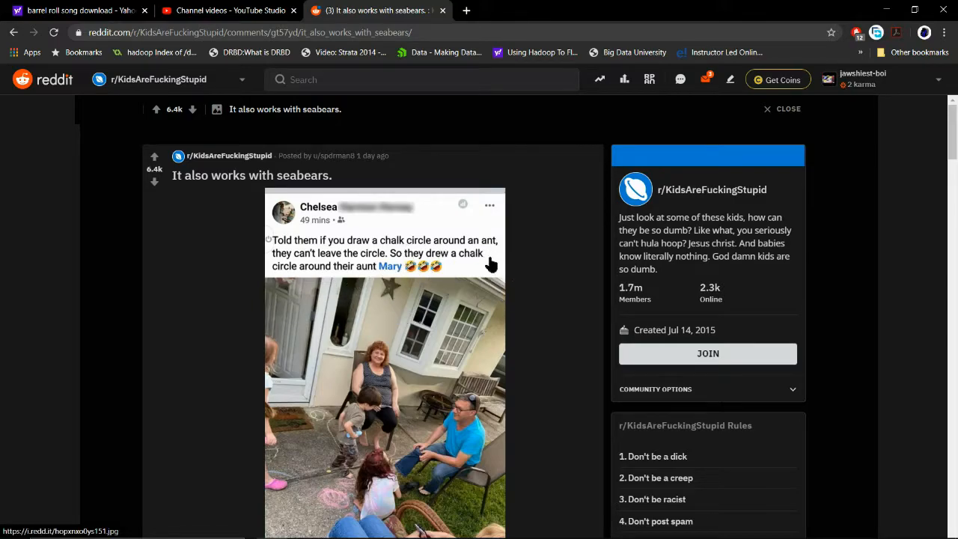
Step: Scroll through the seabears image, then go back to the subreddit feed
scroll(down, 3)
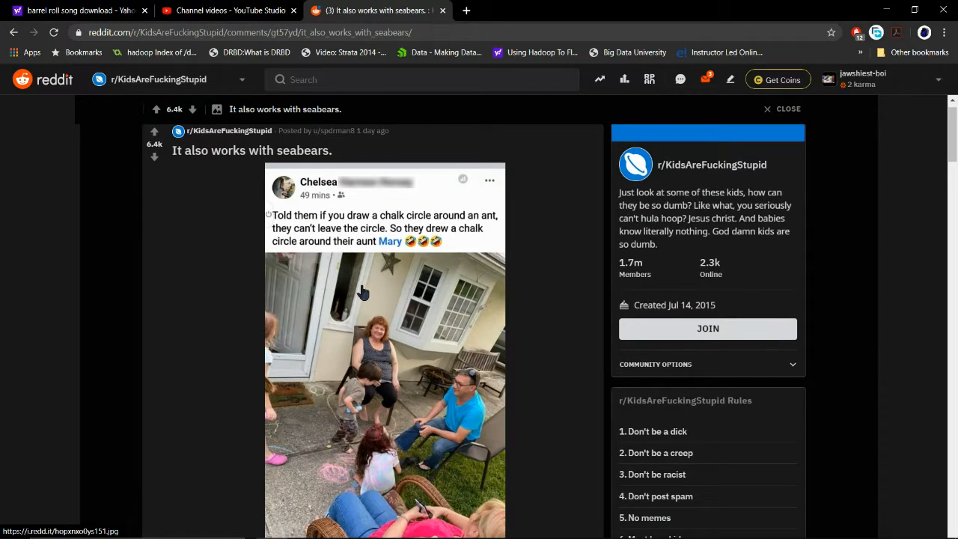
scroll(down, 3)
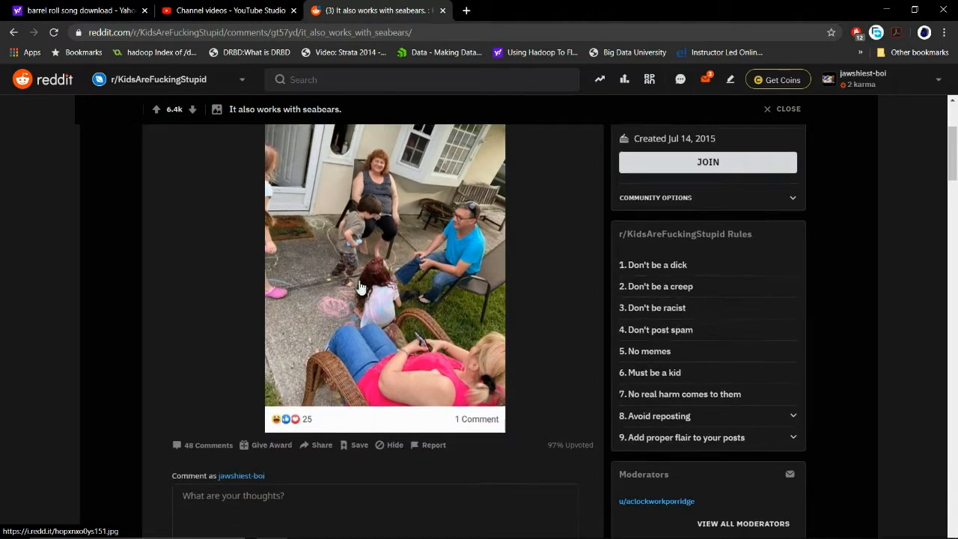
click(19, 32)
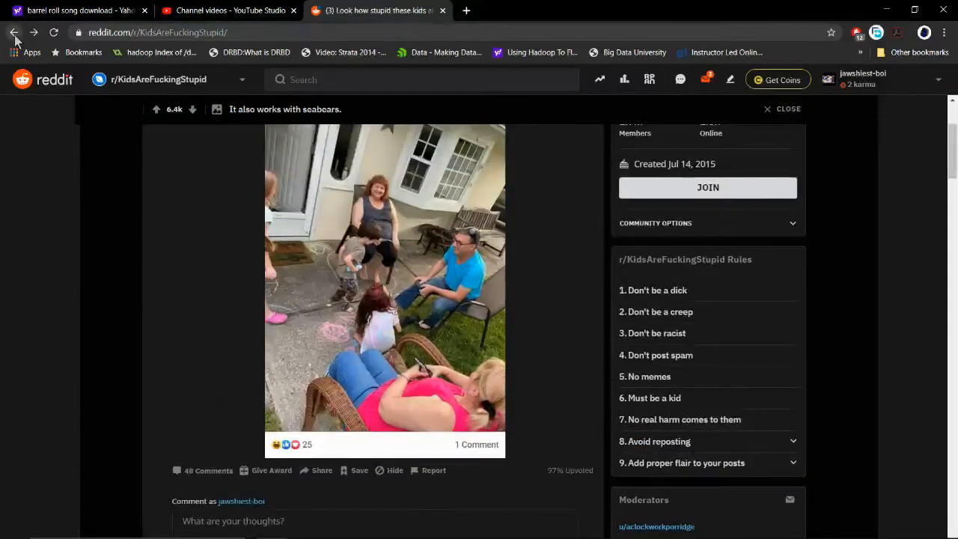
Step: Scroll the 'My friends little brothers spelling' post down to its drawing and comments
scroll(down, 3)
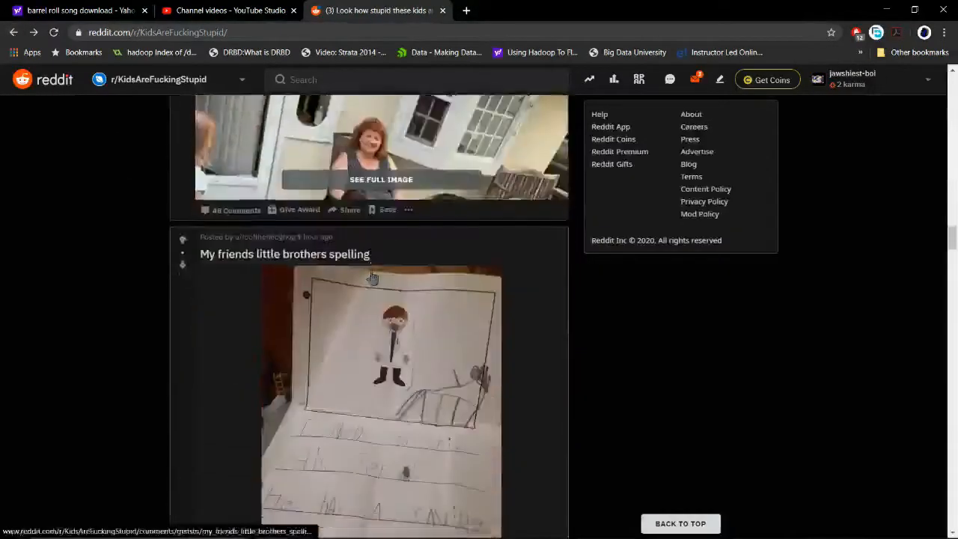
scroll(down, 3)
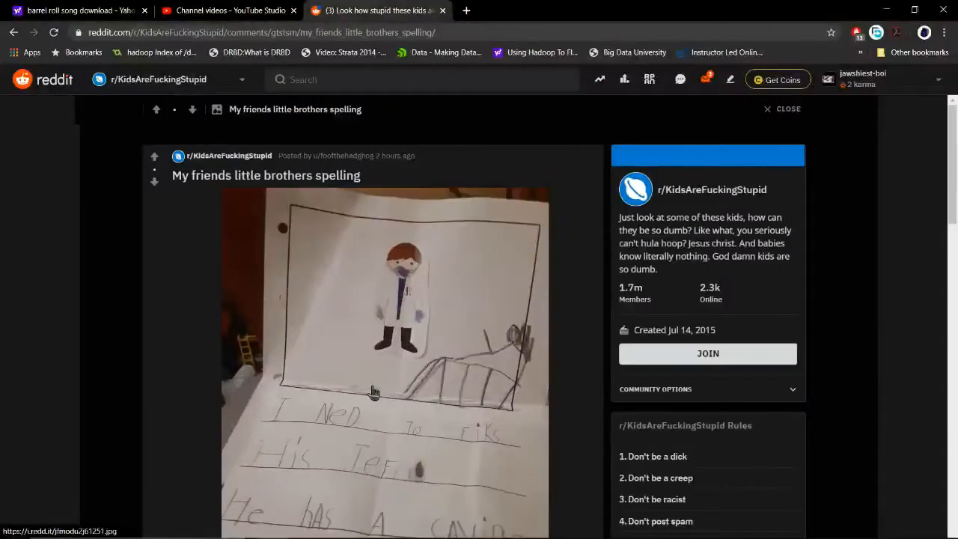
scroll(down, 3)
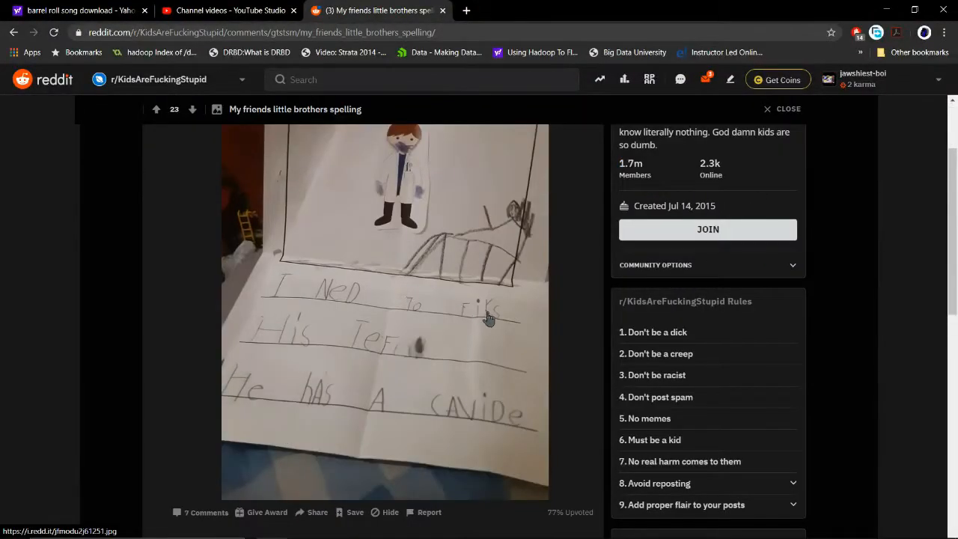
mouse_move(274, 353)
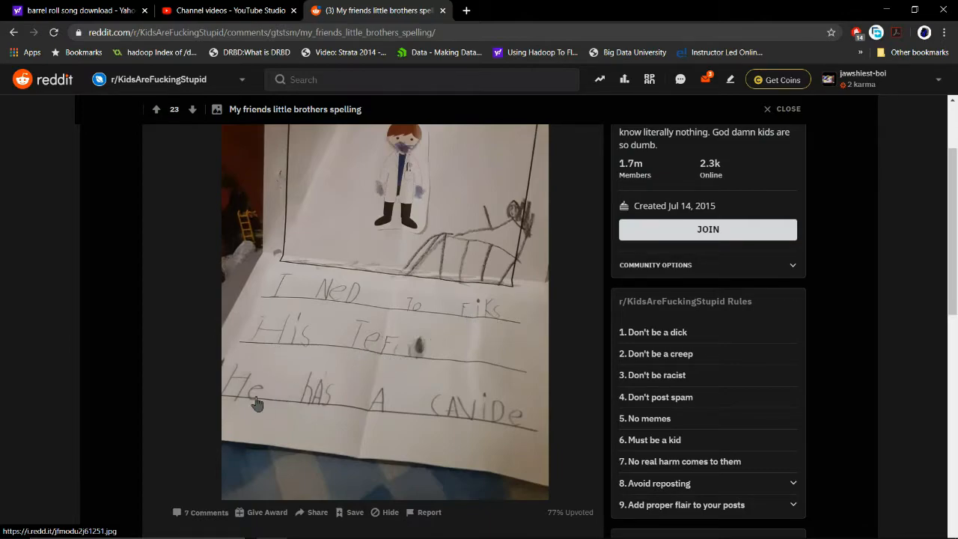
mouse_move(508, 434)
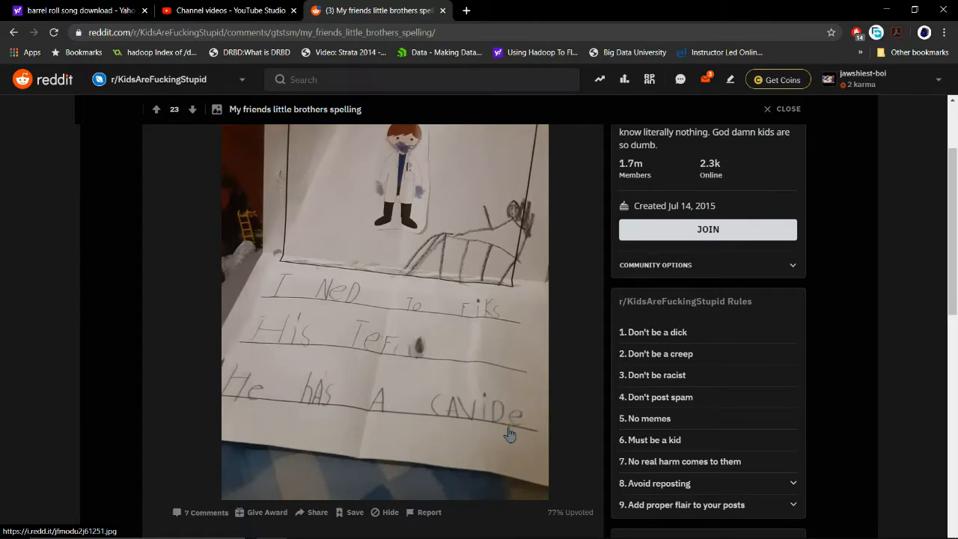
mouse_move(501, 436)
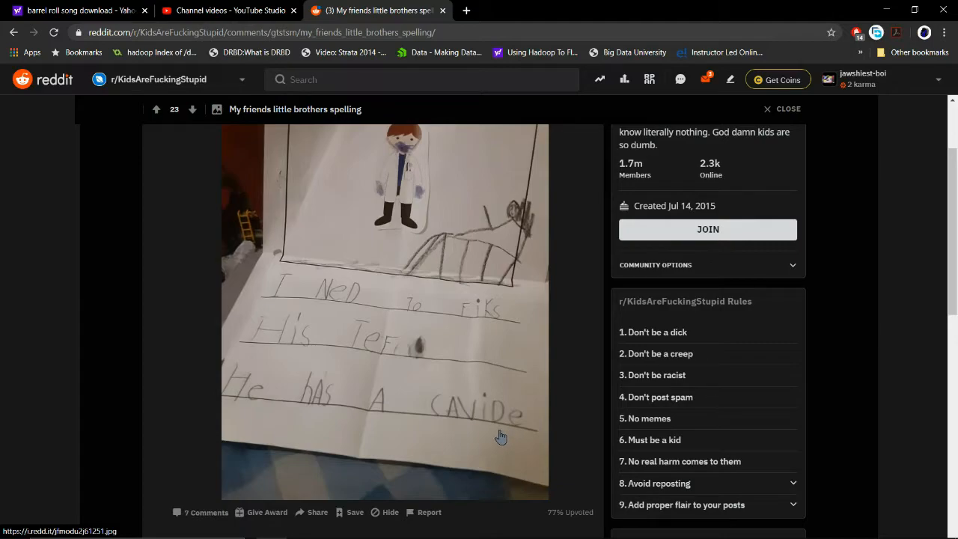
scroll(down, 3)
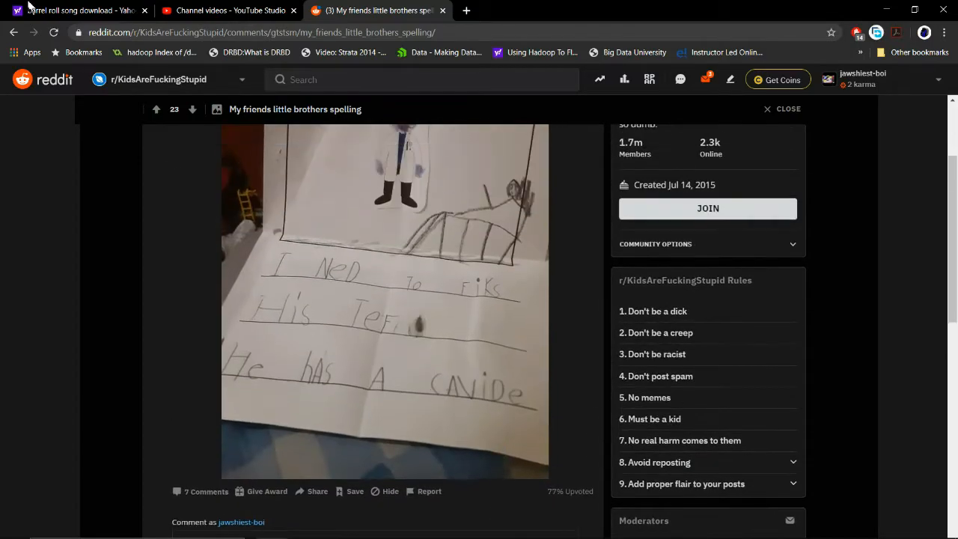
Step: Close the spelling post and scroll past the firefighters toddler rescue video
click(782, 108)
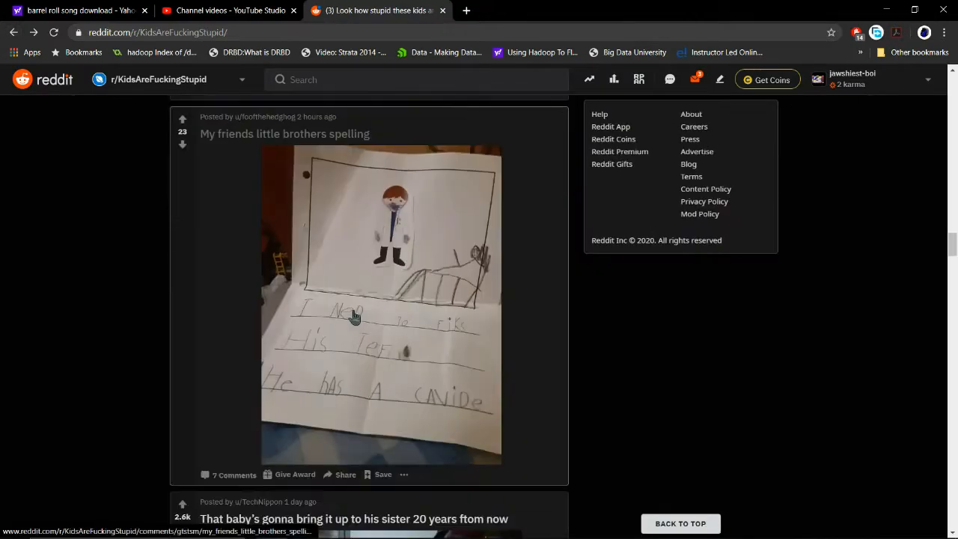
scroll(down, 3)
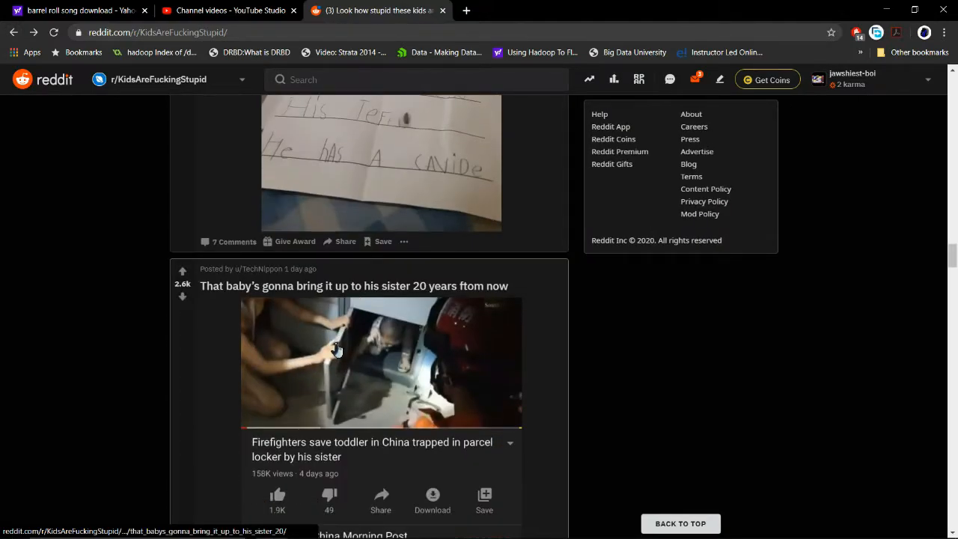
scroll(down, 3)
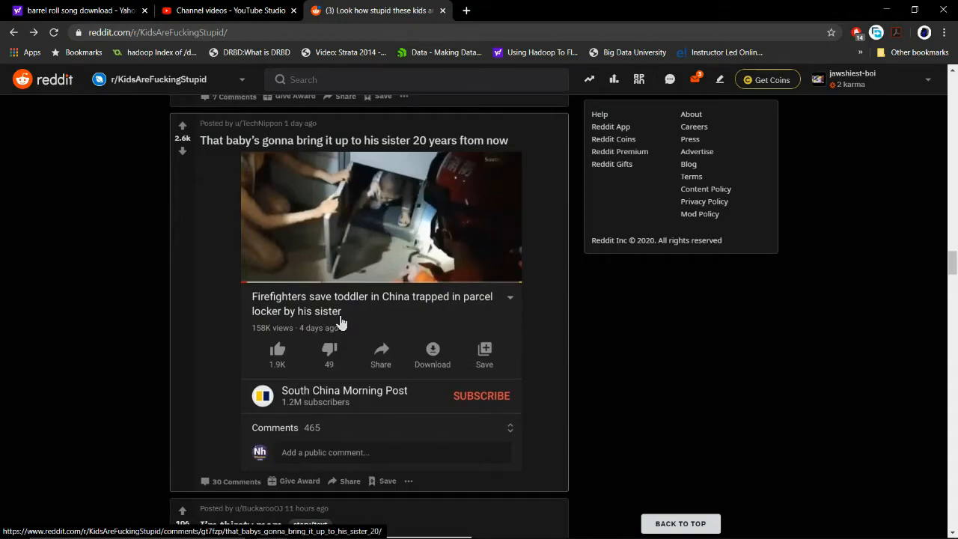
mouse_move(269, 268)
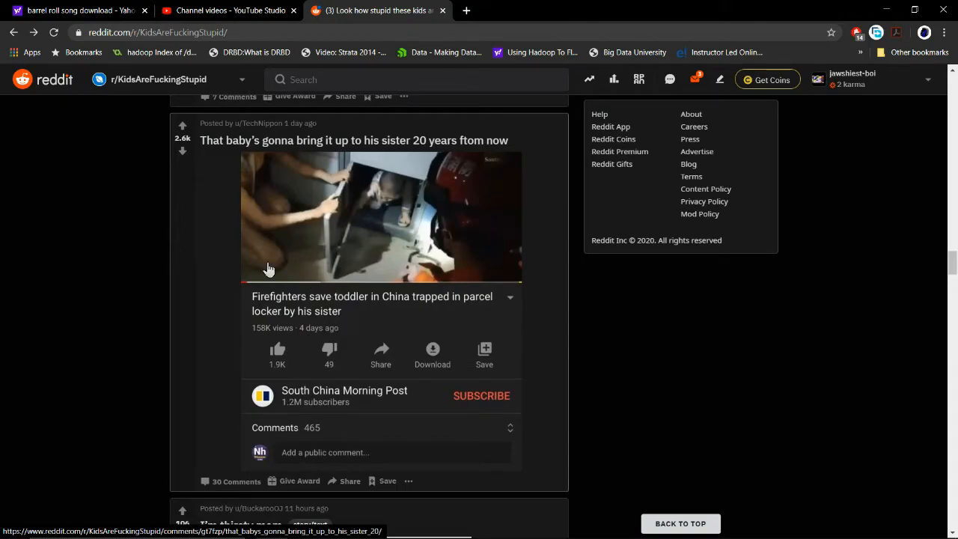
mouse_move(318, 170)
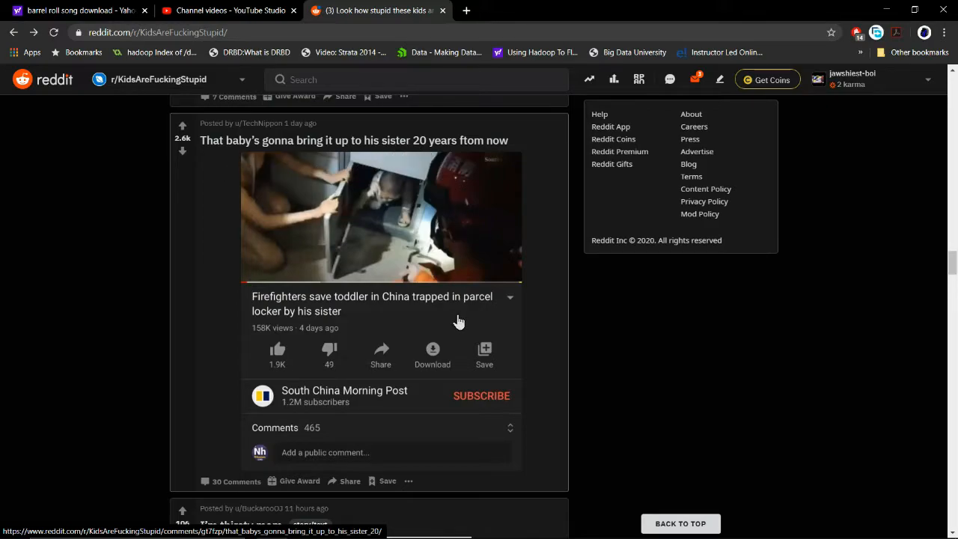
mouse_move(291, 310)
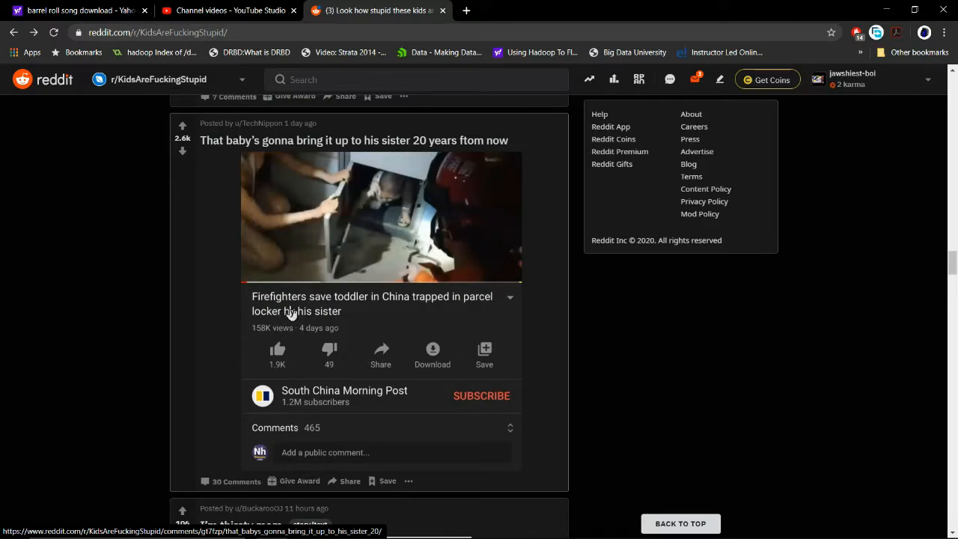
mouse_move(373, 306)
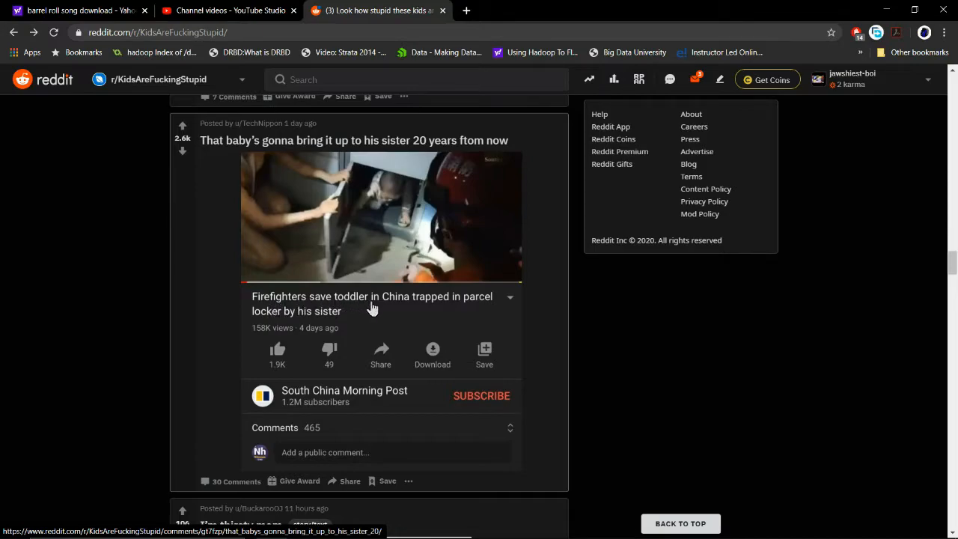
mouse_move(459, 338)
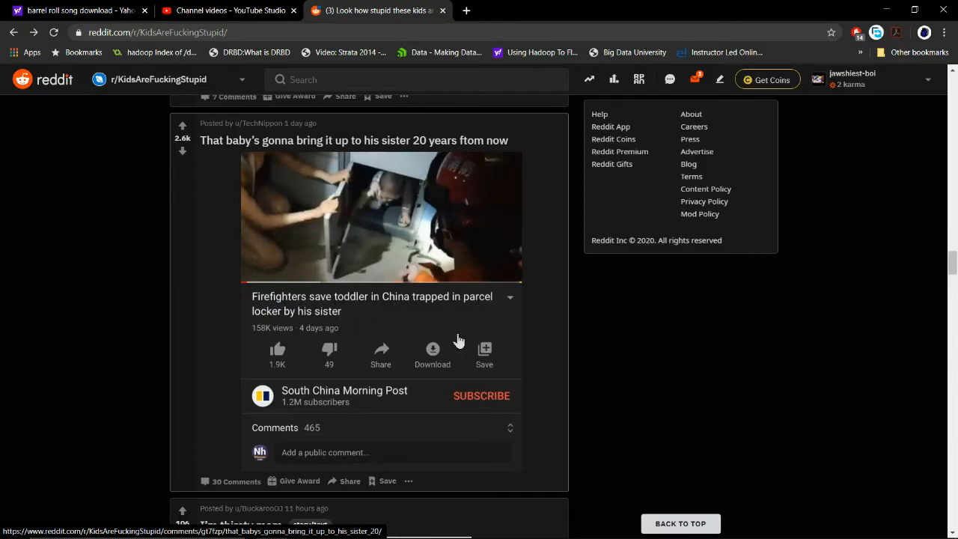
mouse_move(392, 428)
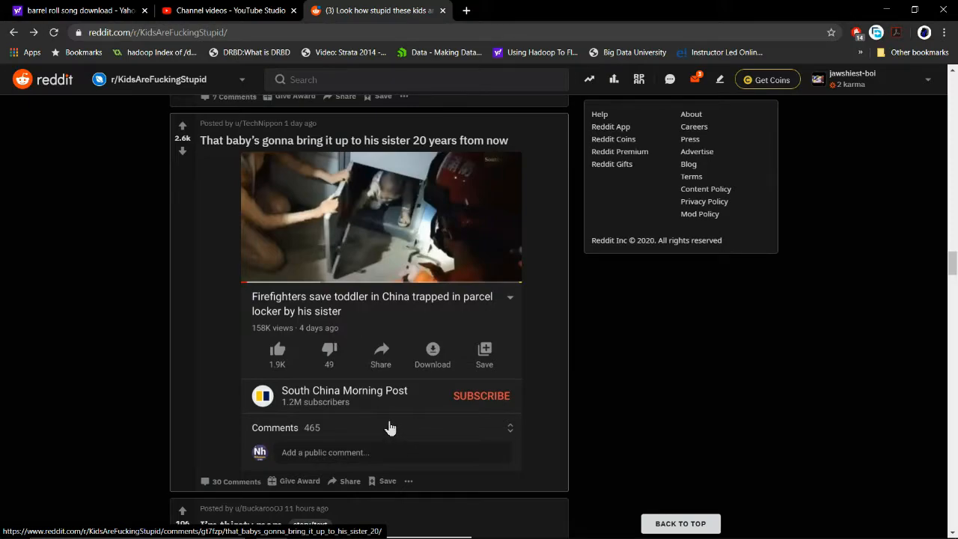
scroll(down, 3)
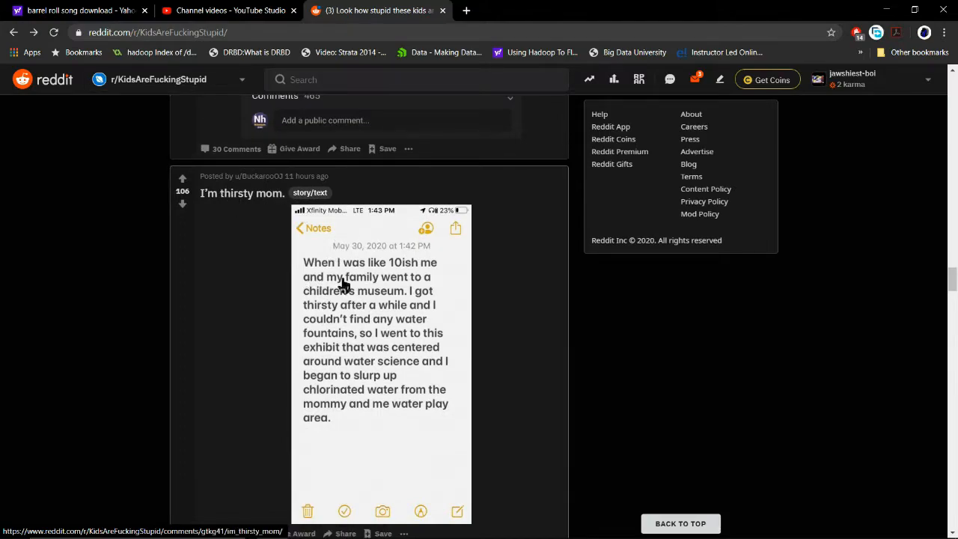
mouse_move(366, 302)
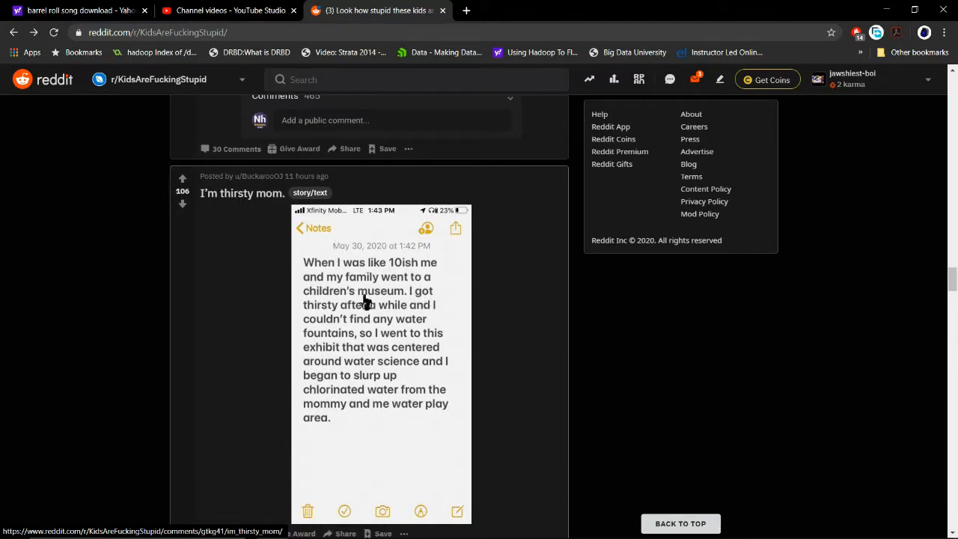
mouse_move(394, 351)
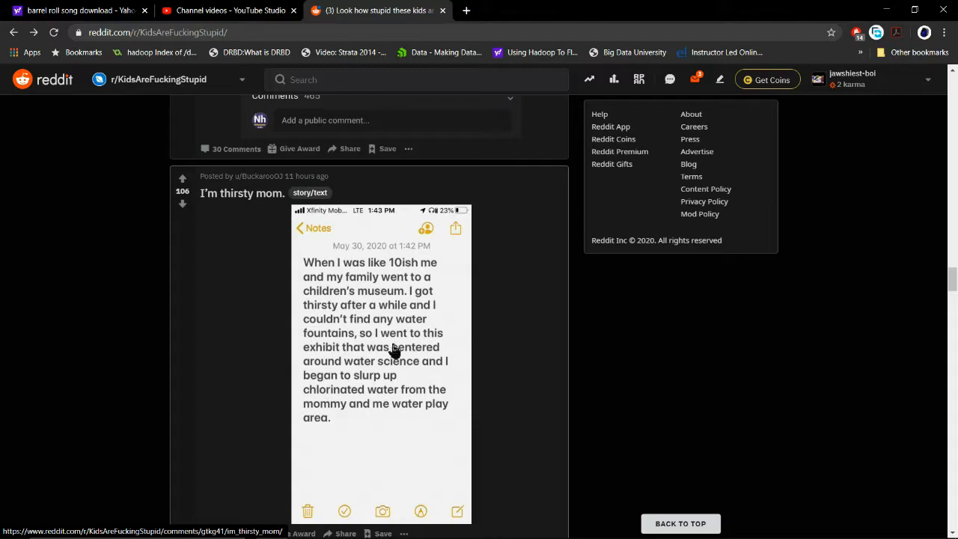
mouse_move(323, 360)
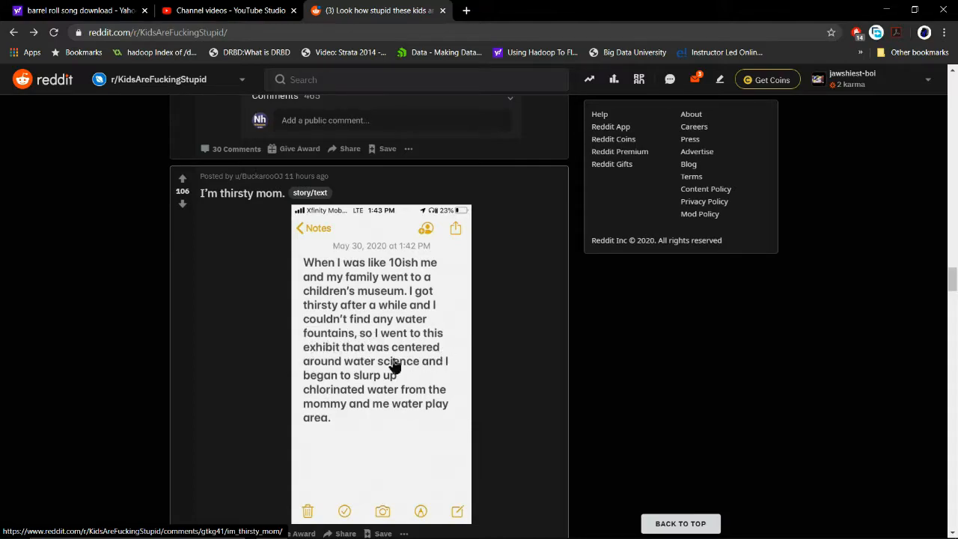
mouse_move(345, 395)
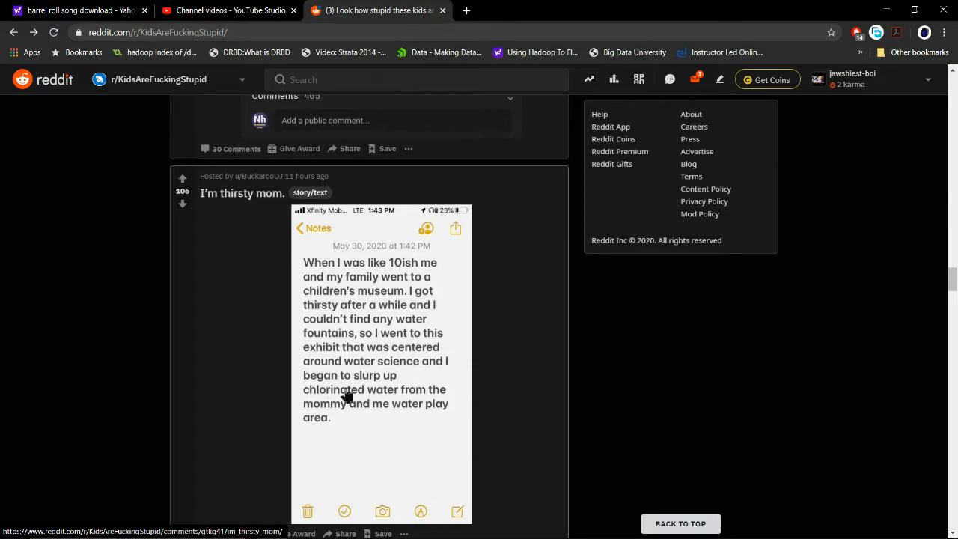
mouse_move(349, 433)
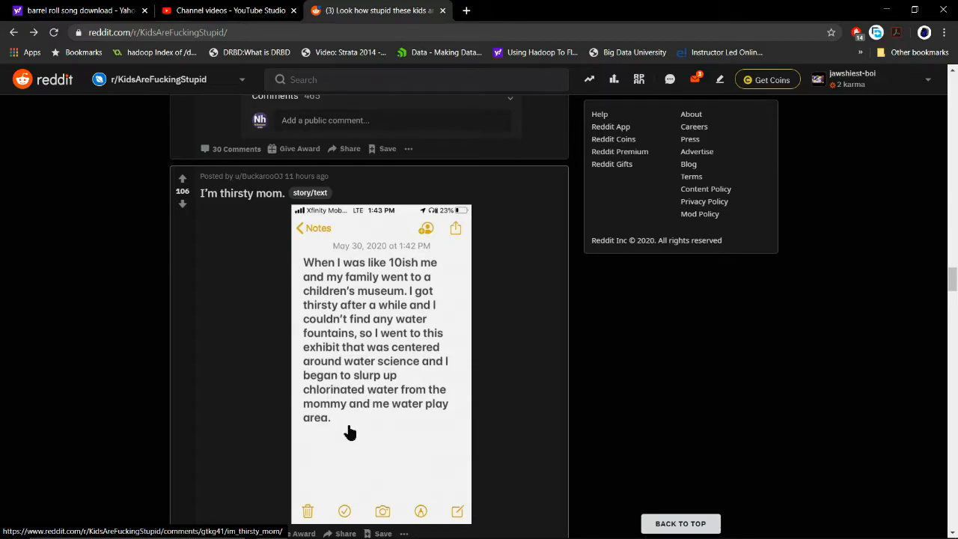
Step: Scroll through the 'I'm thirsty mom.' story screenshot to the gaming-credit post
scroll(down, 3)
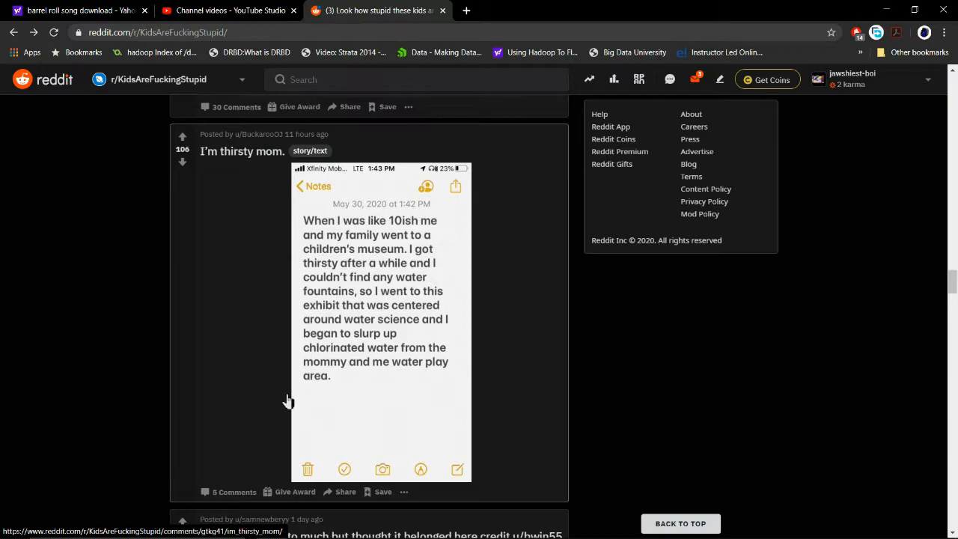
mouse_move(352, 391)
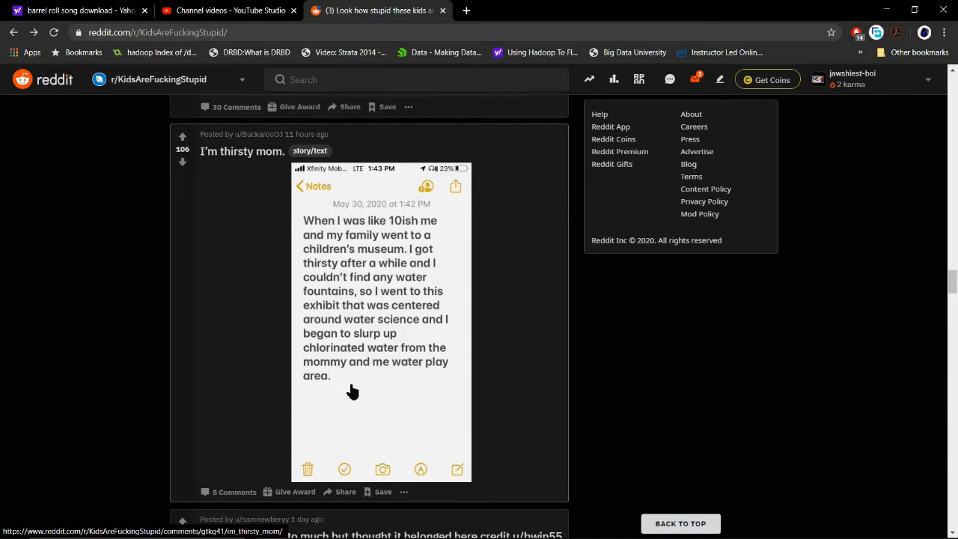
scroll(down, 3)
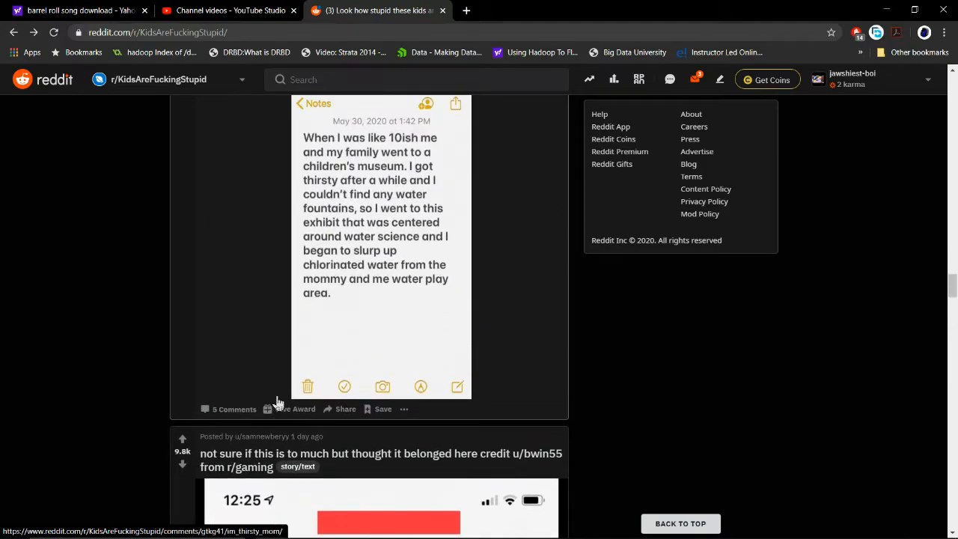
Step: Scroll the feed down until the Nintendo Switch sale post shows
scroll(down, 3)
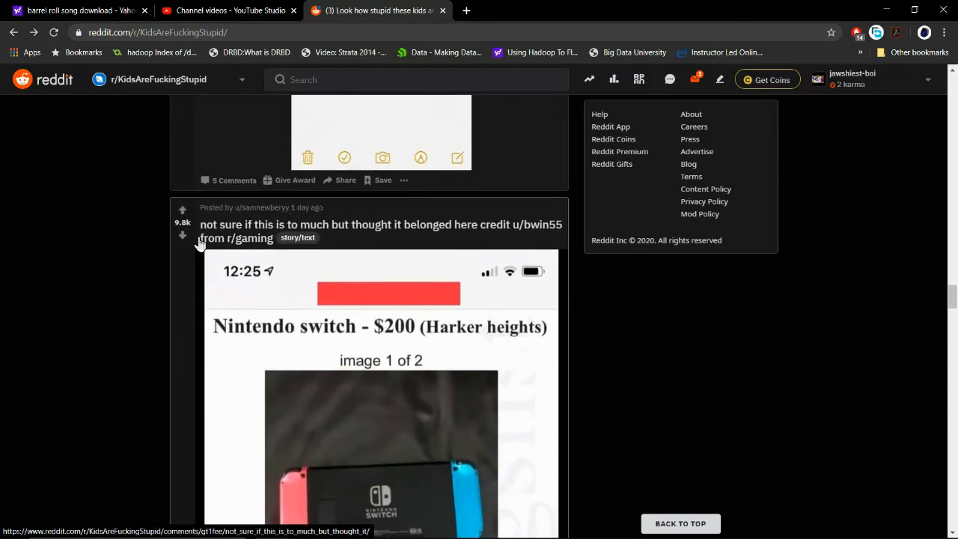
mouse_move(294, 241)
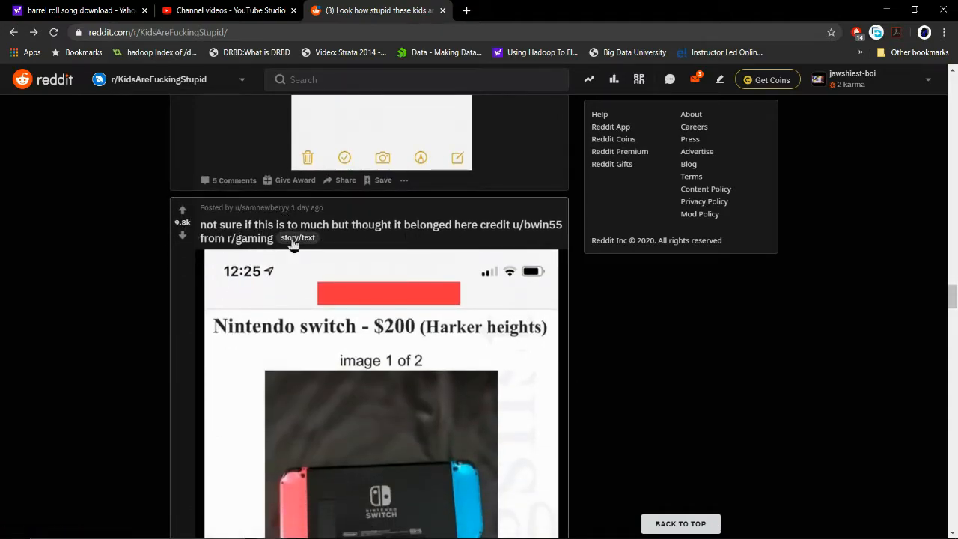
mouse_move(473, 239)
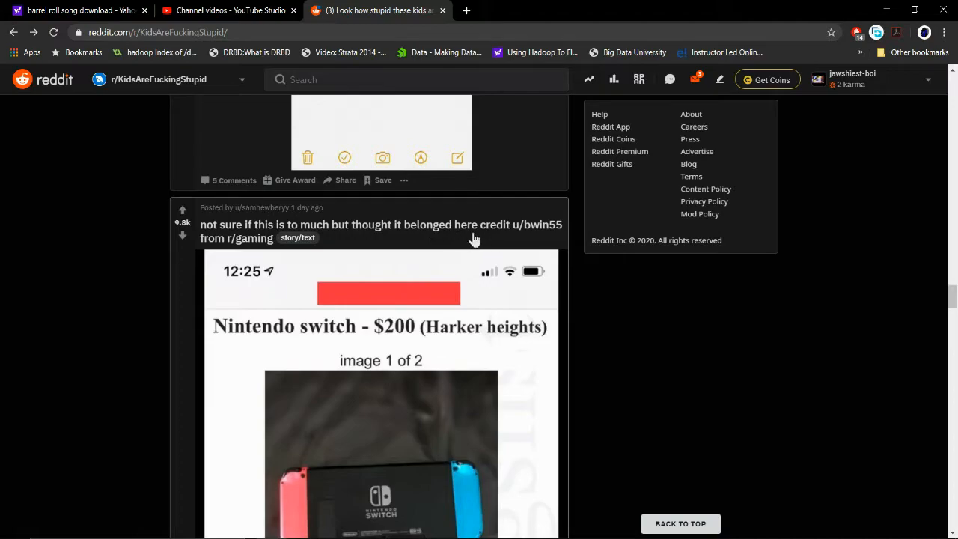
mouse_move(530, 241)
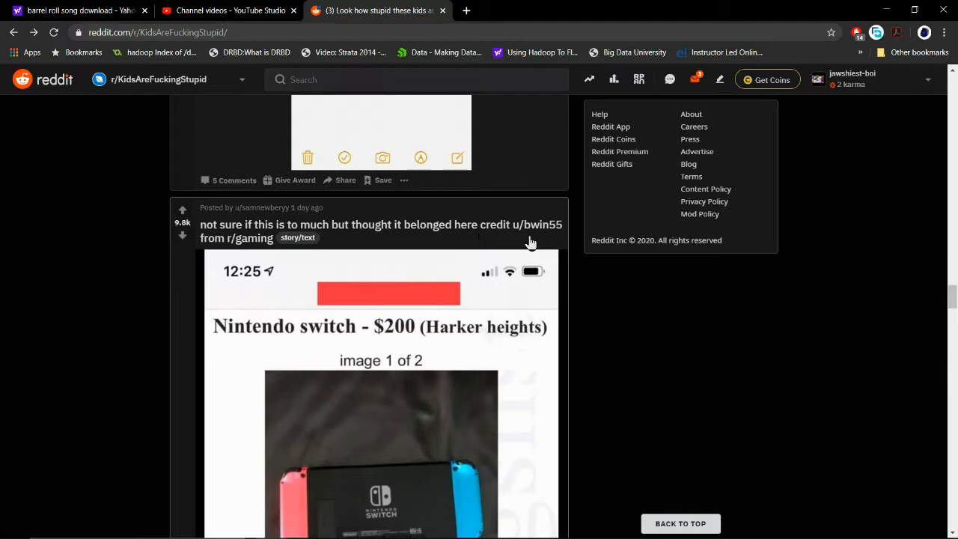
scroll(down, 3)
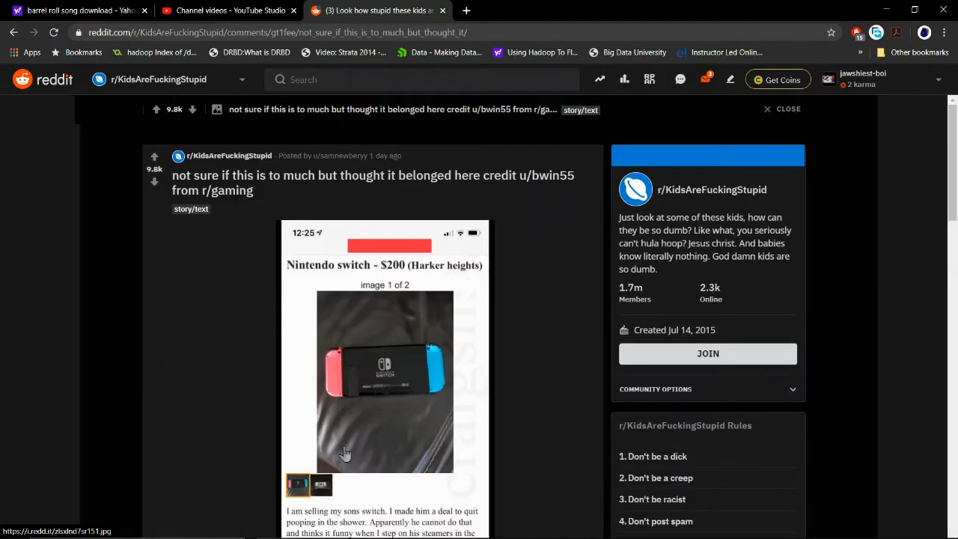
Step: Scroll down through the Switch sale story text, then back up to the listing image
scroll(down, 3)
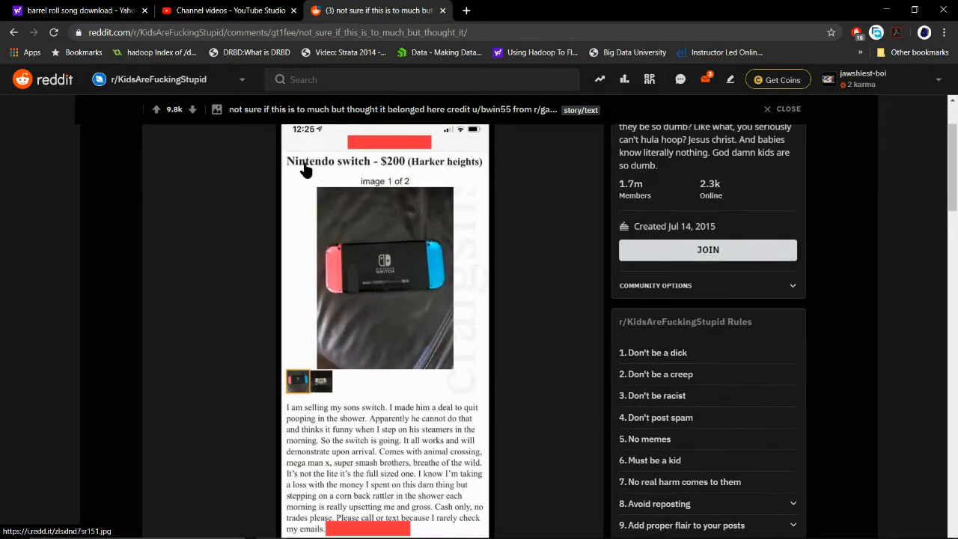
mouse_move(451, 157)
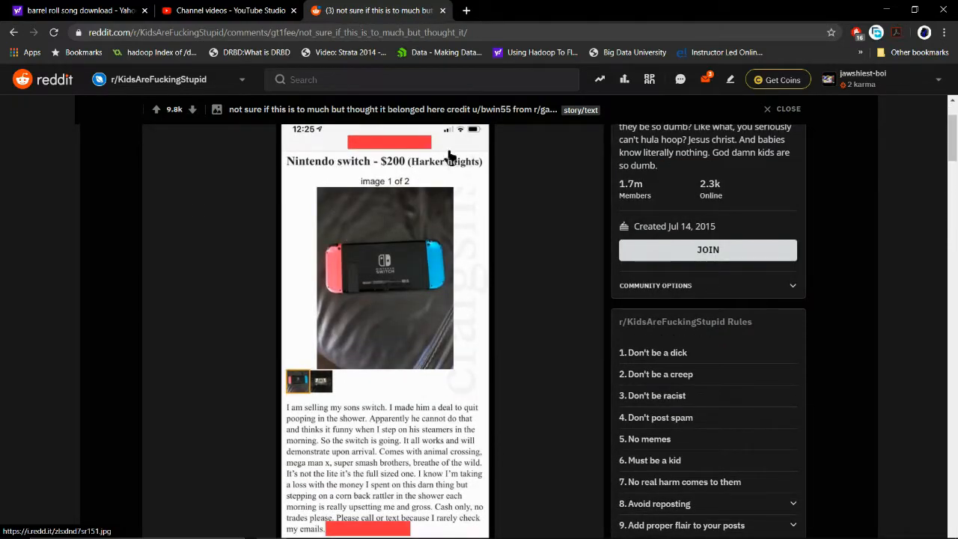
mouse_move(396, 374)
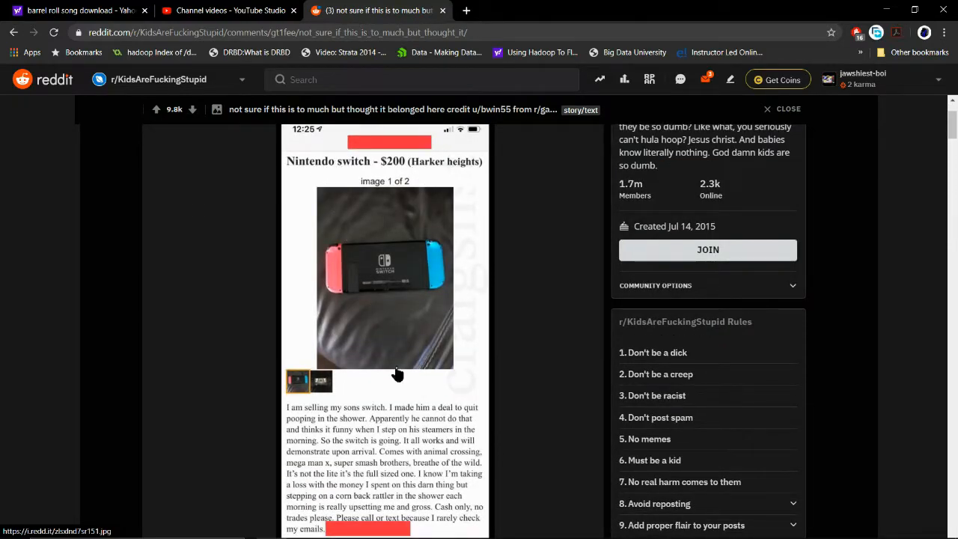
mouse_move(452, 417)
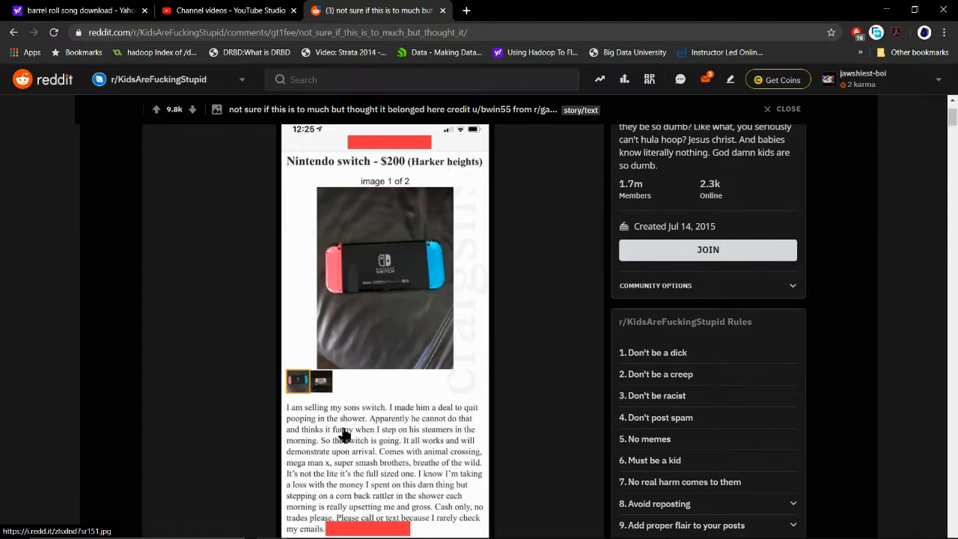
mouse_move(342, 431)
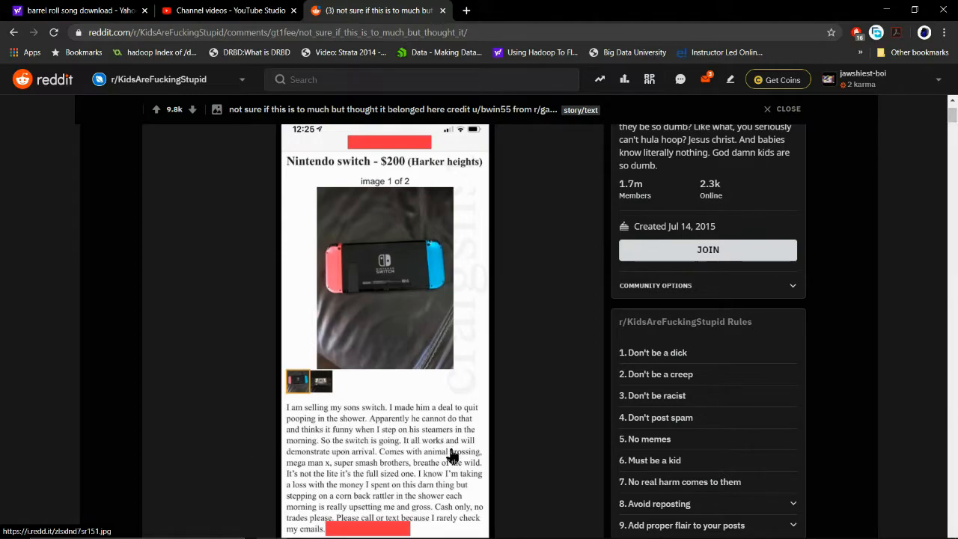
scroll(down, 3)
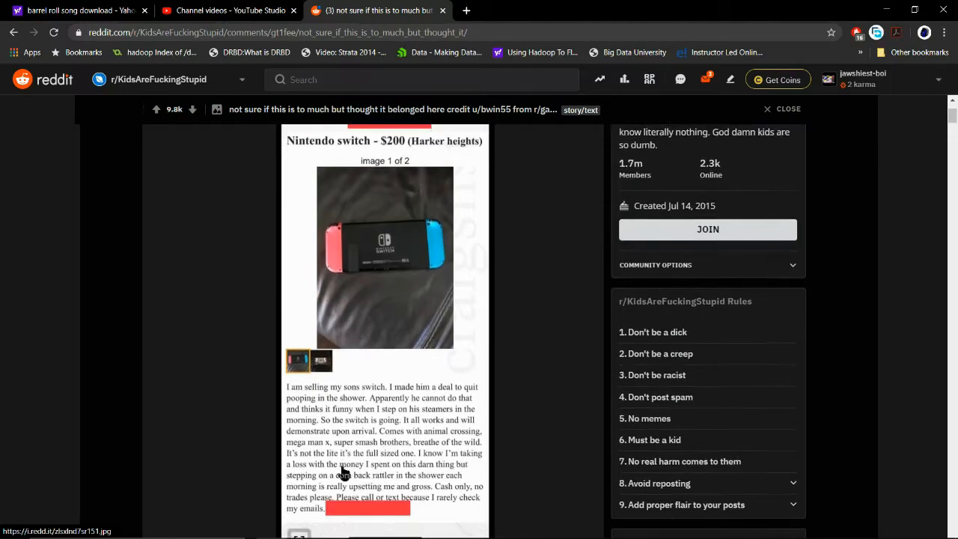
mouse_move(209, 449)
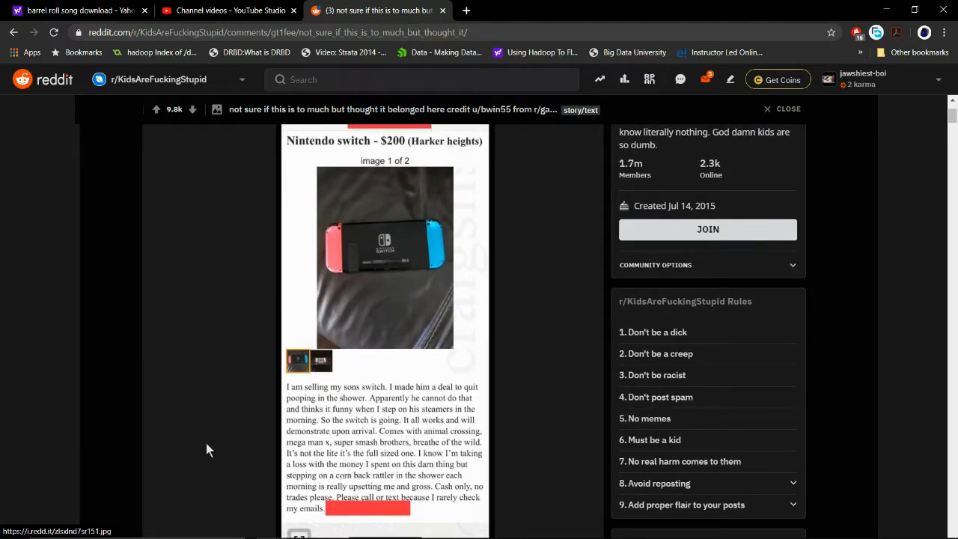
mouse_move(317, 452)
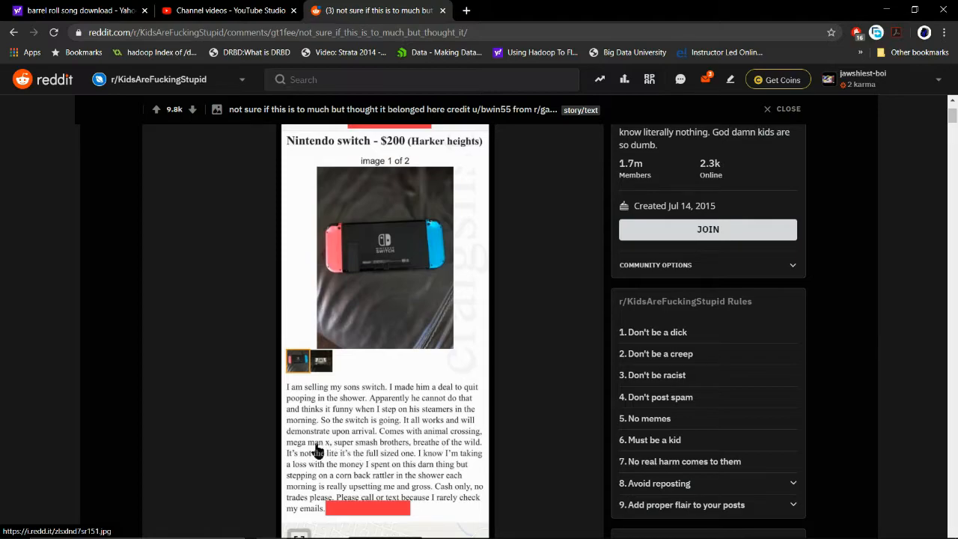
mouse_move(456, 457)
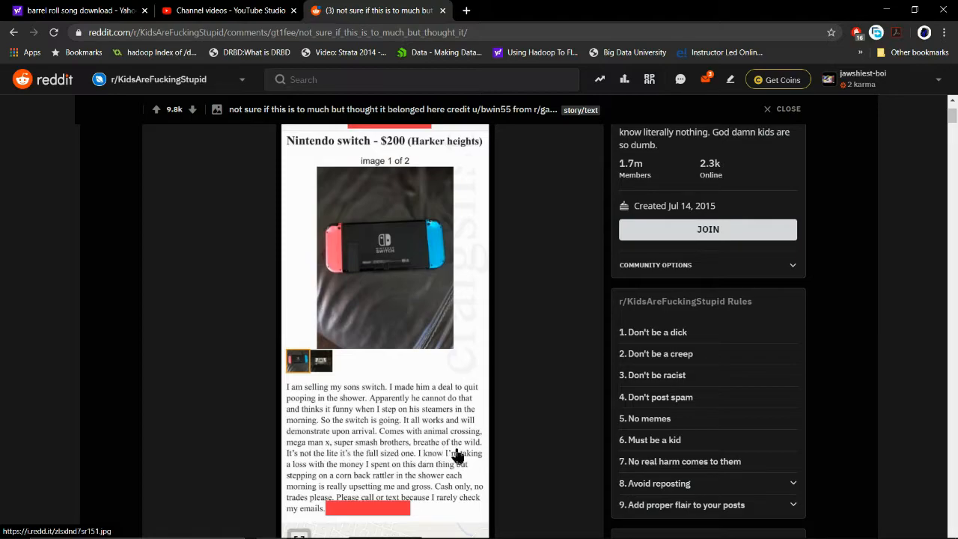
mouse_move(326, 472)
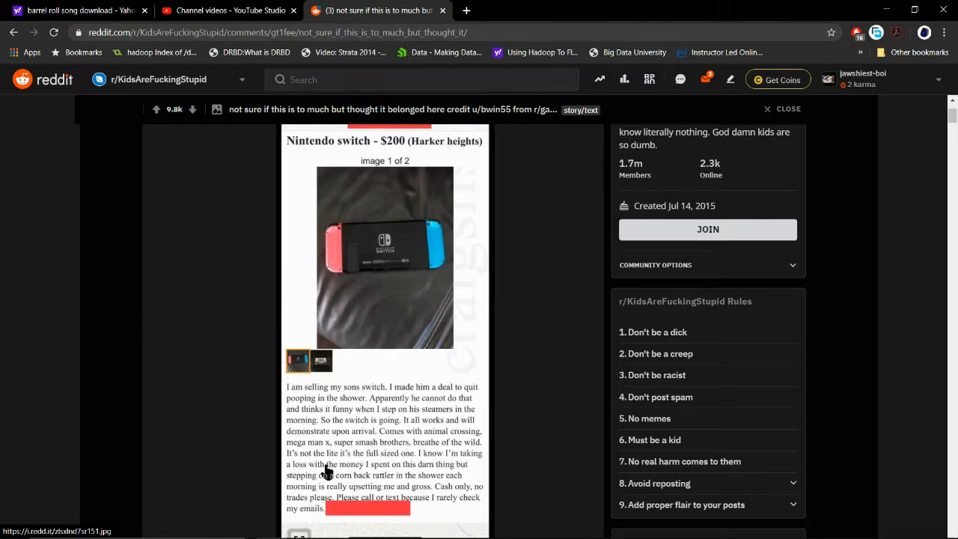
mouse_move(319, 468)
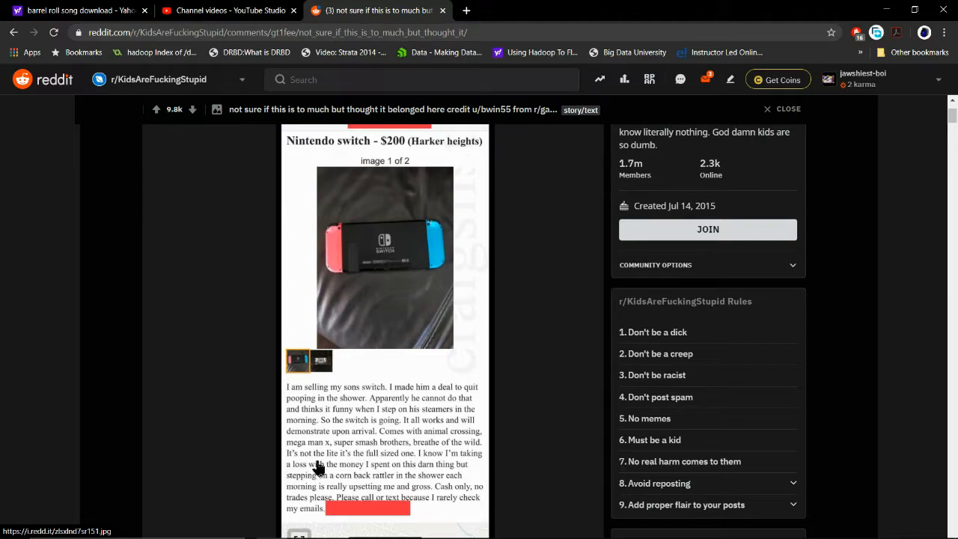
scroll(down, 3)
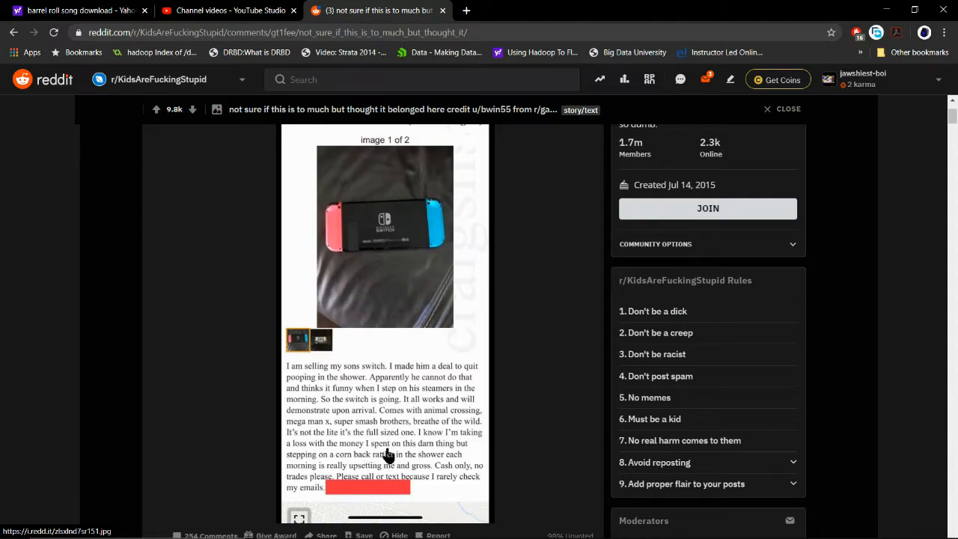
mouse_move(329, 463)
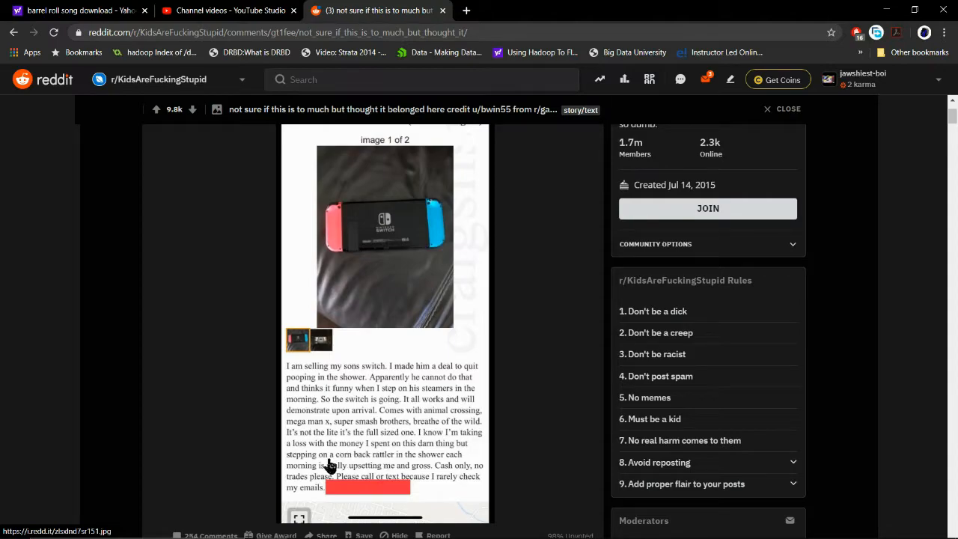
mouse_move(324, 479)
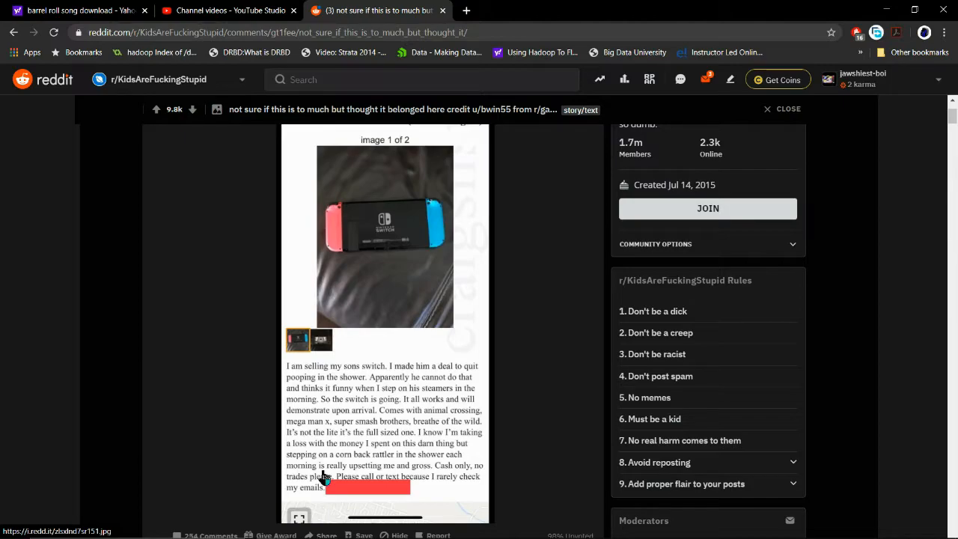
scroll(up, 3)
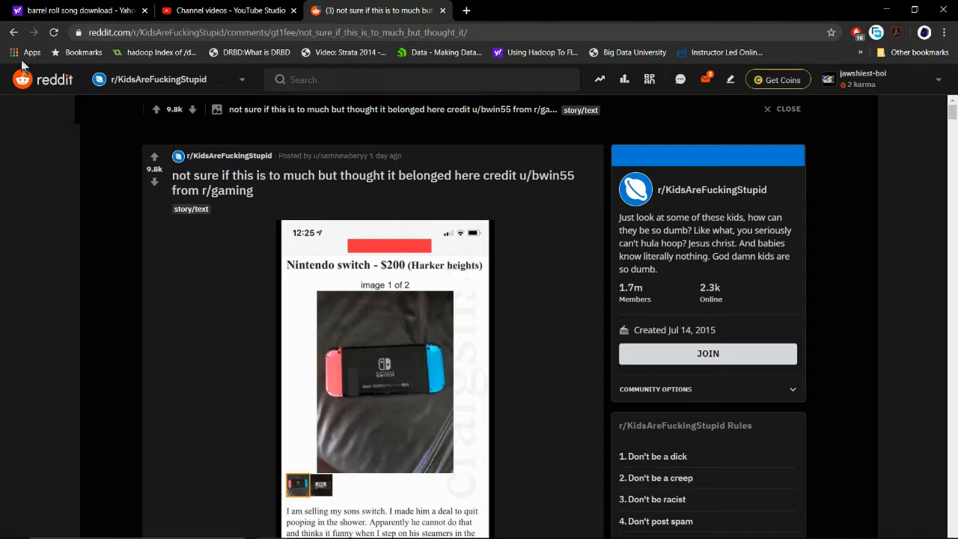
mouse_move(208, 154)
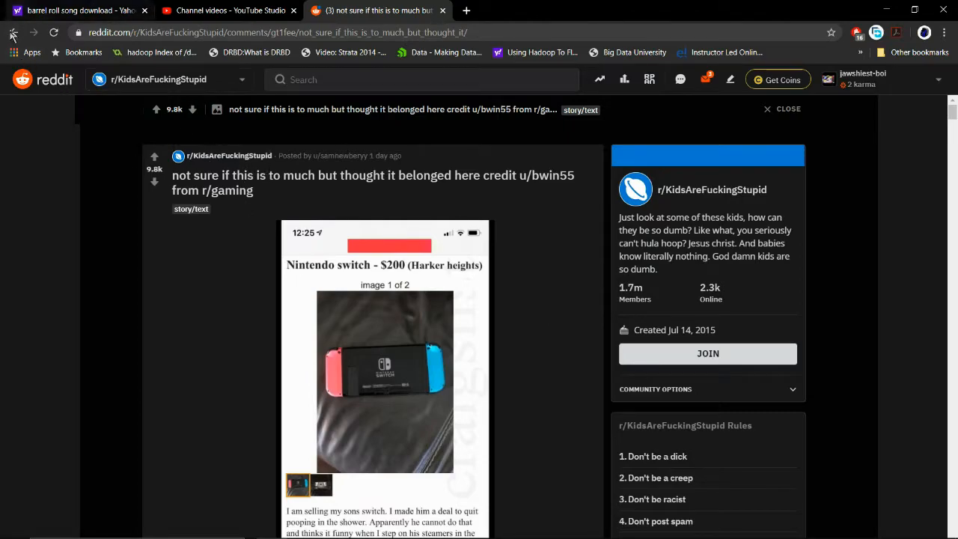
Step: Go back to the feed and scroll past the 'Let's go fishy fishy' video
click(12, 34)
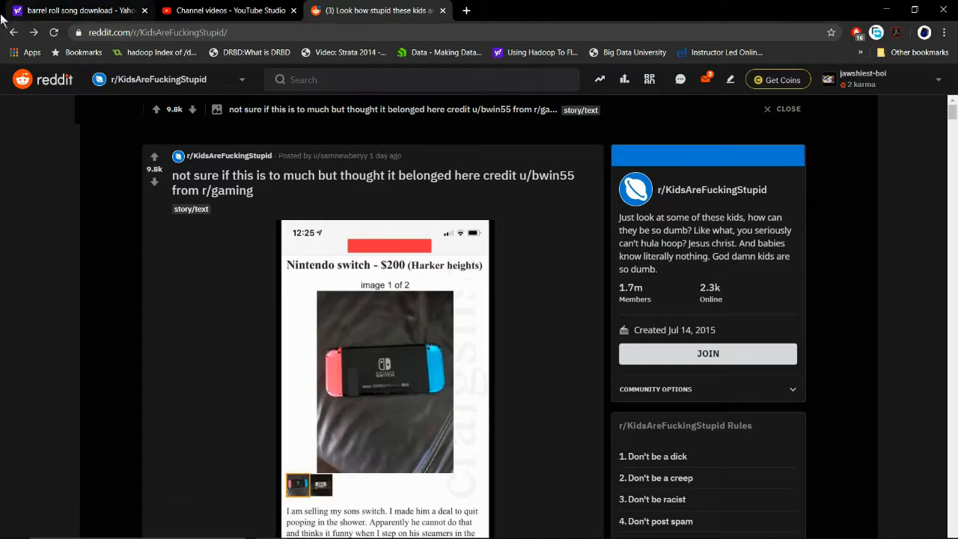
scroll(down, 3)
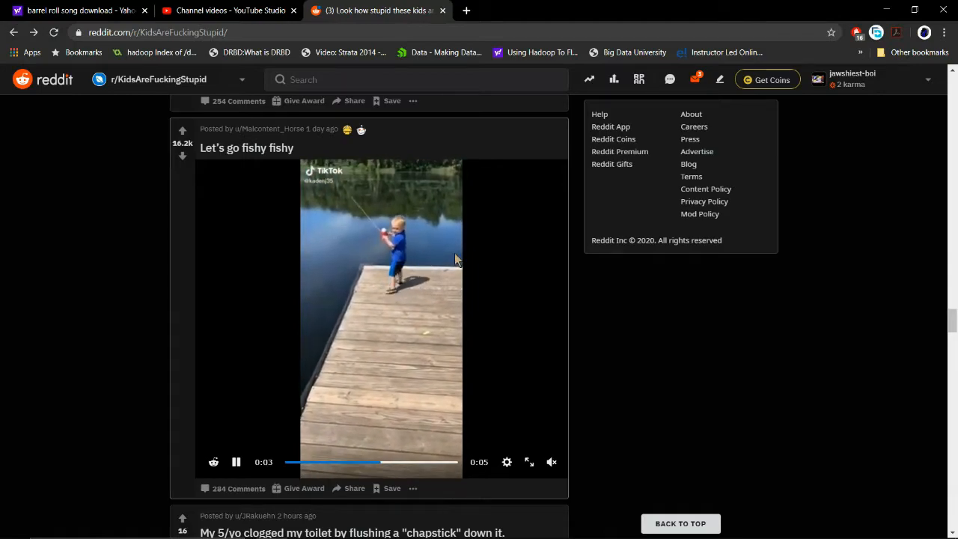
scroll(down, 3)
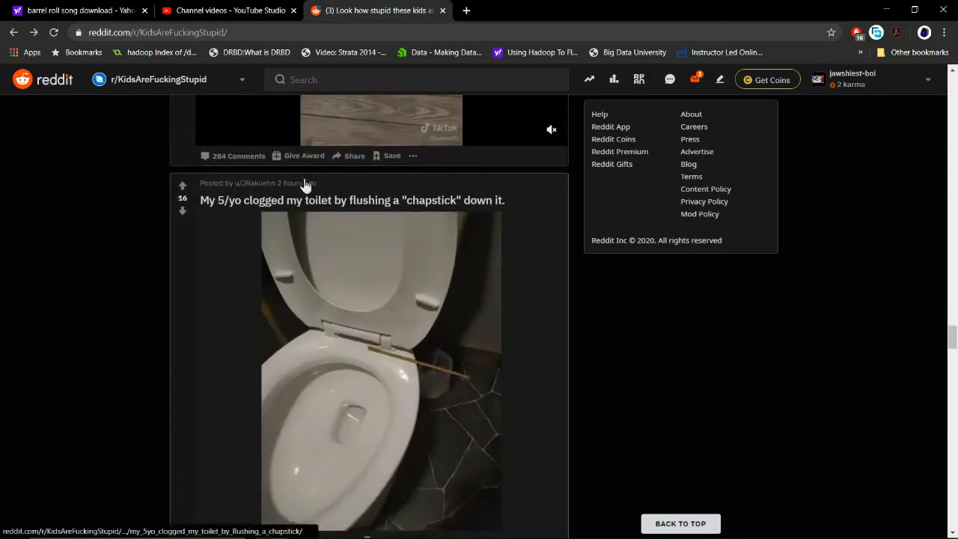
mouse_move(464, 205)
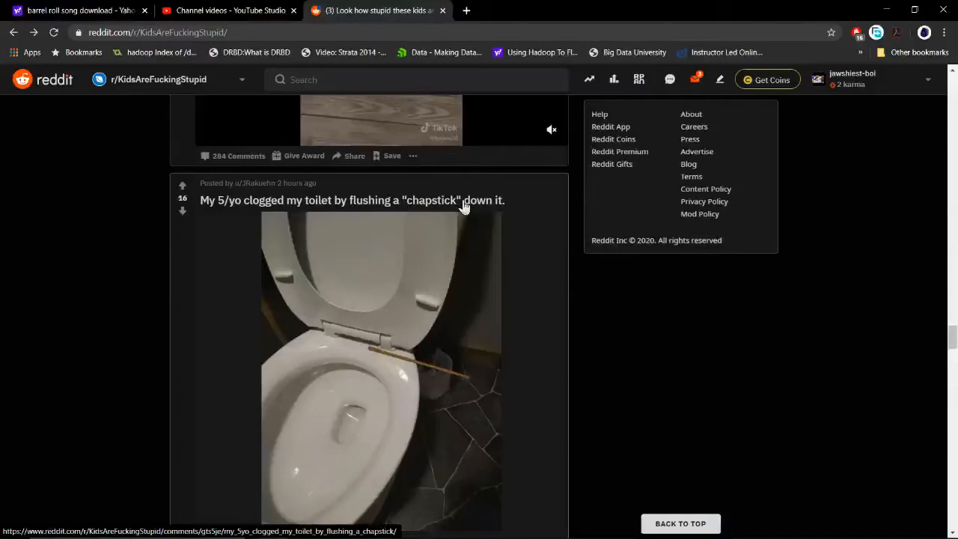
mouse_move(502, 218)
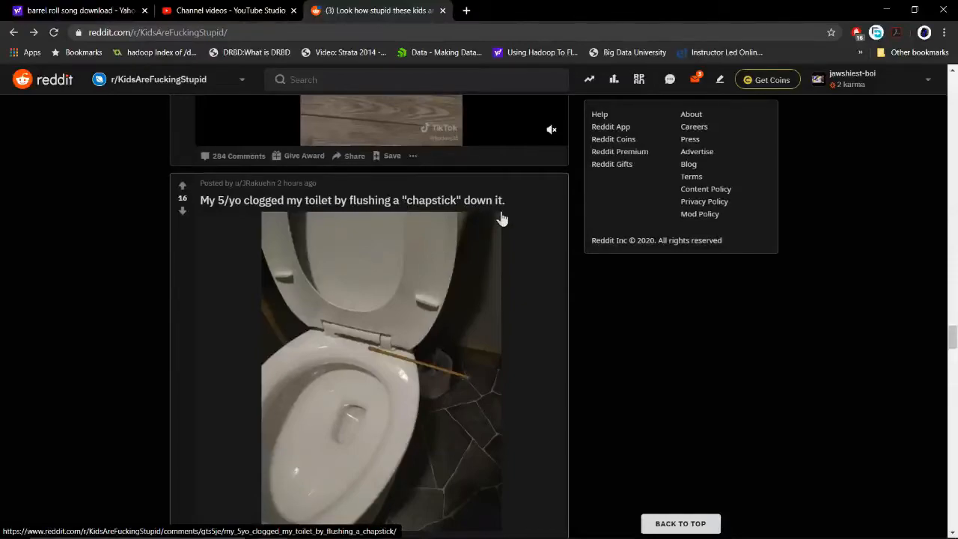
Step: Scroll past the fishing video until the chapstick-clogged toilet post is fully visible
scroll(down, 3)
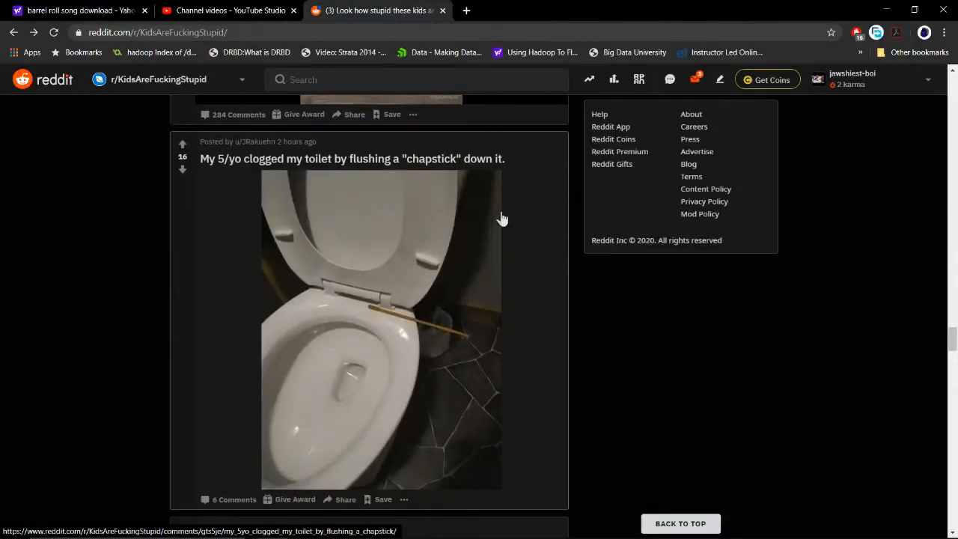
Step: Scroll down to the 'Flies are kinda annoying ngl' crying toddler post
scroll(down, 3)
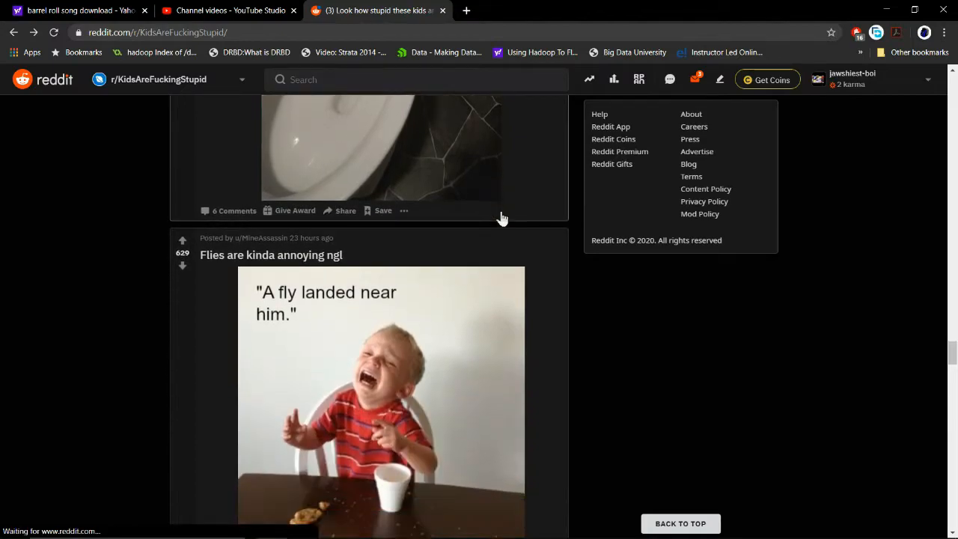
scroll(down, 3)
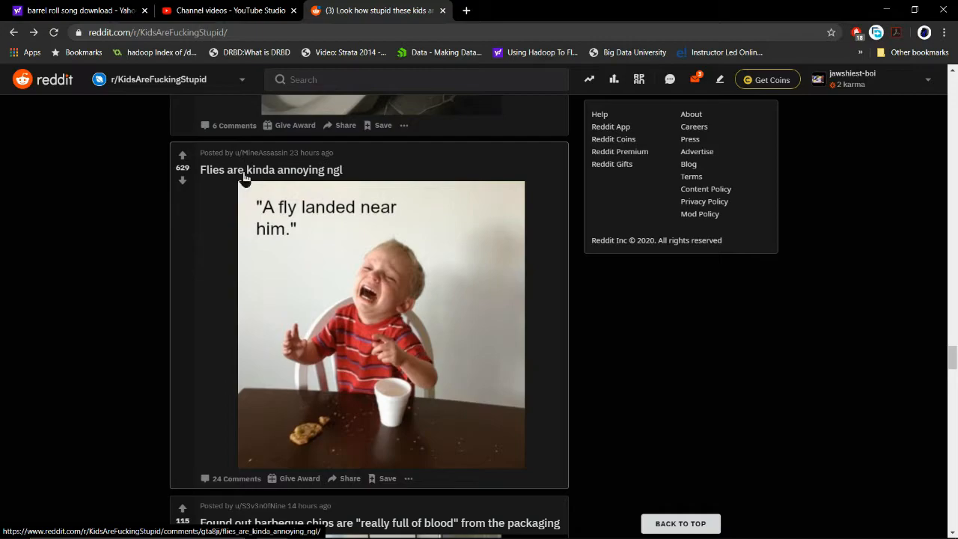
mouse_move(385, 232)
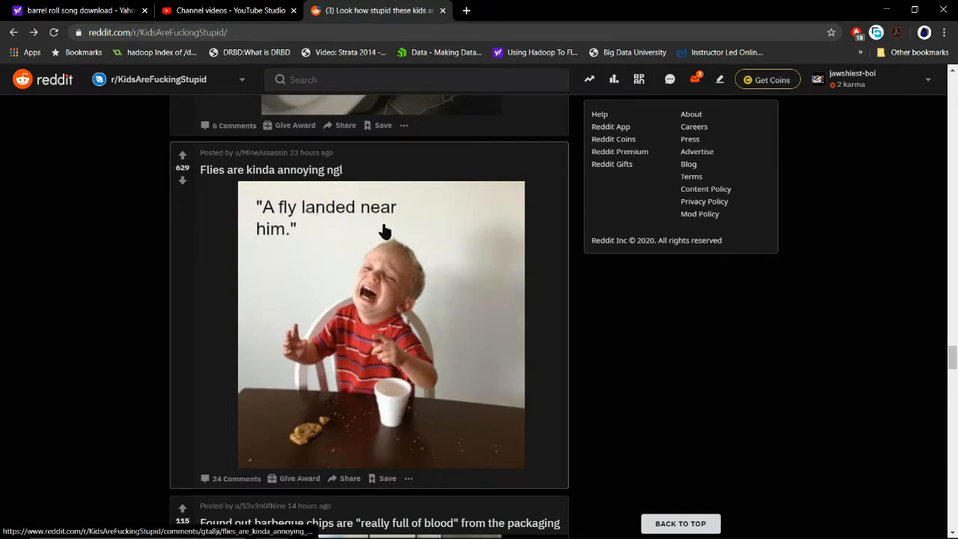
mouse_move(524, 291)
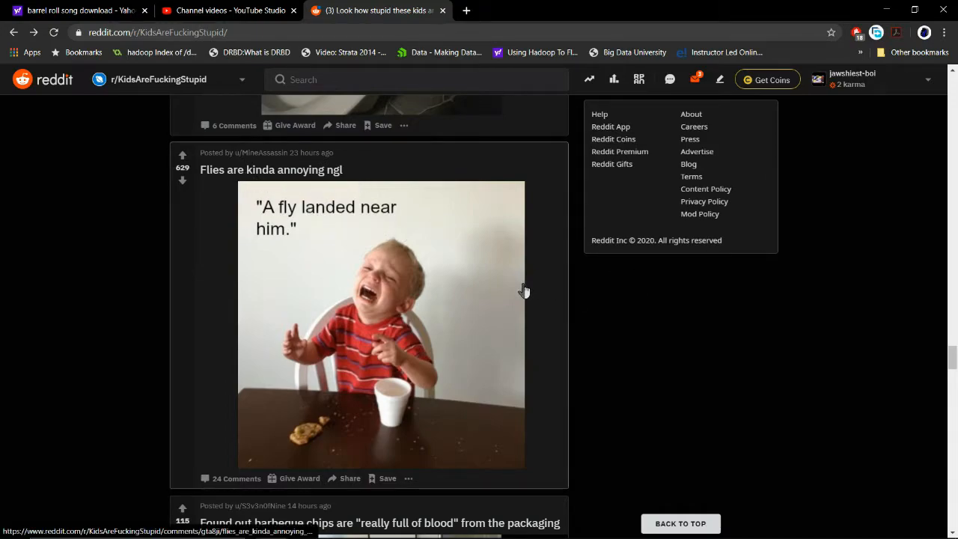
scroll(down, 3)
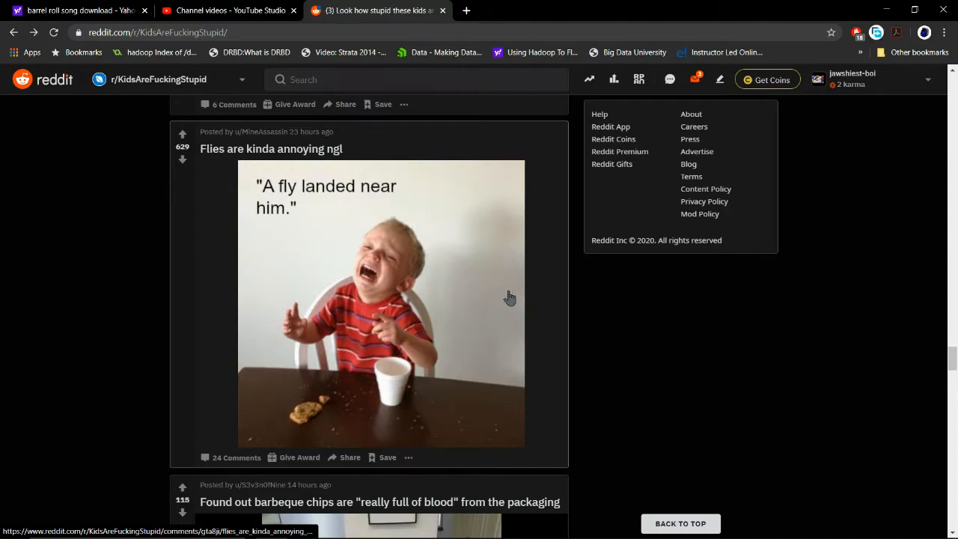
Step: Play the barbeque chips video to its end, then scroll on to 'Floating...it's called floating'
click(379, 502)
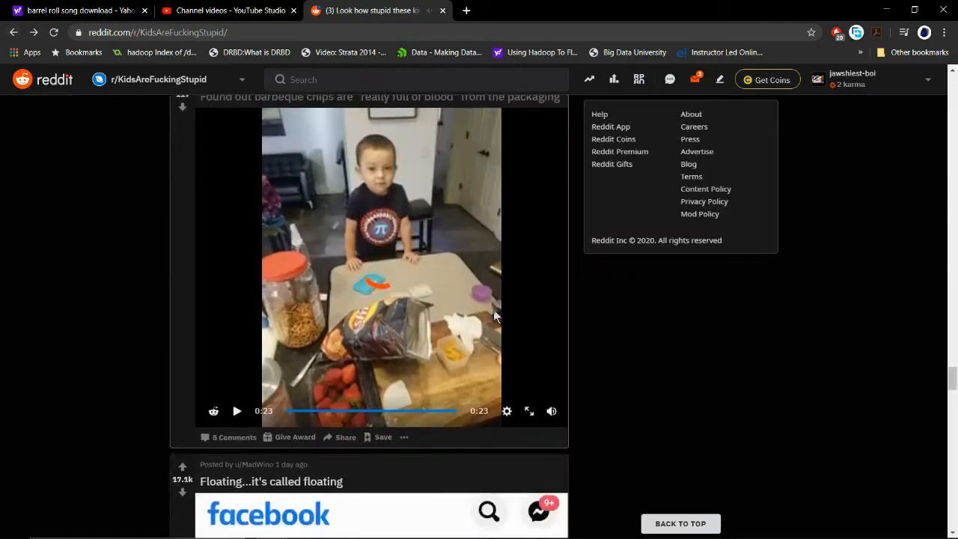
scroll(down, 3)
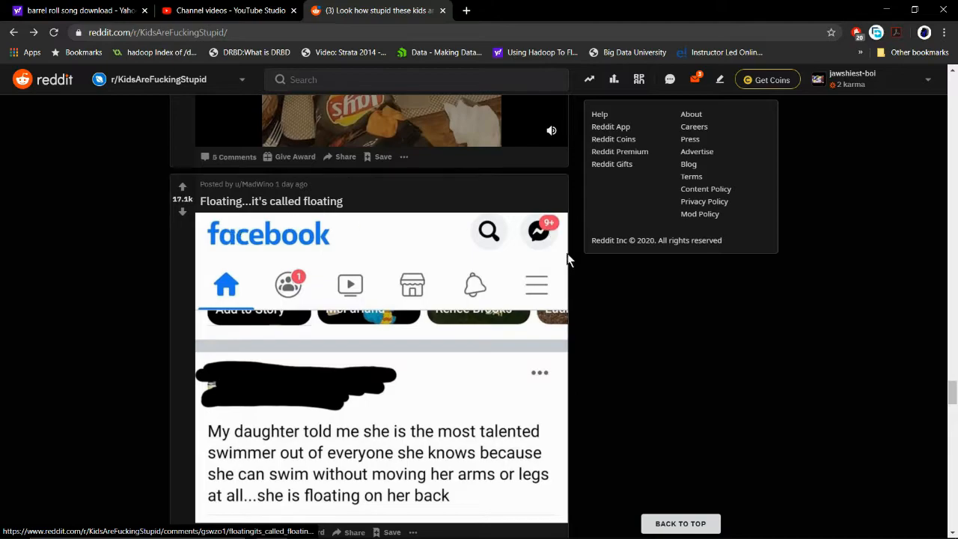
Step: Scroll past the floating-swimmer post to 'They eat the entire pepper' video post
scroll(down, 3)
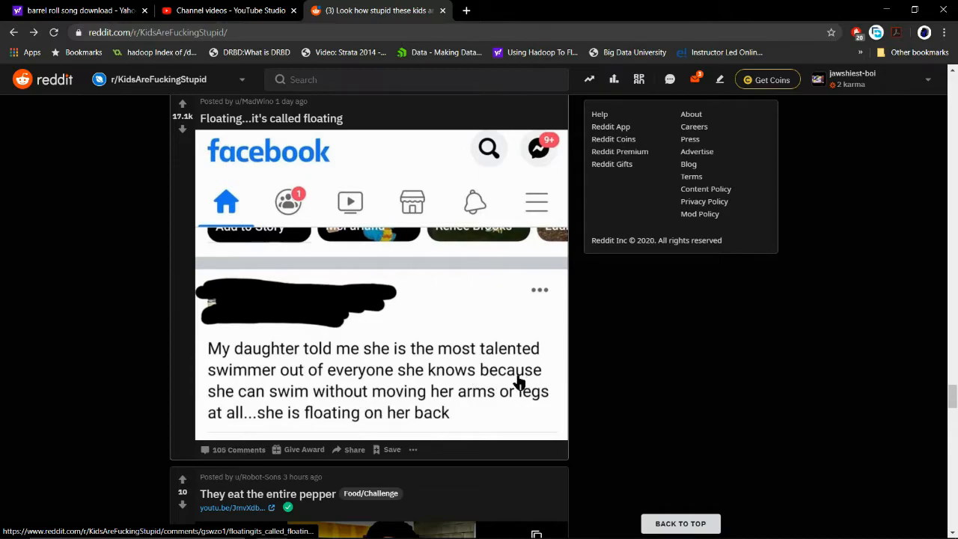
mouse_move(368, 424)
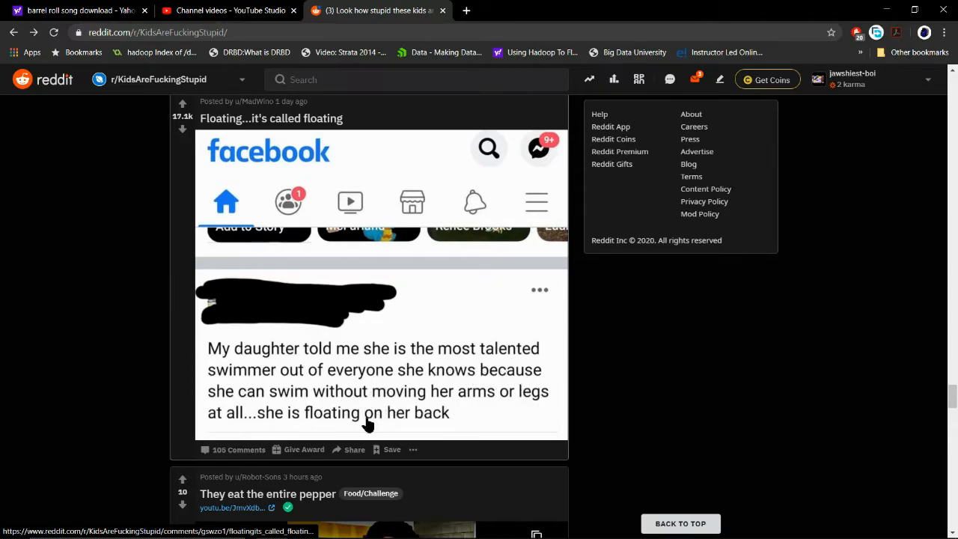
scroll(down, 3)
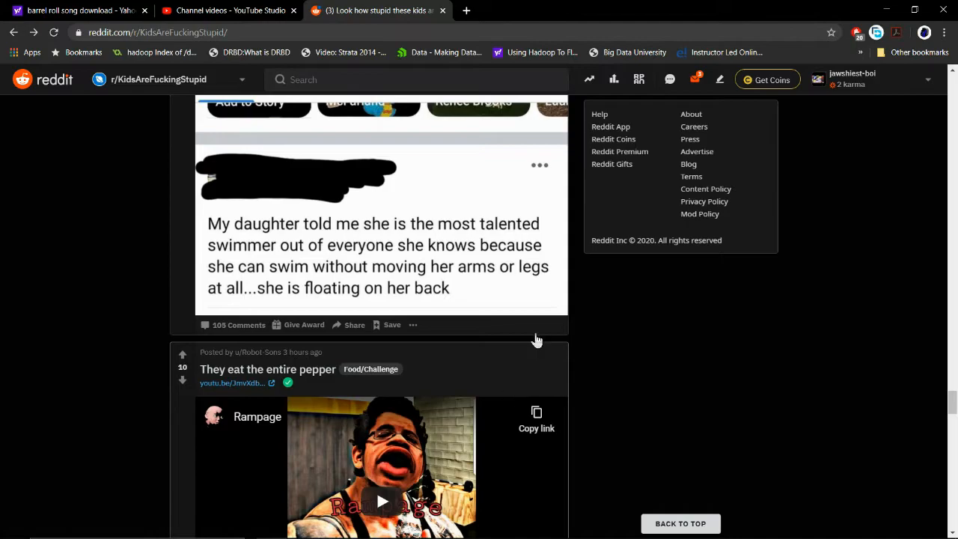
mouse_move(439, 302)
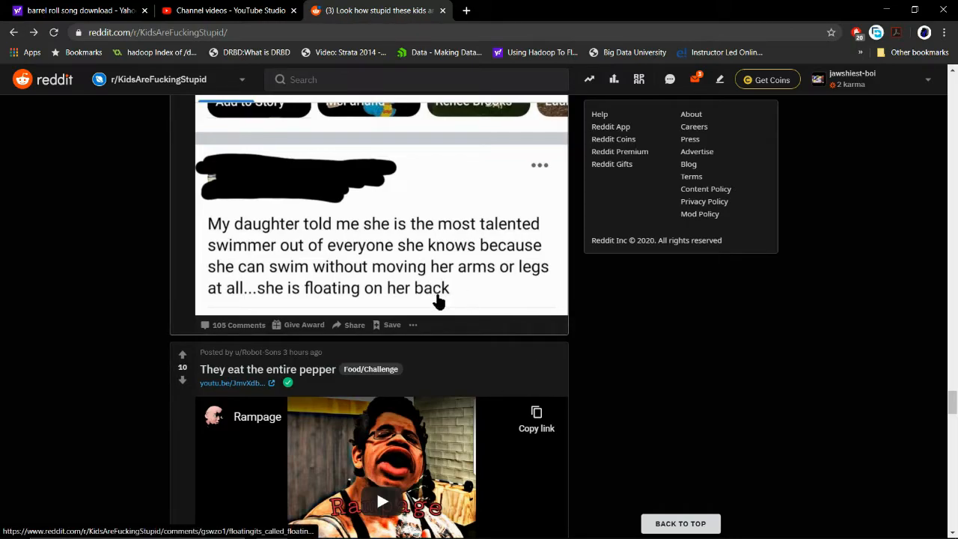
scroll(down, 3)
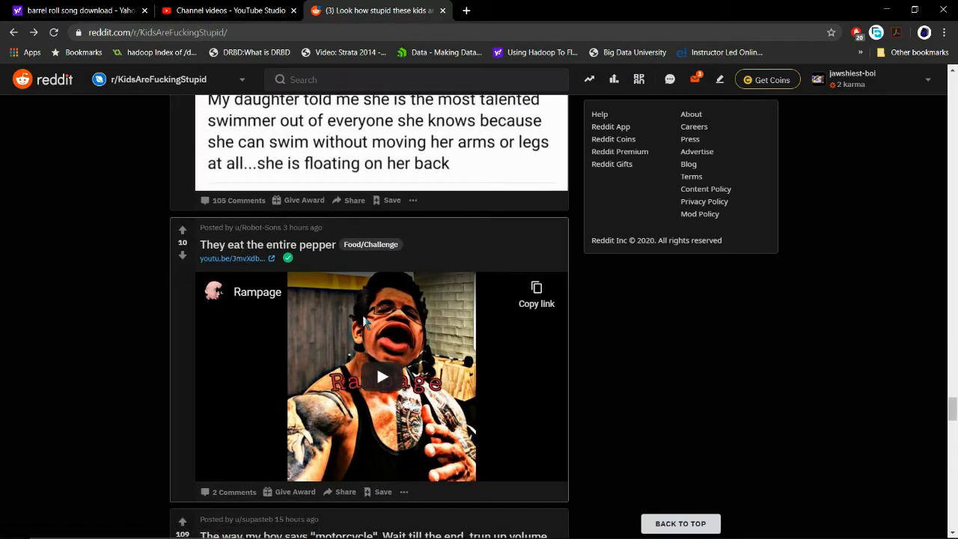
scroll(down, 3)
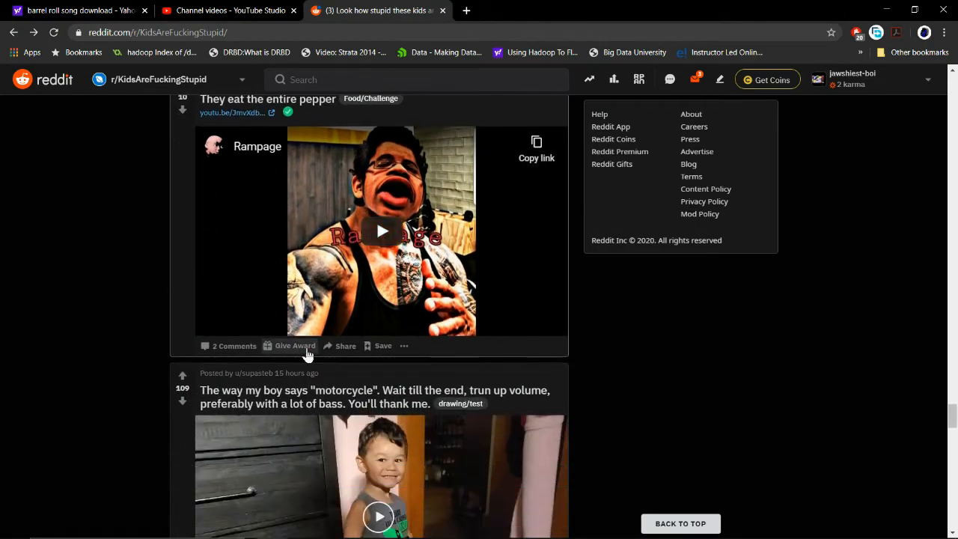
Step: Bring the 'motorcycle' video into view, let it finish, then scroll to the brain post
scroll(down, 3)
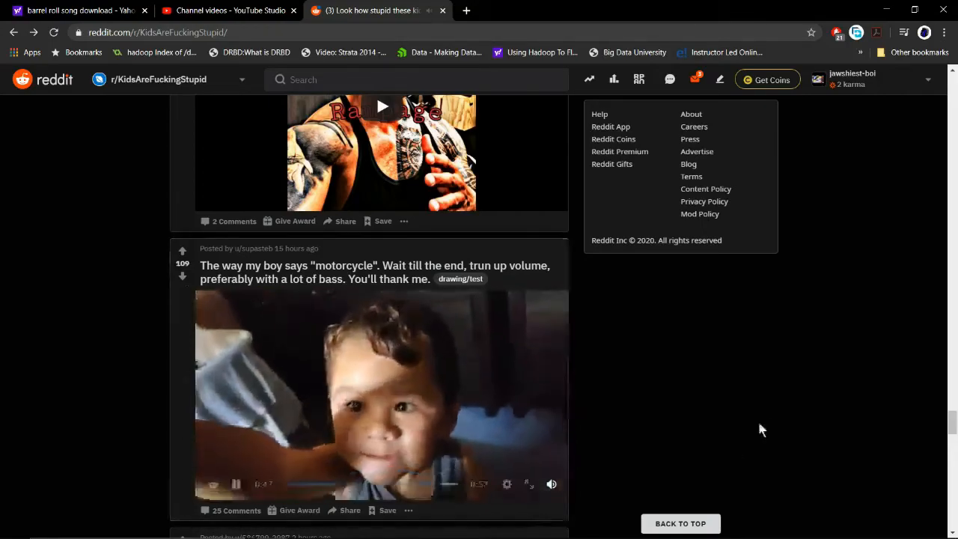
scroll(down, 3)
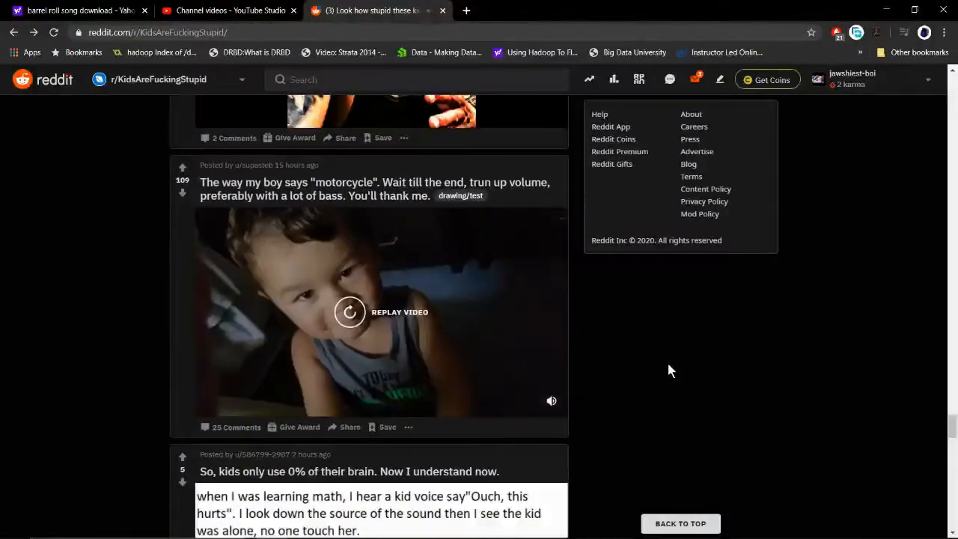
Step: Scroll to and read the 'So, kids only use 0% of their brain' screenshot text
scroll(down, 3)
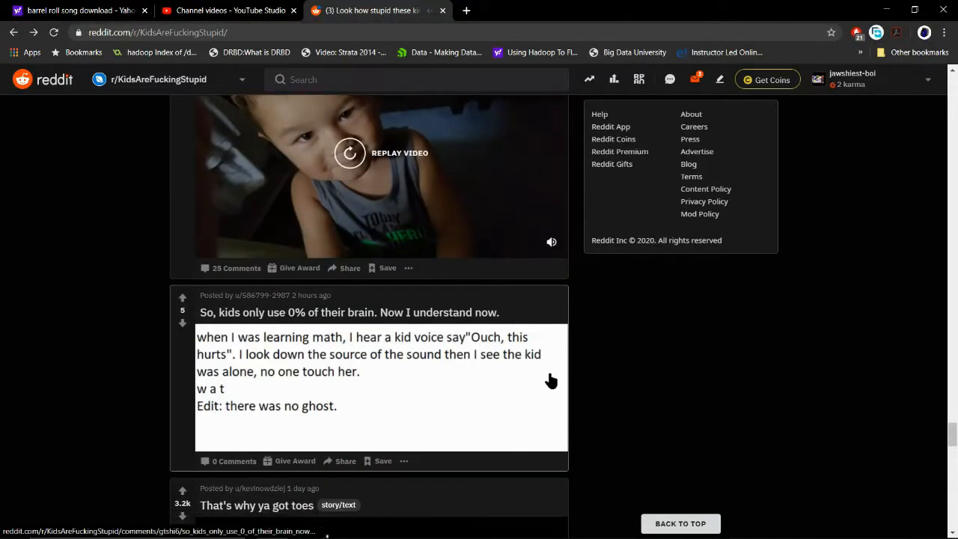
scroll(down, 3)
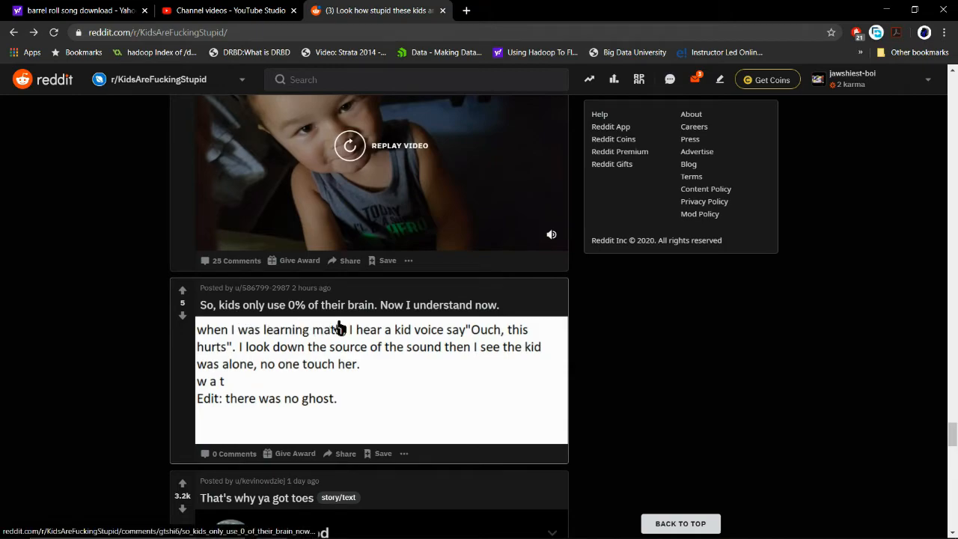
mouse_move(232, 346)
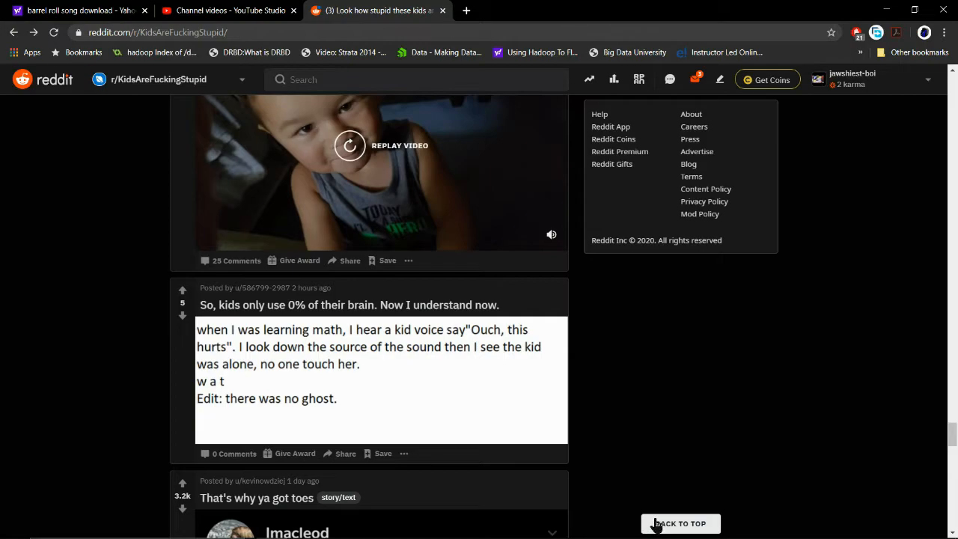
scroll(down, 3)
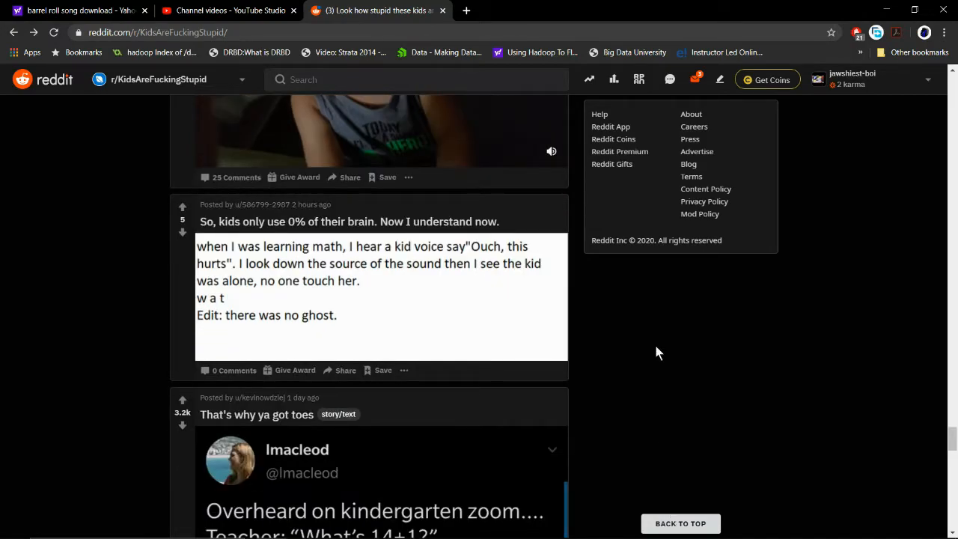
mouse_move(219, 261)
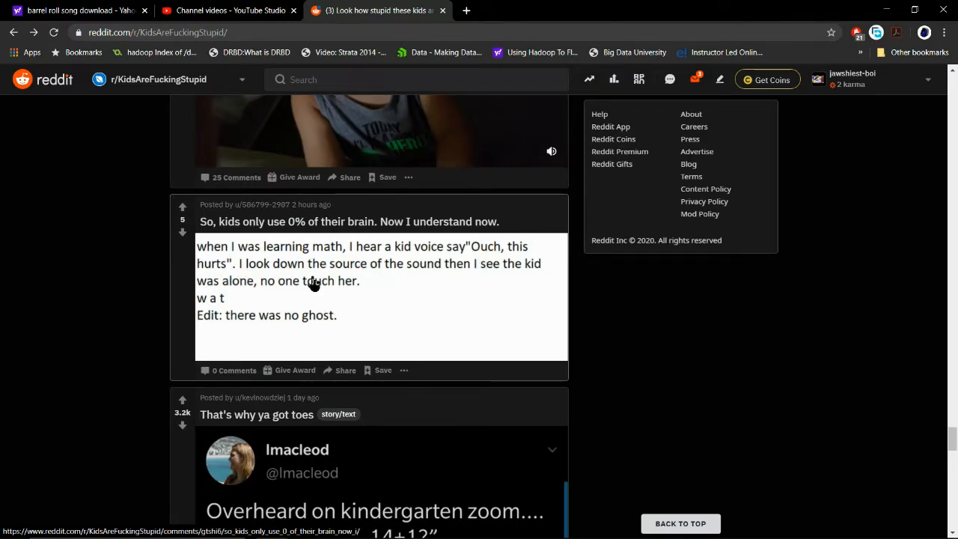
mouse_move(512, 269)
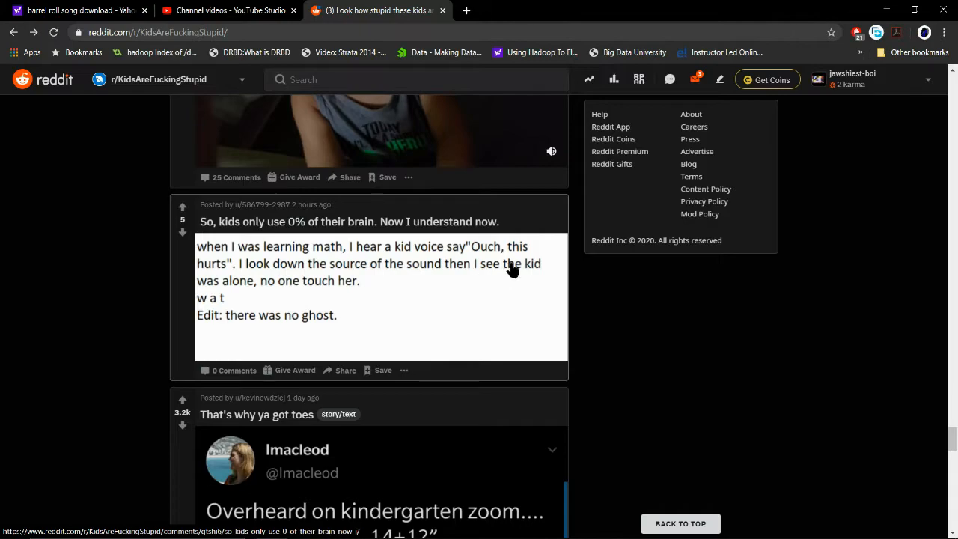
mouse_move(322, 294)
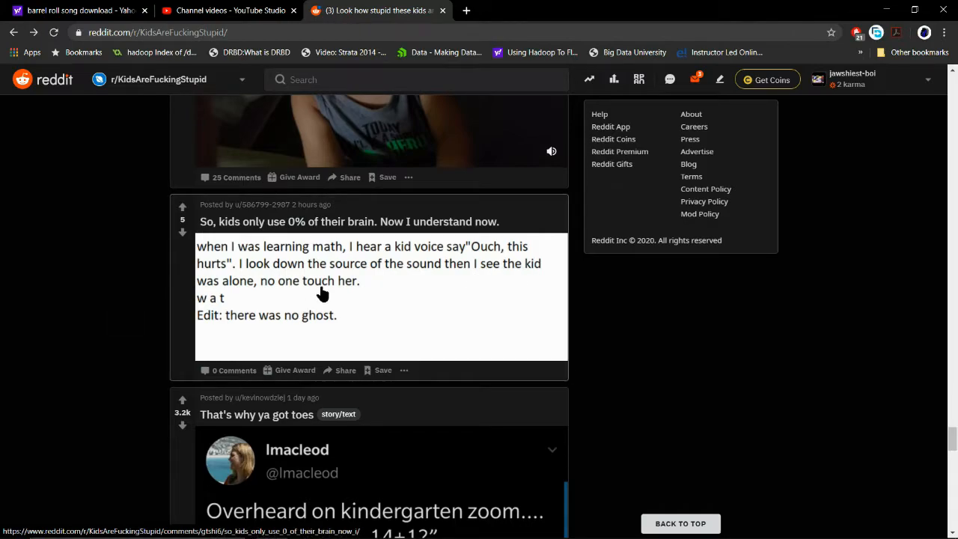
mouse_move(220, 326)
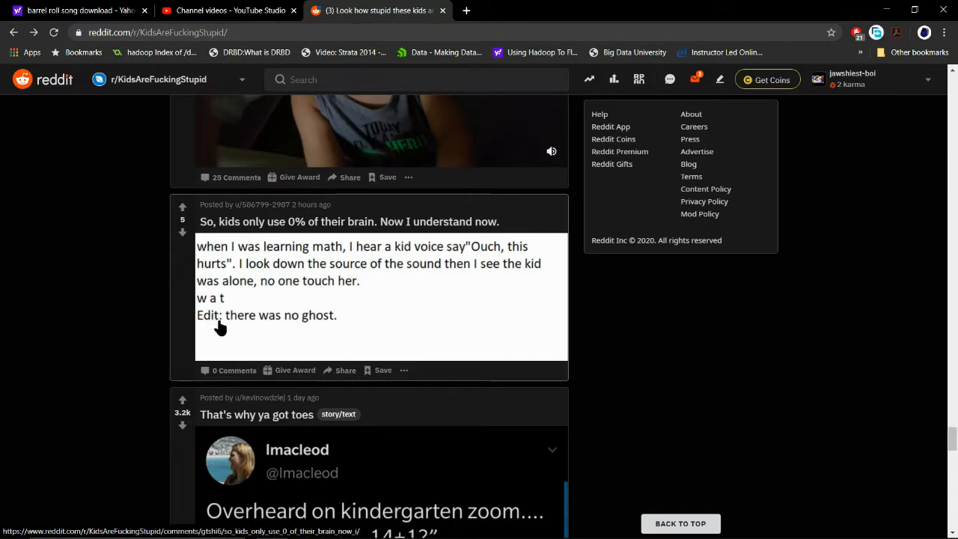
Step: Scroll to and read the 'That's why ya got toes' kindergarten math tweet
scroll(down, 3)
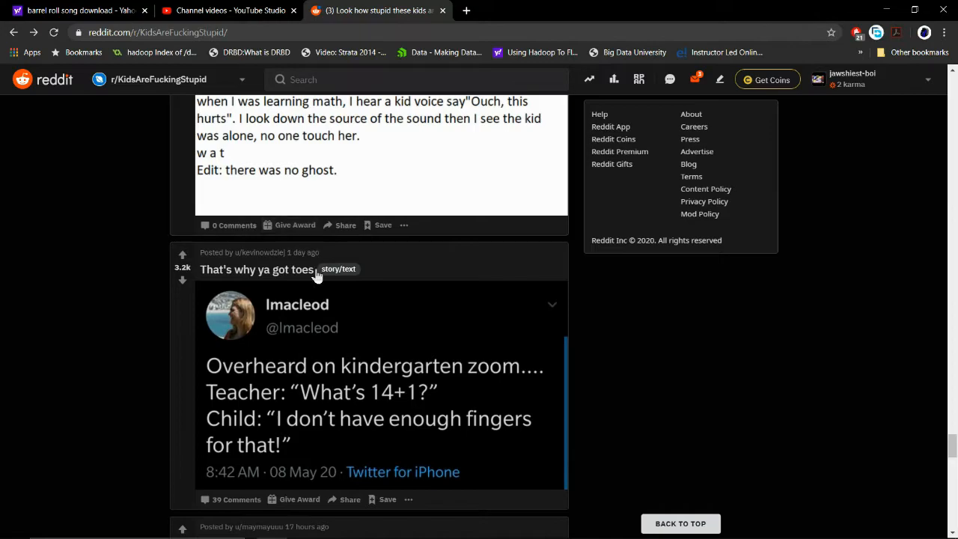
mouse_move(579, 378)
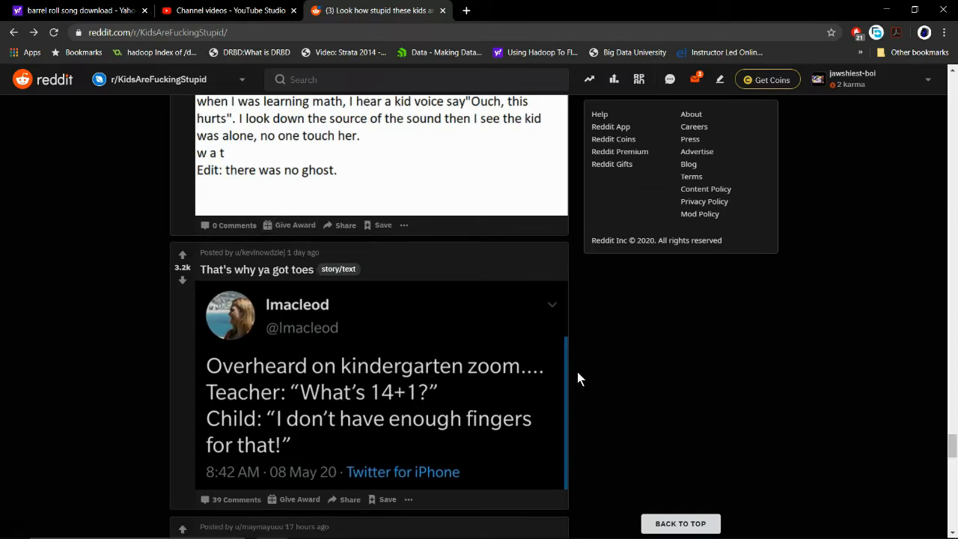
mouse_move(384, 468)
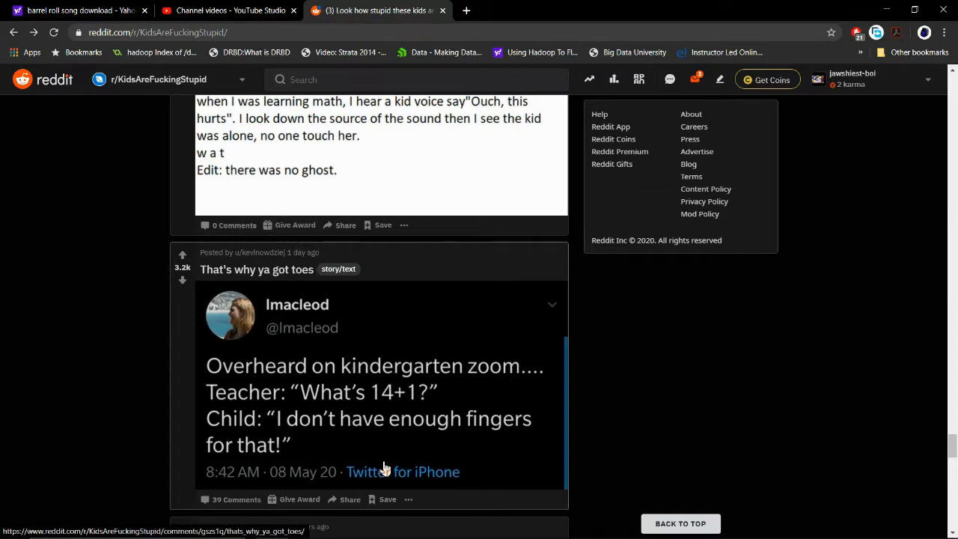
mouse_move(447, 426)
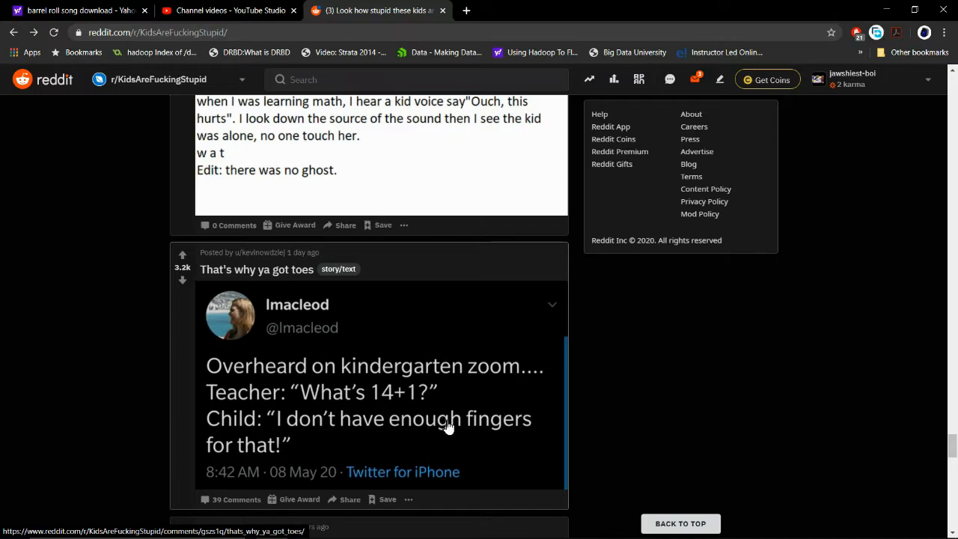
mouse_move(271, 290)
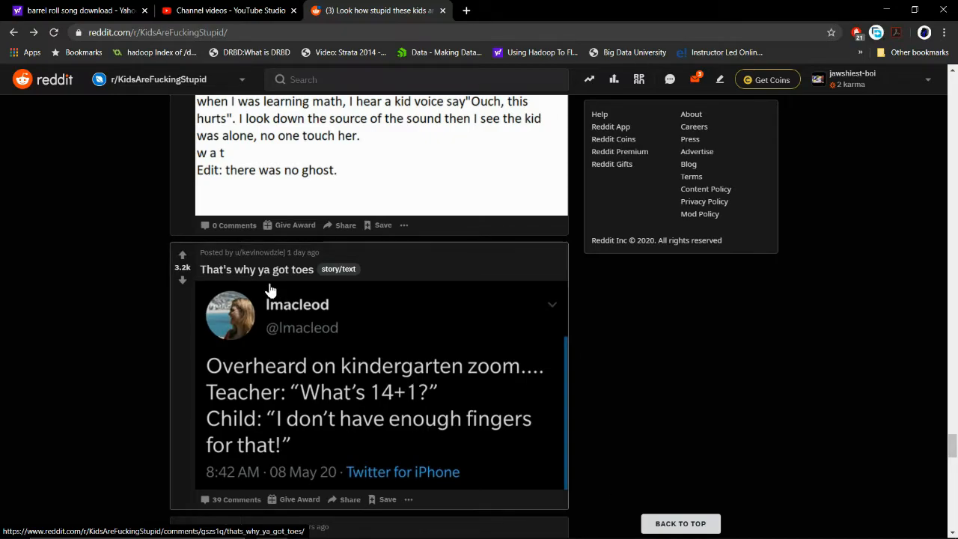
scroll(down, 3)
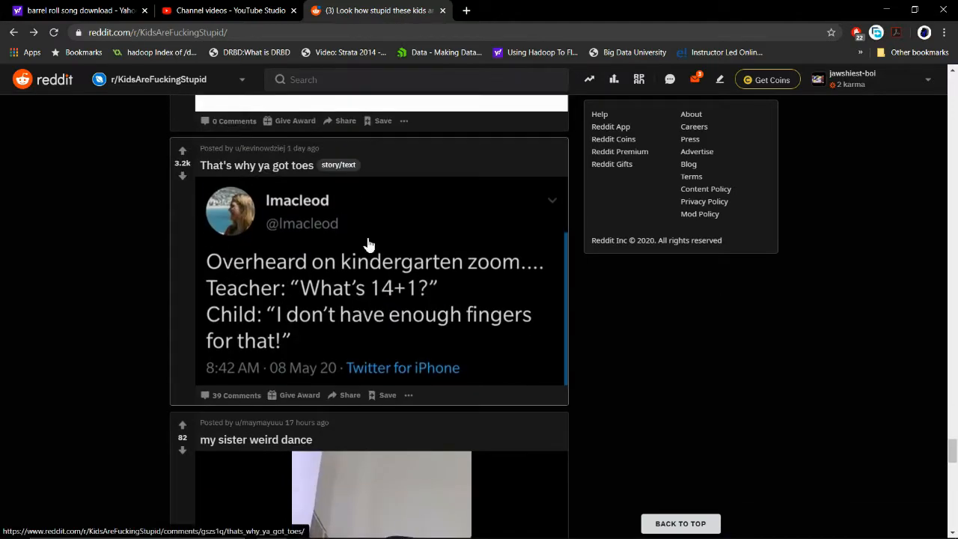
Step: Scroll down to the 'my sister weird dance' video and start it playing
scroll(down, 3)
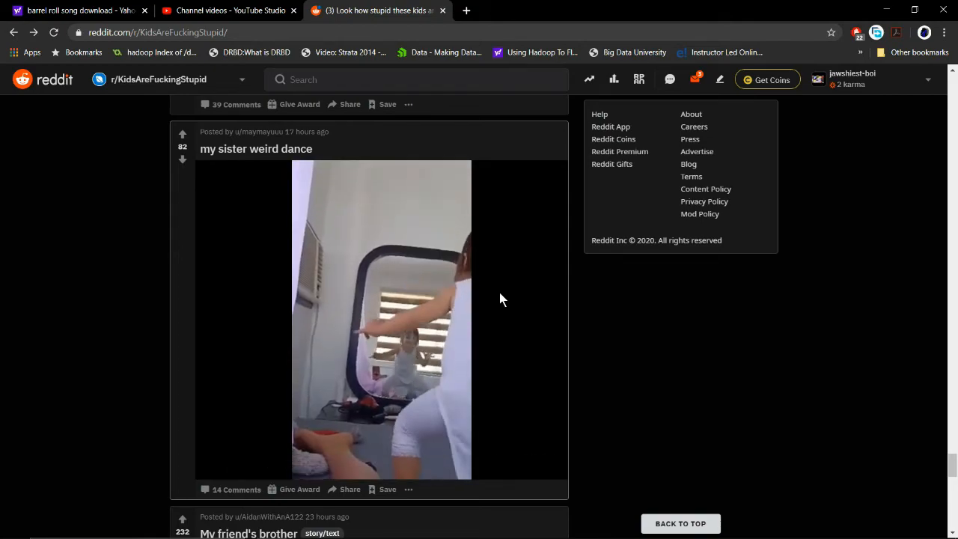
scroll(down, 3)
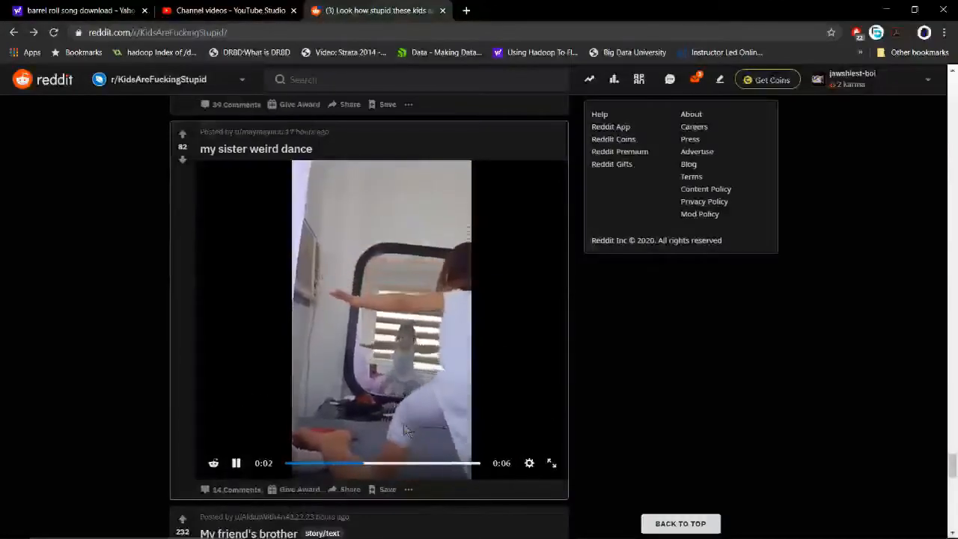
Step: Scroll past the dance video to the 'My friend's brother' fire-pit story post
scroll(down, 3)
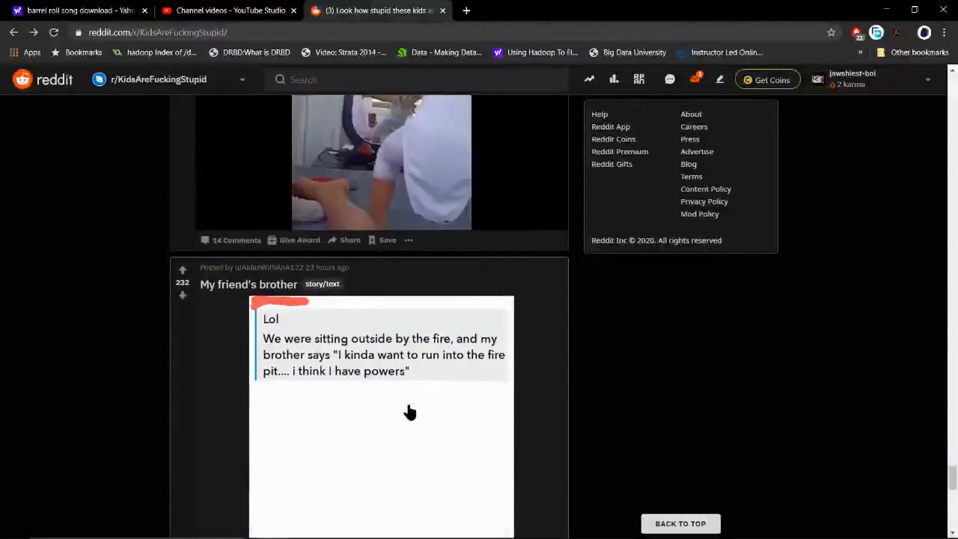
mouse_move(243, 343)
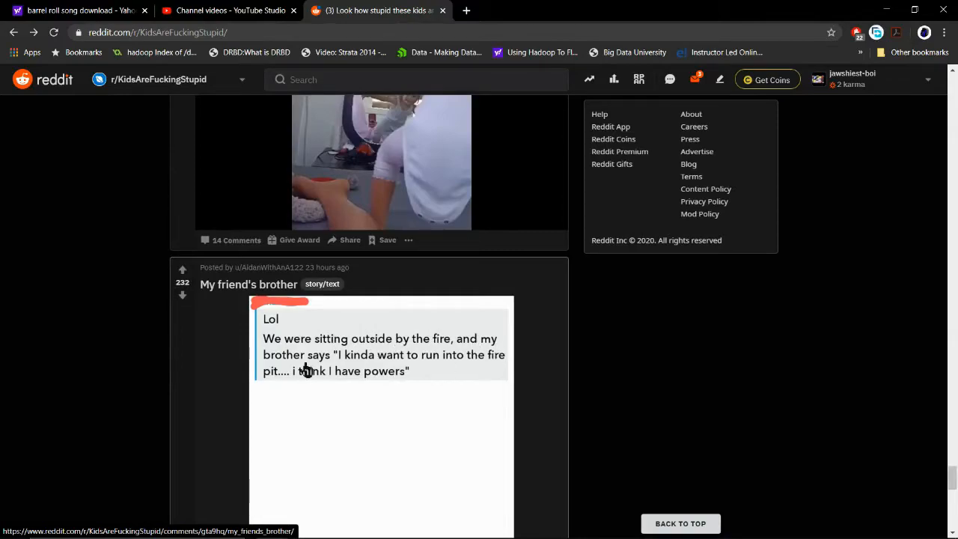
mouse_move(425, 377)
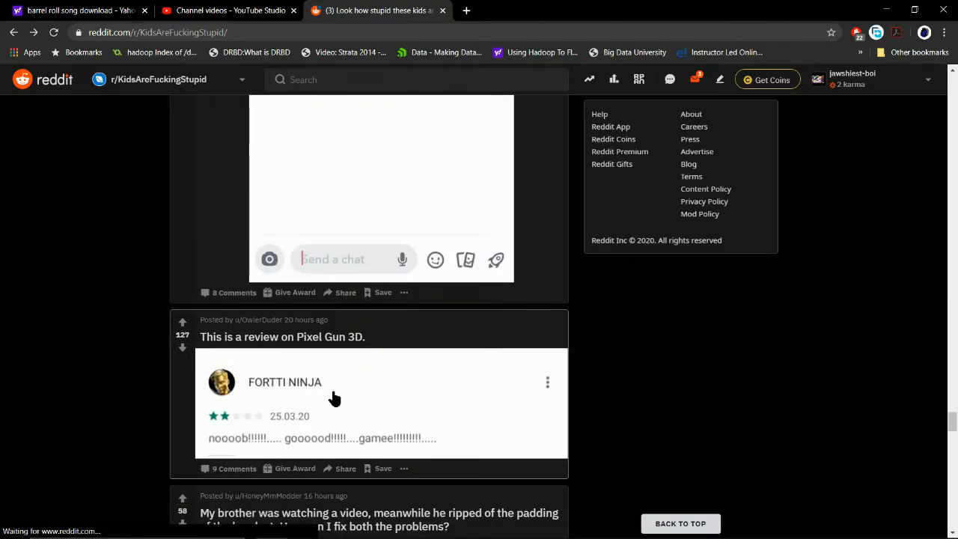
mouse_move(275, 398)
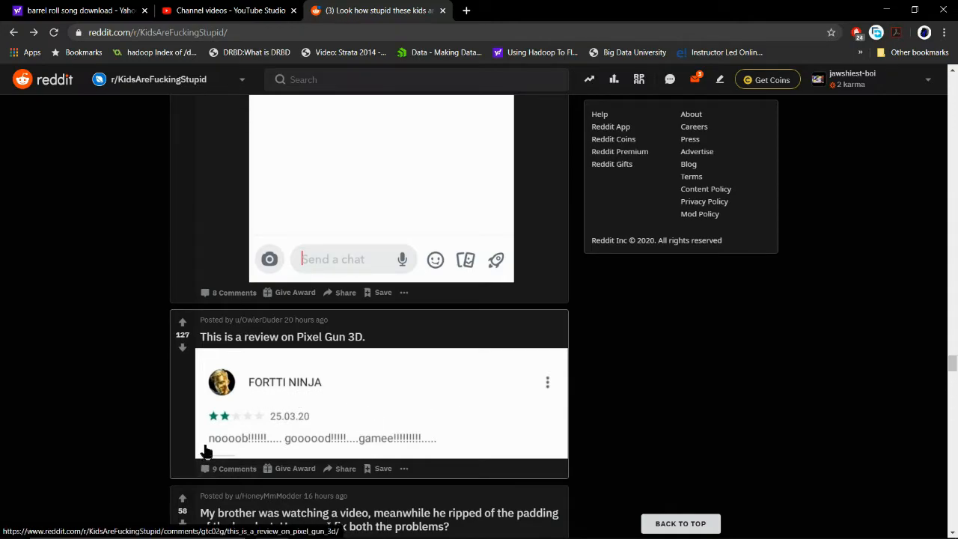
Step: Scroll past the headset padding post to the Xbox community tab Minecraft build post
scroll(down, 3)
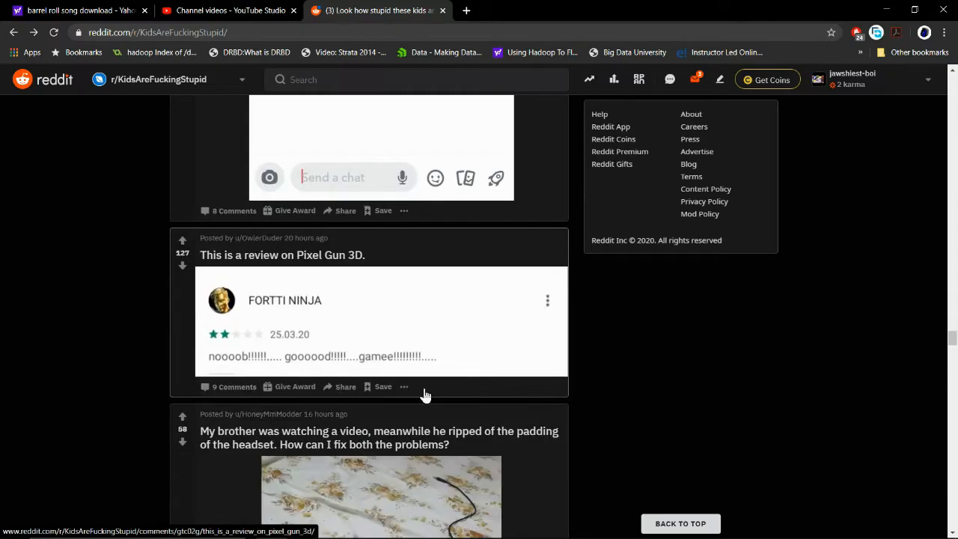
scroll(down, 3)
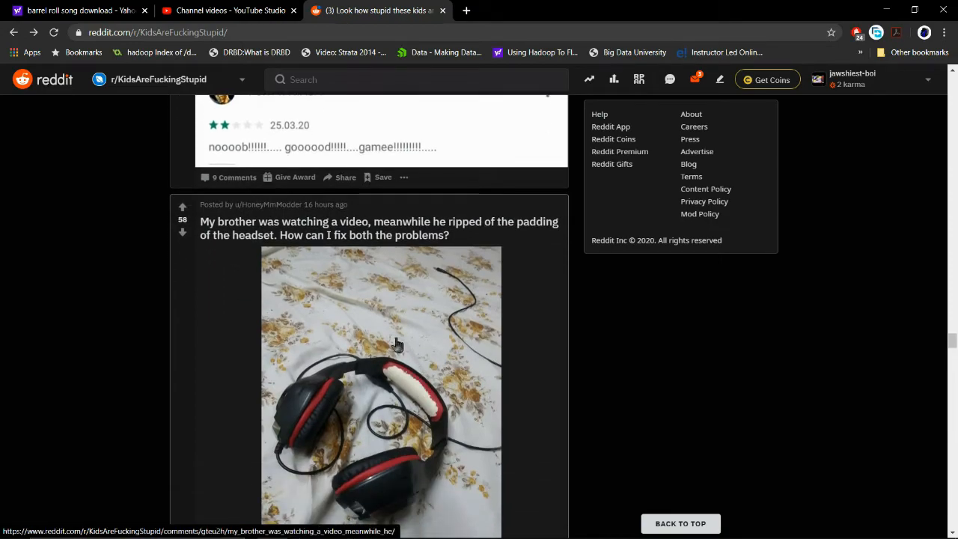
mouse_move(422, 287)
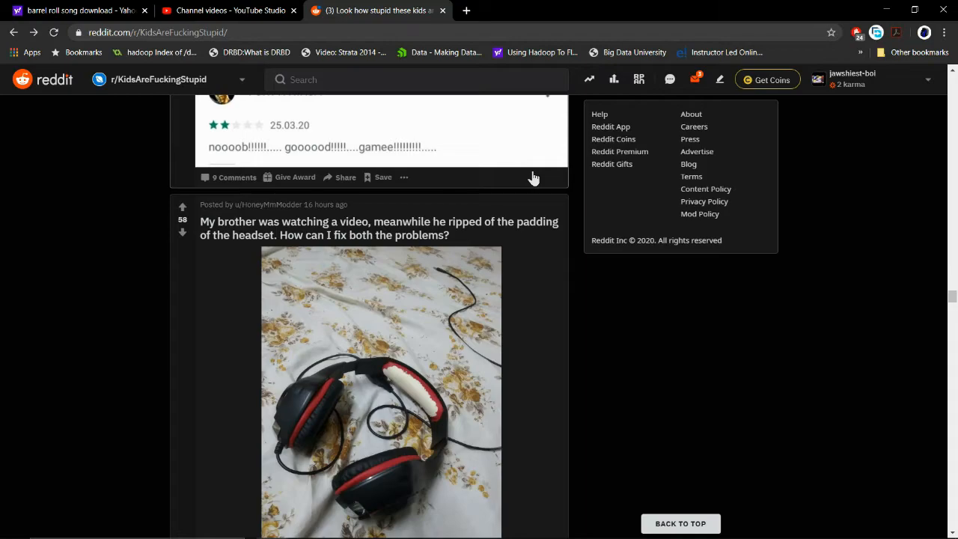
scroll(down, 3)
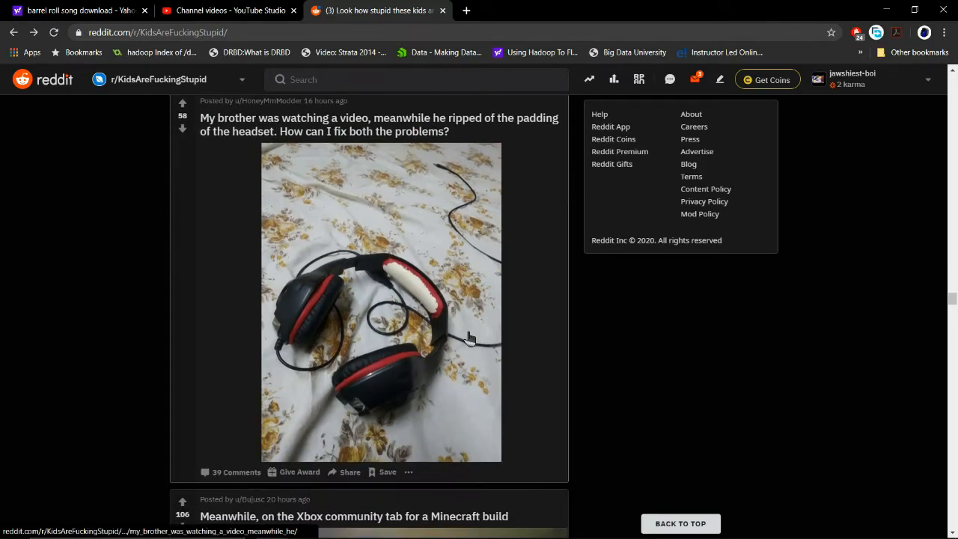
mouse_move(236, 133)
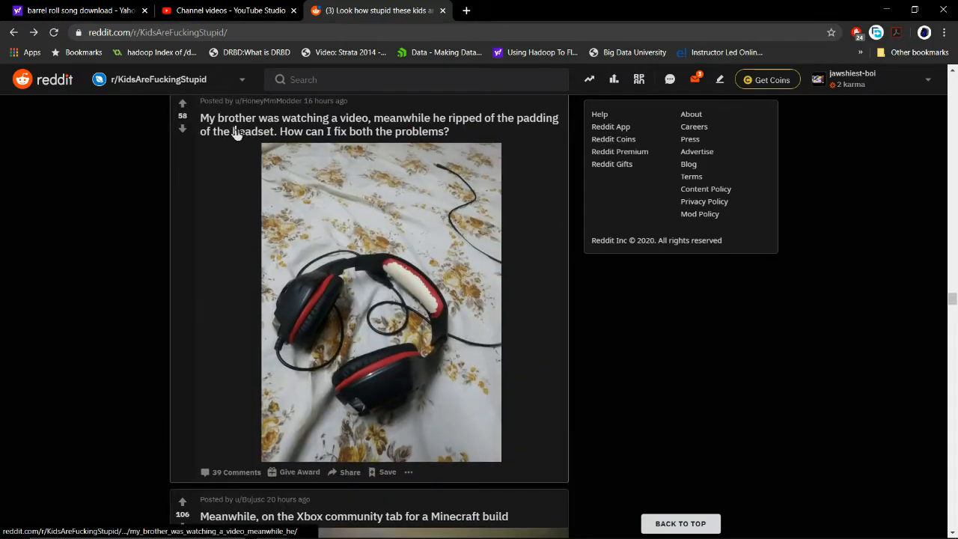
mouse_move(441, 231)
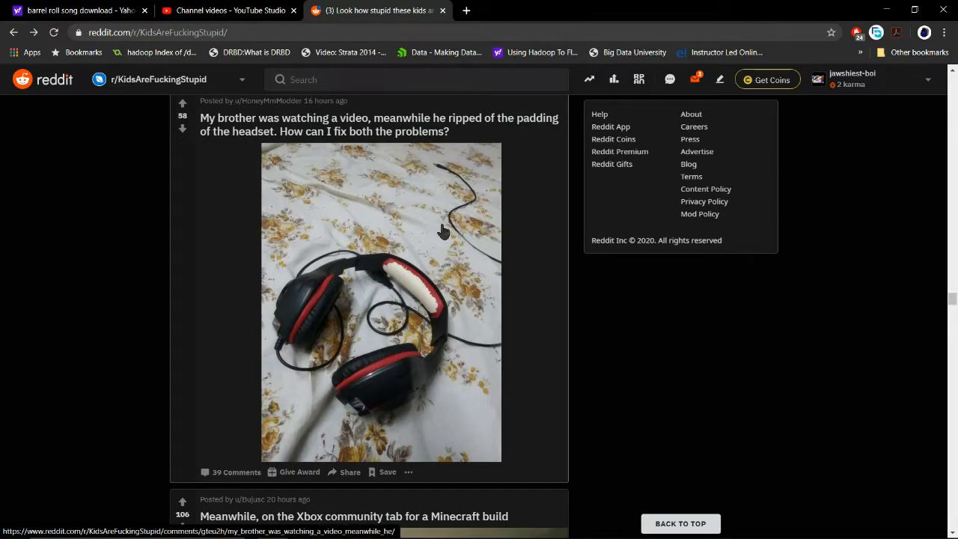
scroll(down, 3)
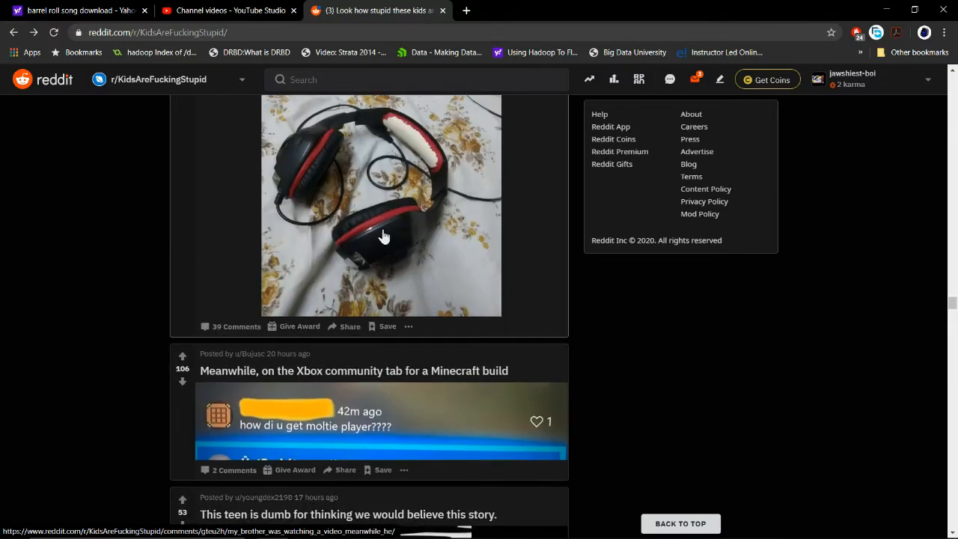
mouse_move(384, 277)
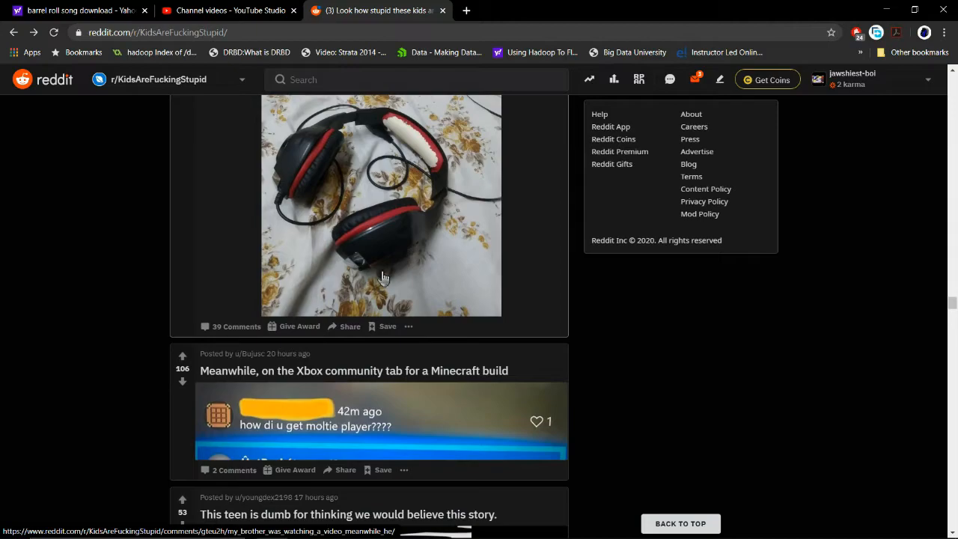
scroll(down, 3)
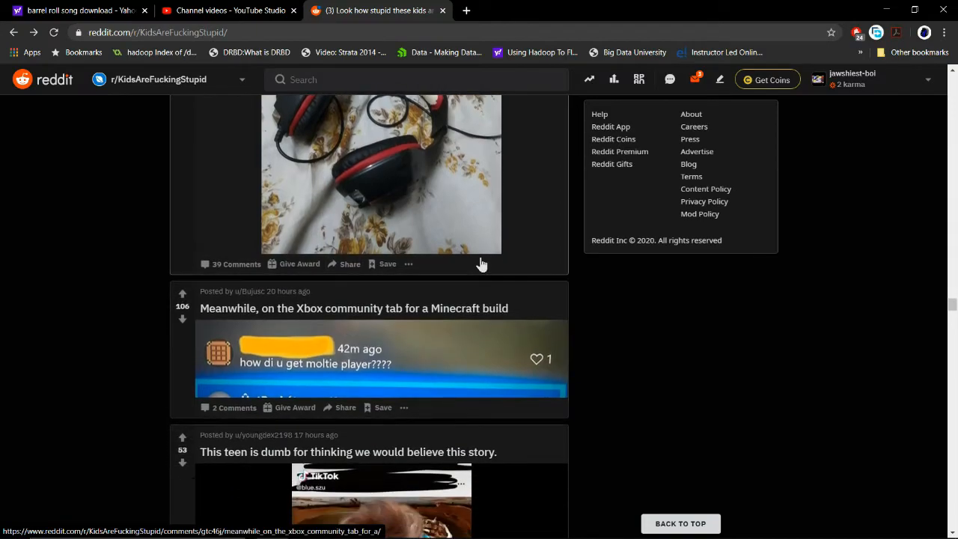
mouse_move(303, 372)
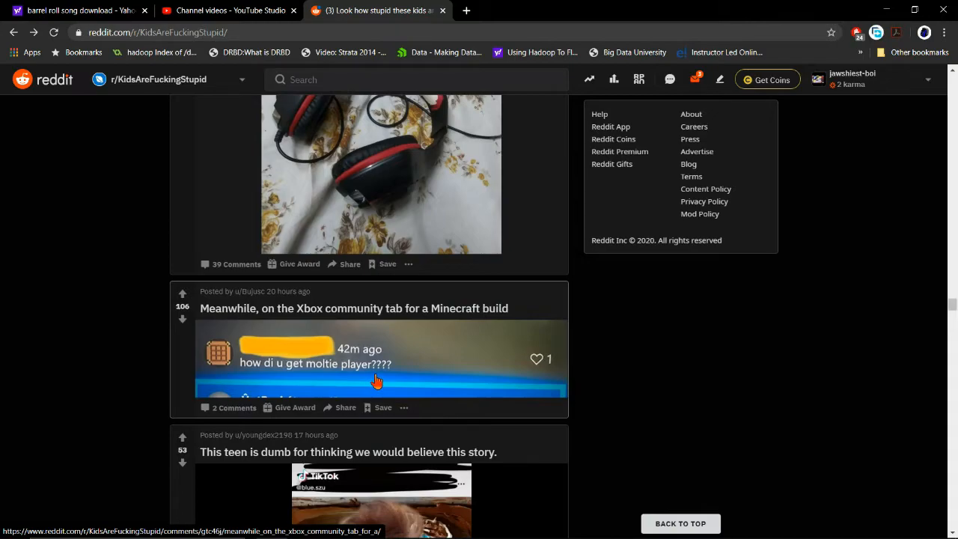
Step: Scroll to the 'This teen is dumb' post and play its TikTok video to the end
scroll(down, 3)
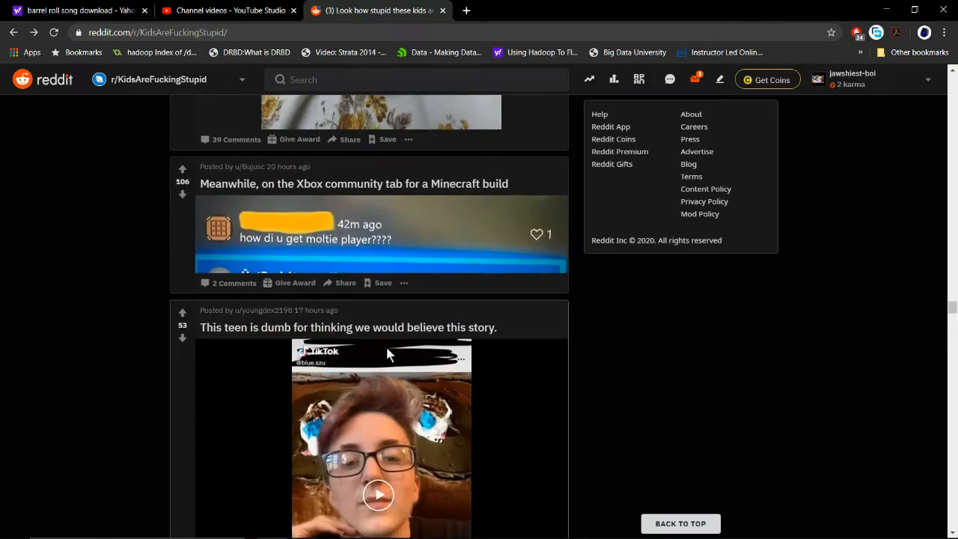
mouse_move(565, 321)
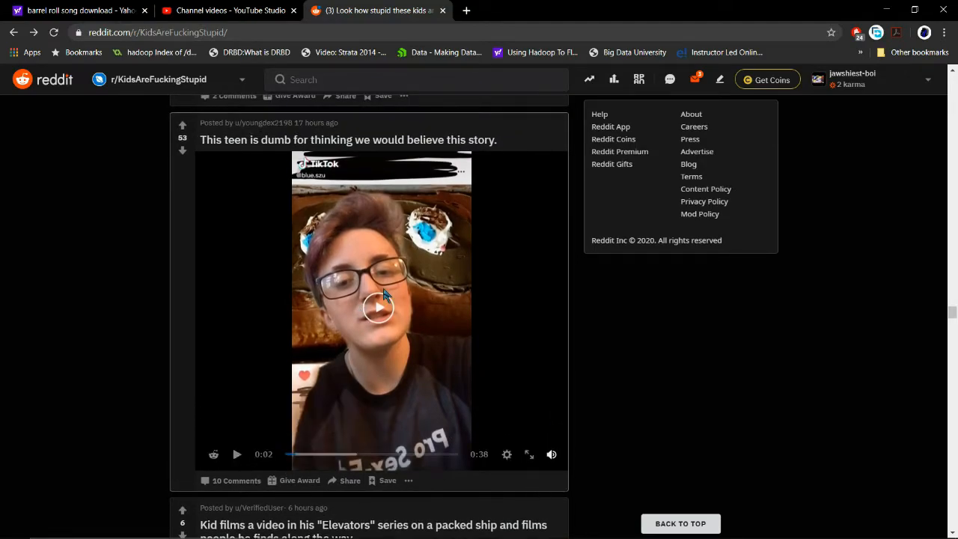
click(380, 308)
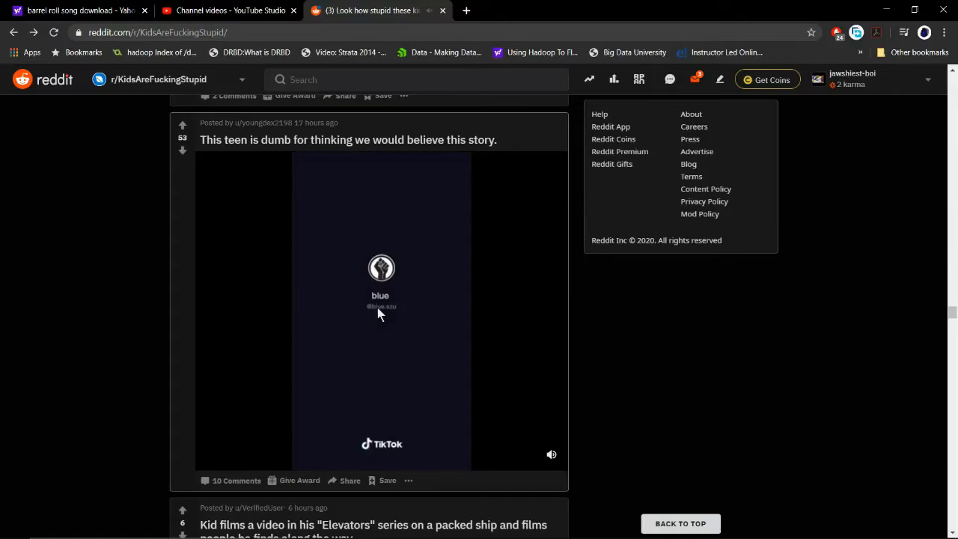
Step: Scroll down until the 'Kid films a video in his Elevators series' post is fully visible
scroll(down, 3)
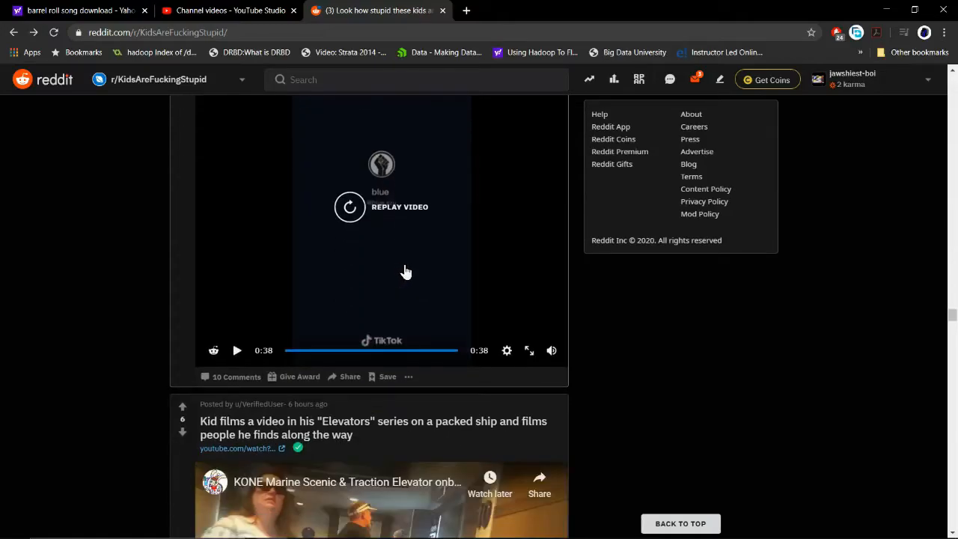
scroll(down, 3)
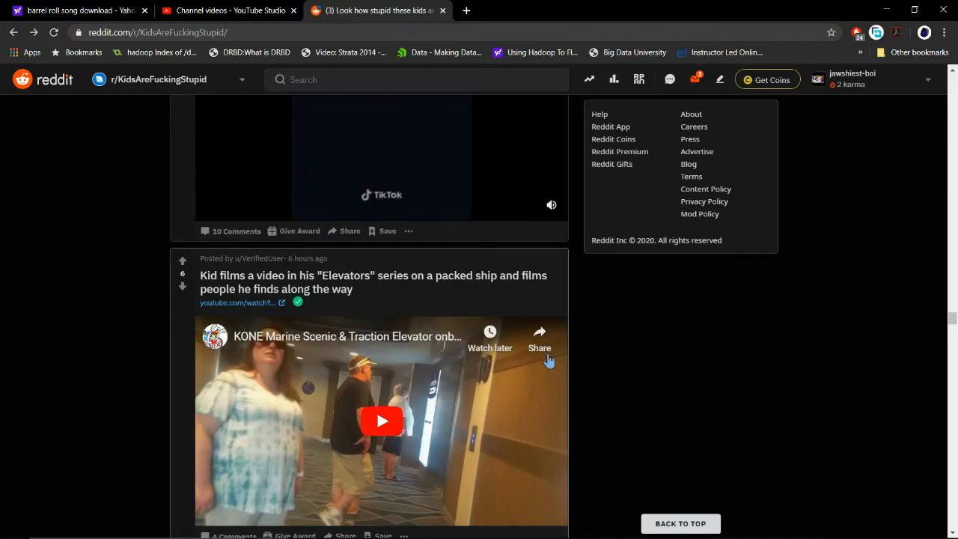
scroll(down, 3)
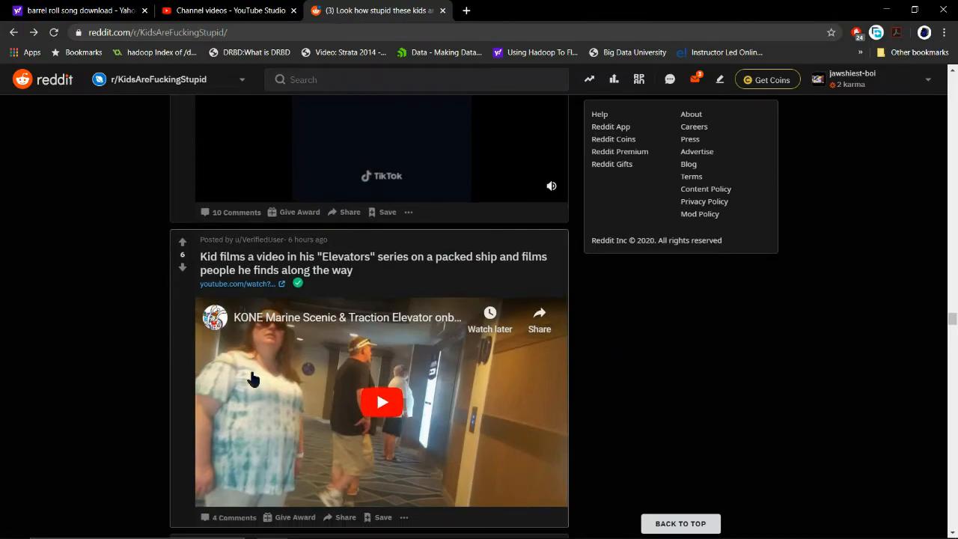
Step: Scroll past the black magic and Xbox password posts and let 'Just shrug it off' play through
scroll(down, 3)
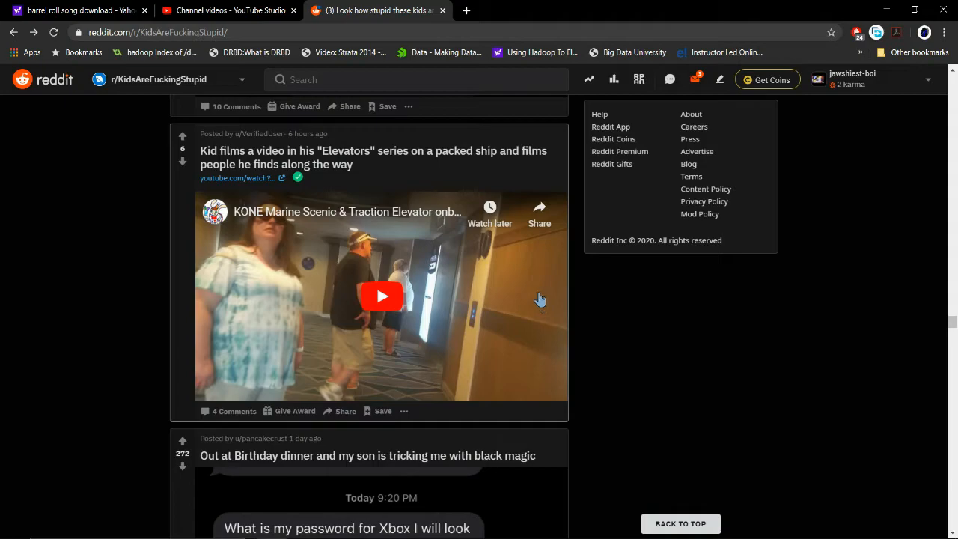
scroll(down, 3)
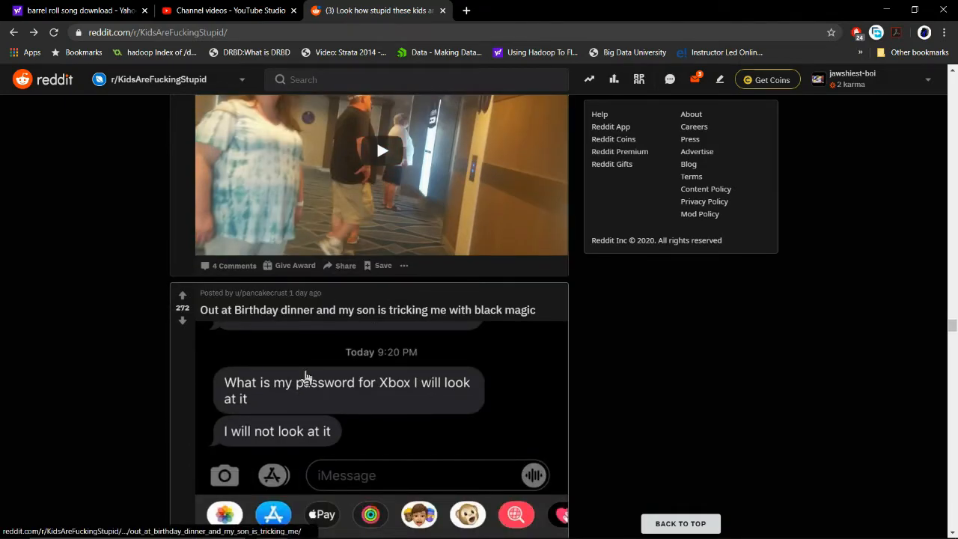
scroll(down, 3)
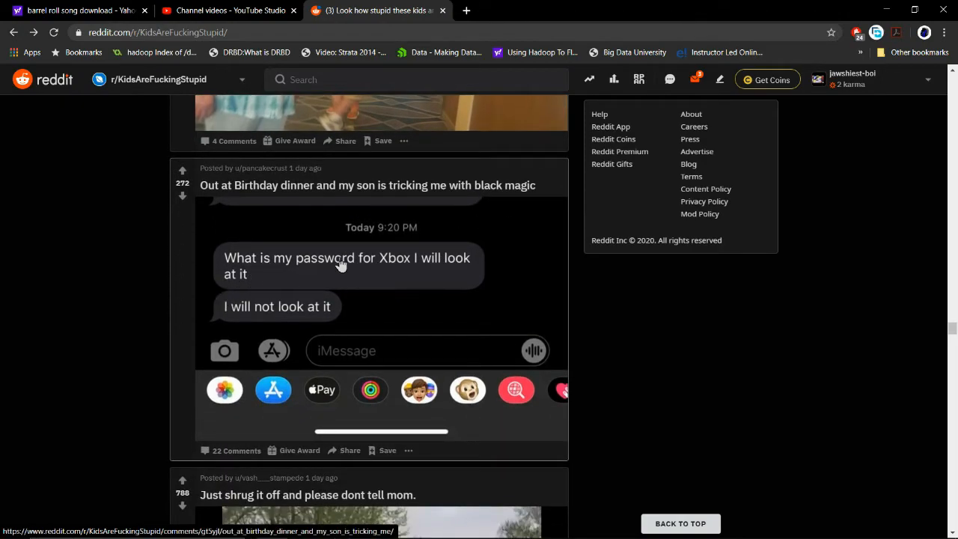
mouse_move(914, 376)
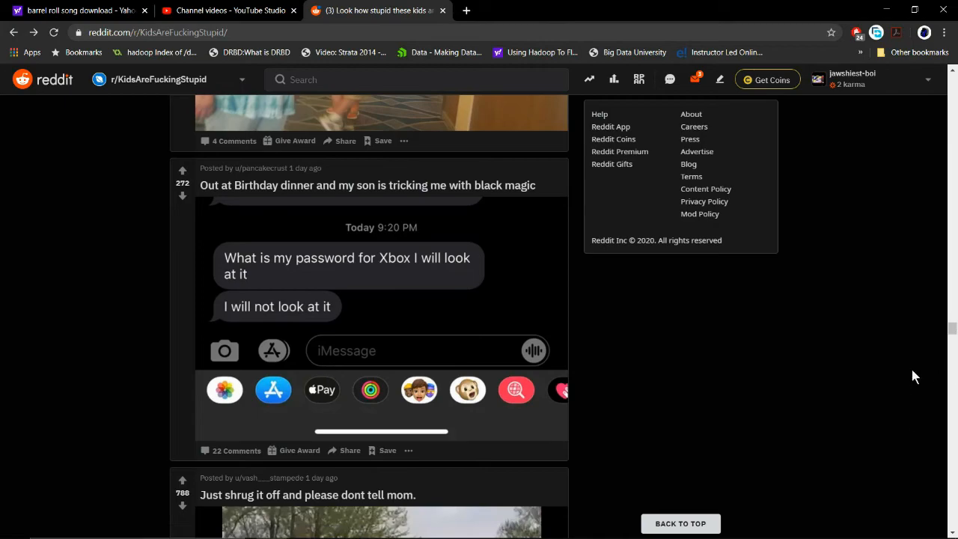
scroll(down, 3)
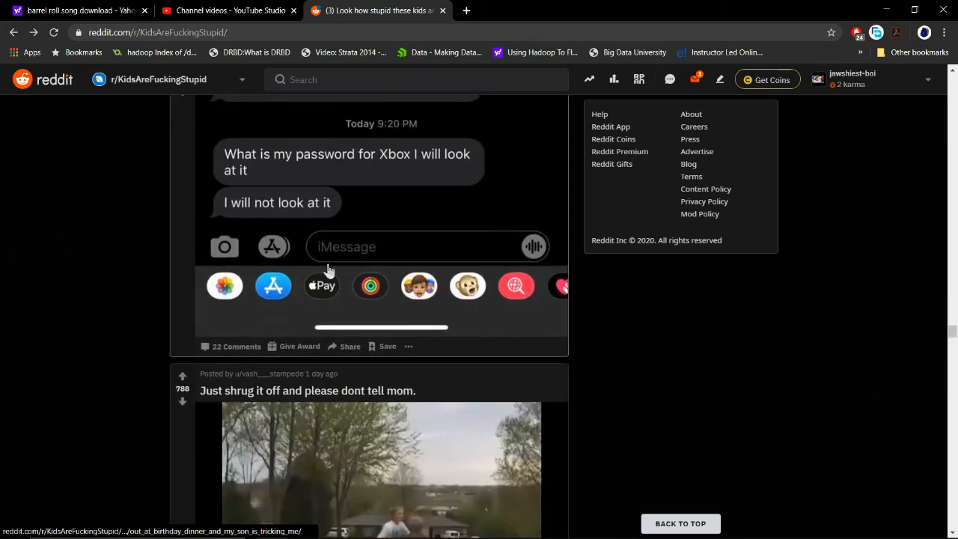
scroll(down, 3)
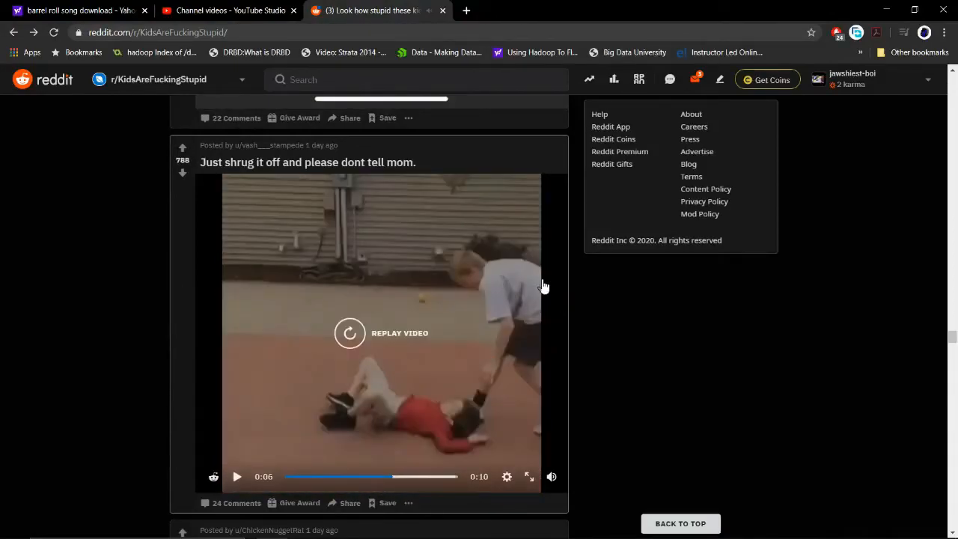
mouse_move(489, 318)
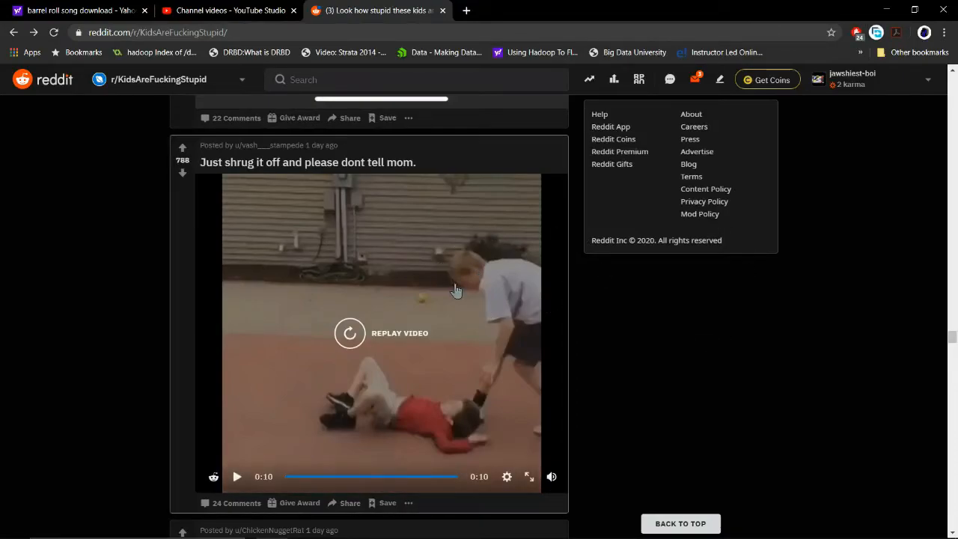
mouse_move(428, 435)
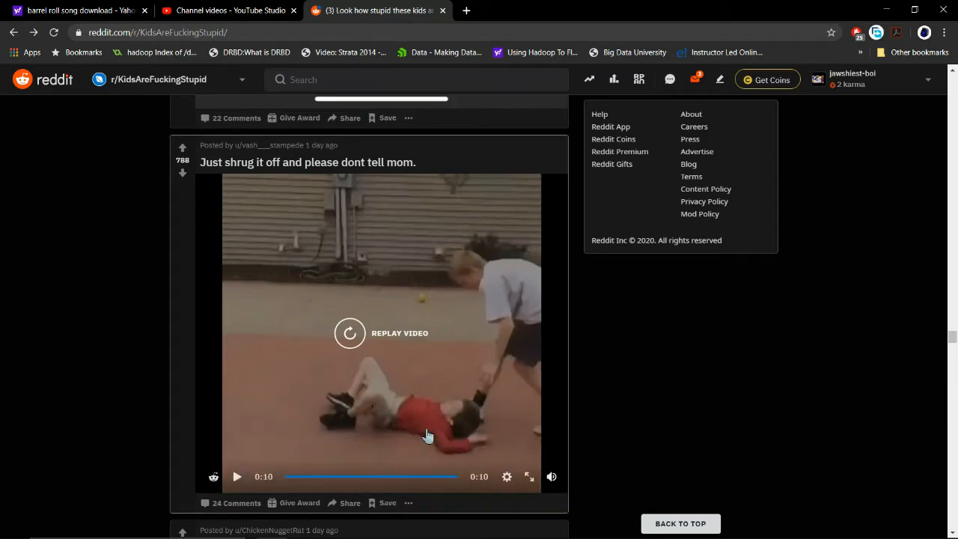
mouse_move(768, 193)
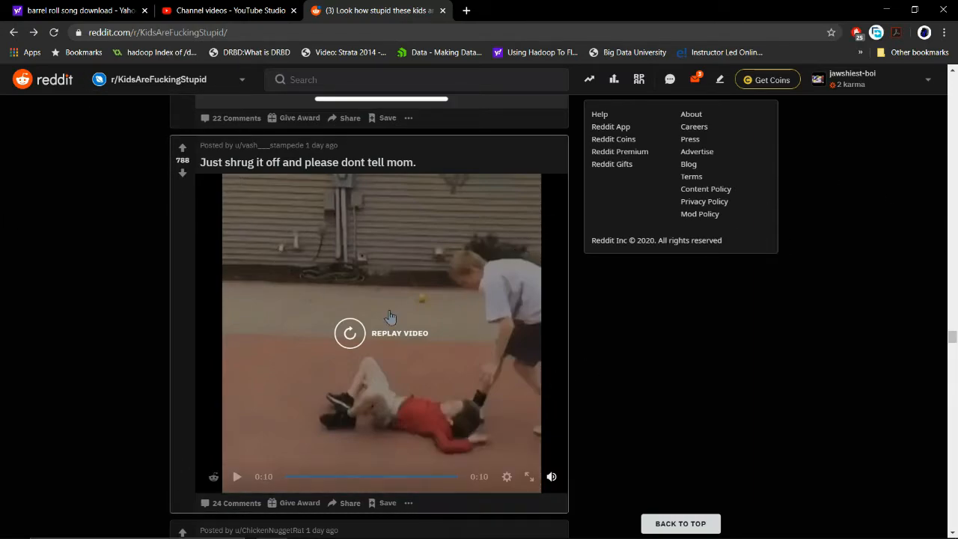
Step: Scroll past 'Why do I feel like I did the same?' and the TV-colours thread to the bath mat post
scroll(down, 3)
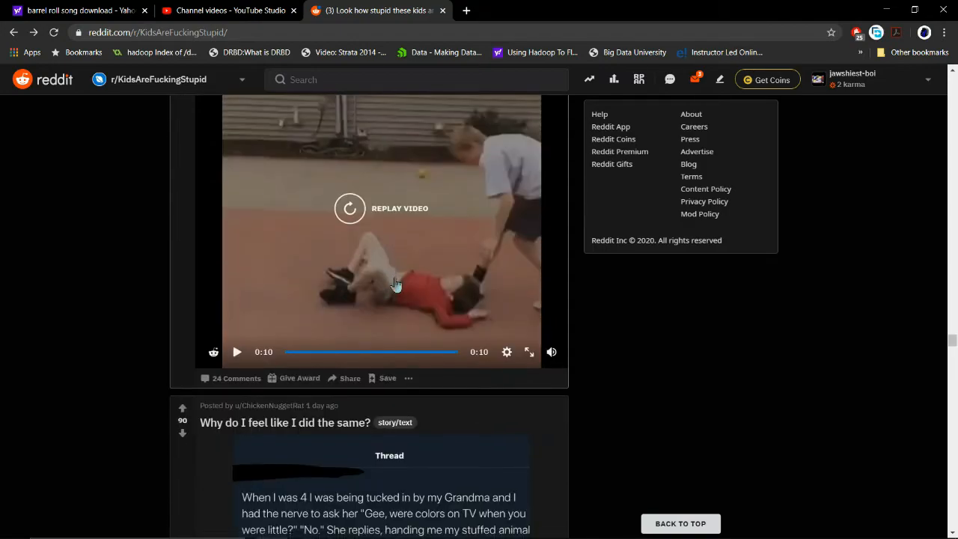
scroll(down, 3)
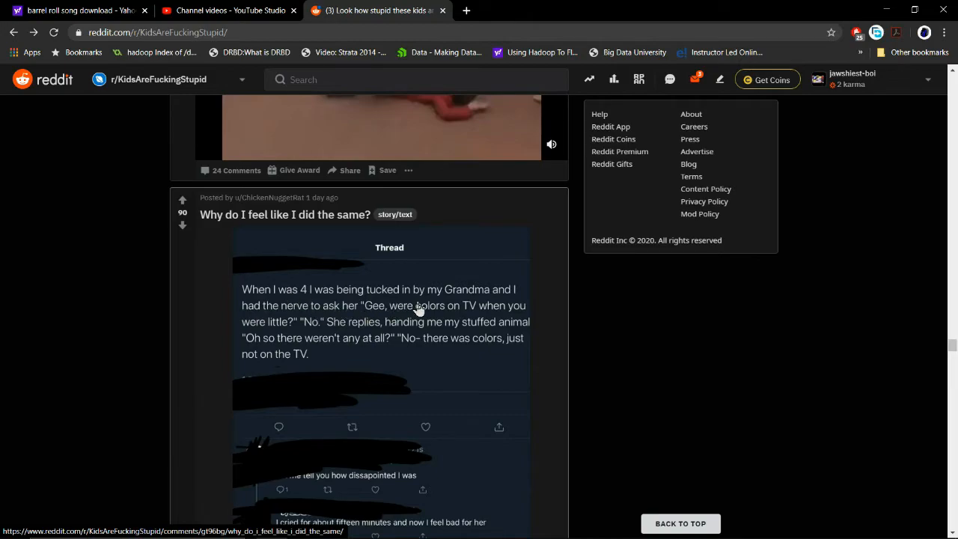
mouse_move(437, 307)
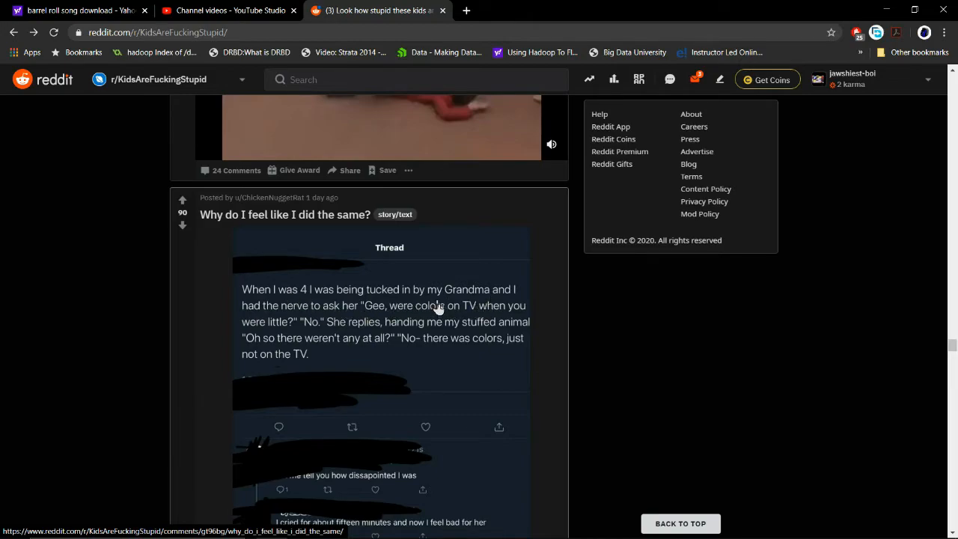
mouse_move(313, 340)
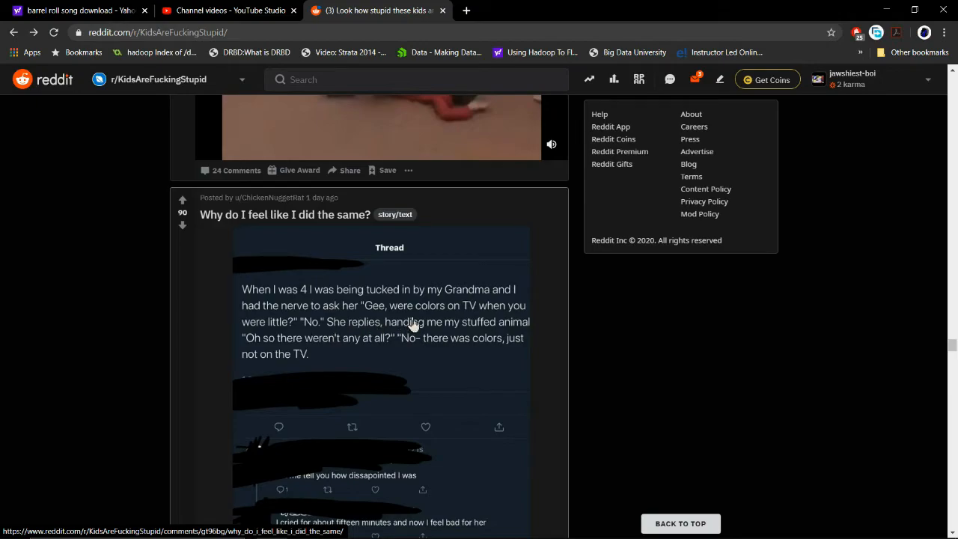
scroll(down, 3)
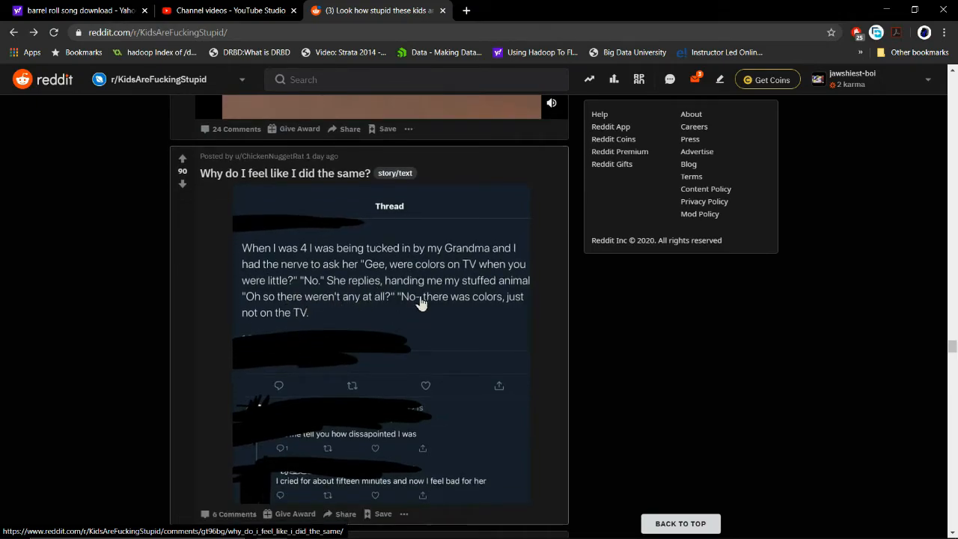
mouse_move(279, 304)
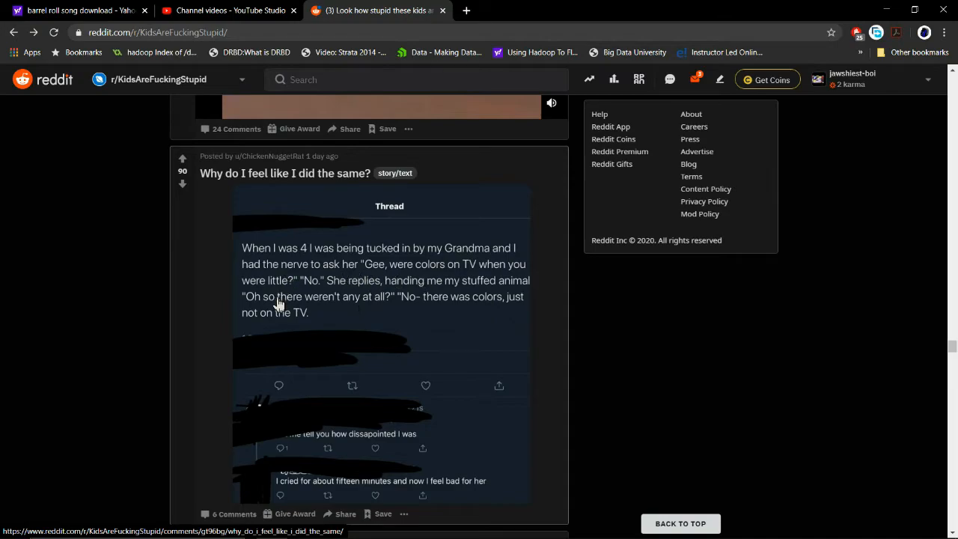
mouse_move(486, 311)
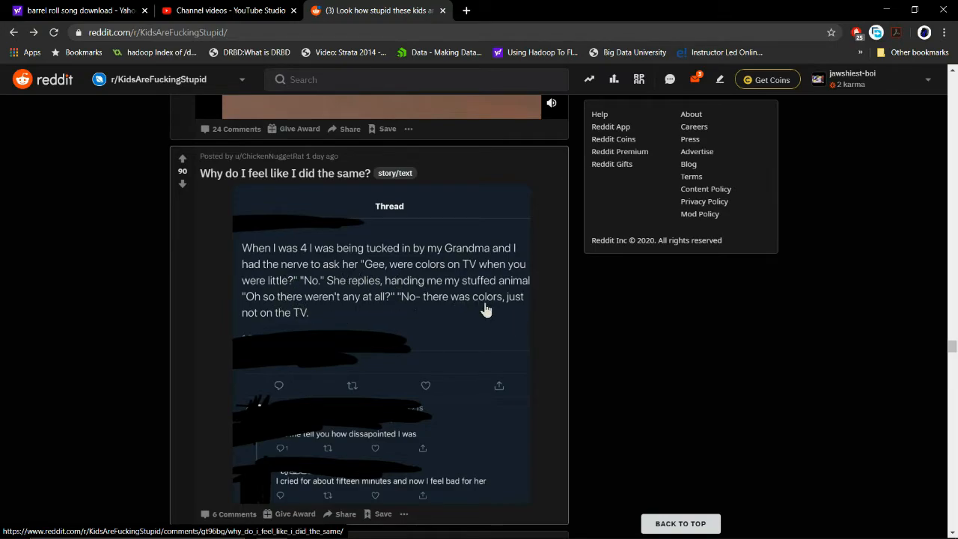
scroll(down, 3)
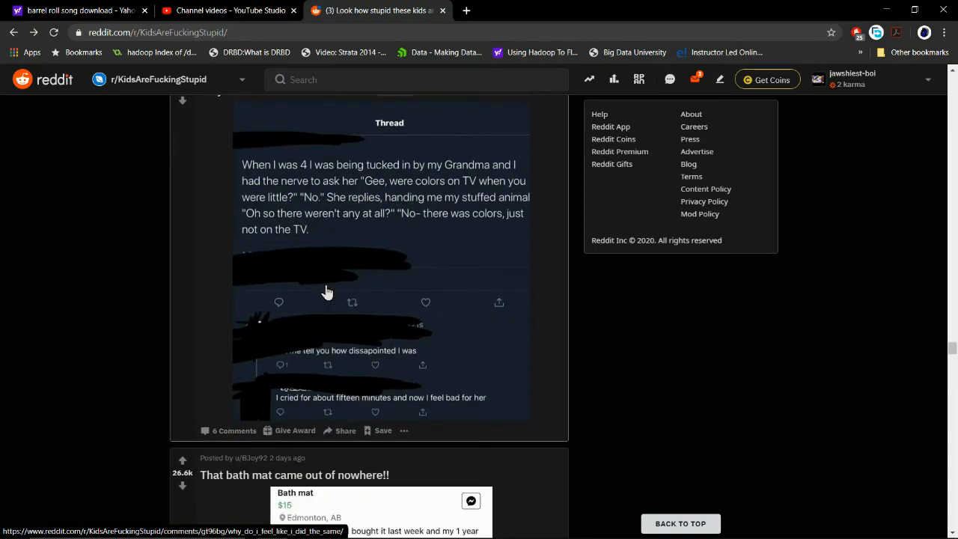
scroll(down, 3)
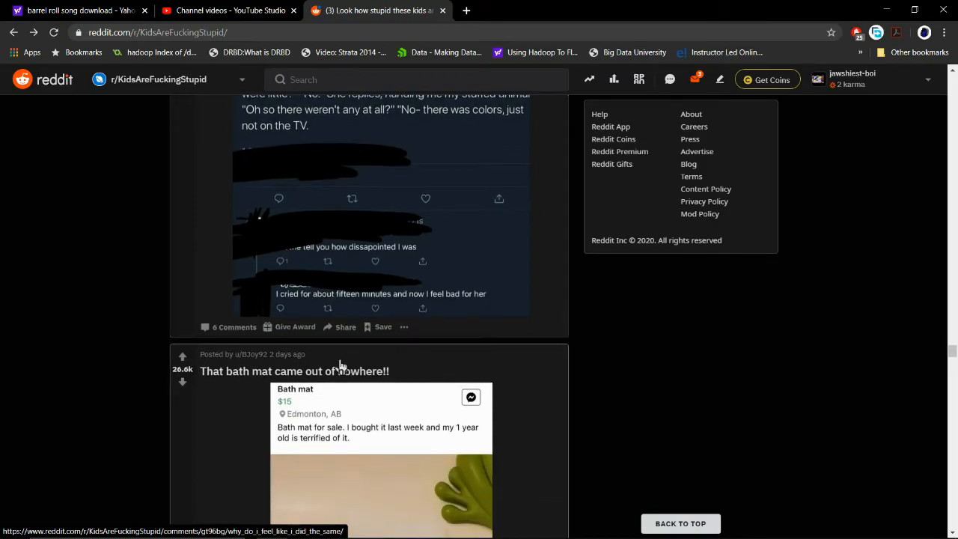
scroll(down, 3)
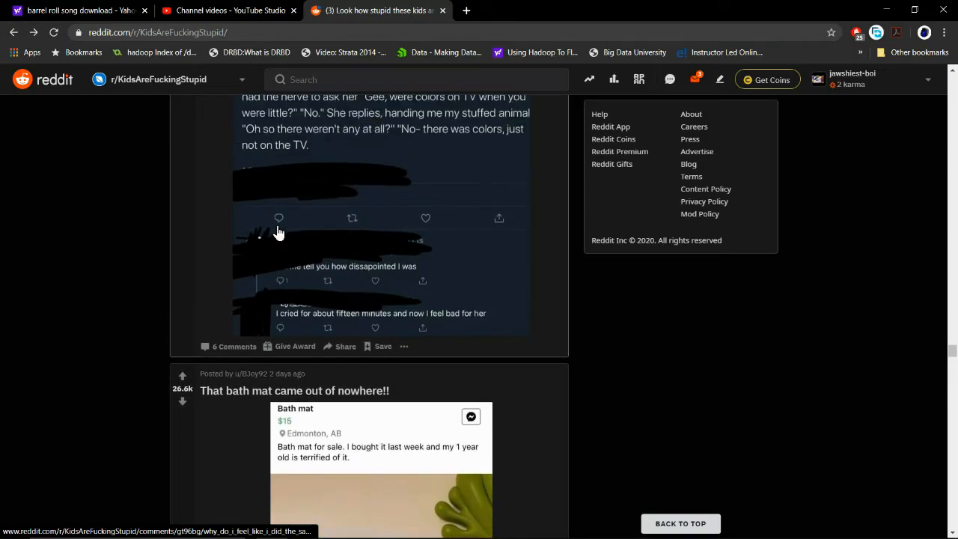
scroll(up, 3)
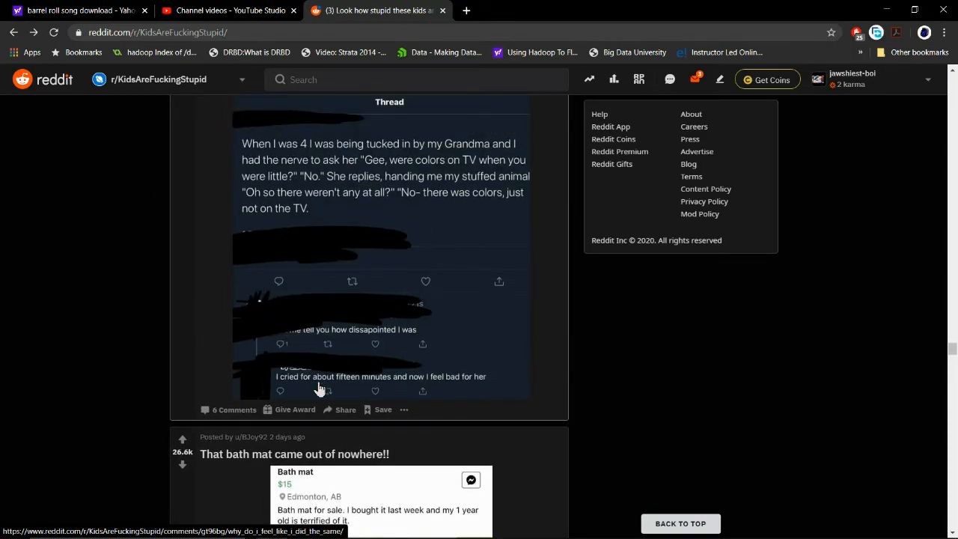
scroll(down, 3)
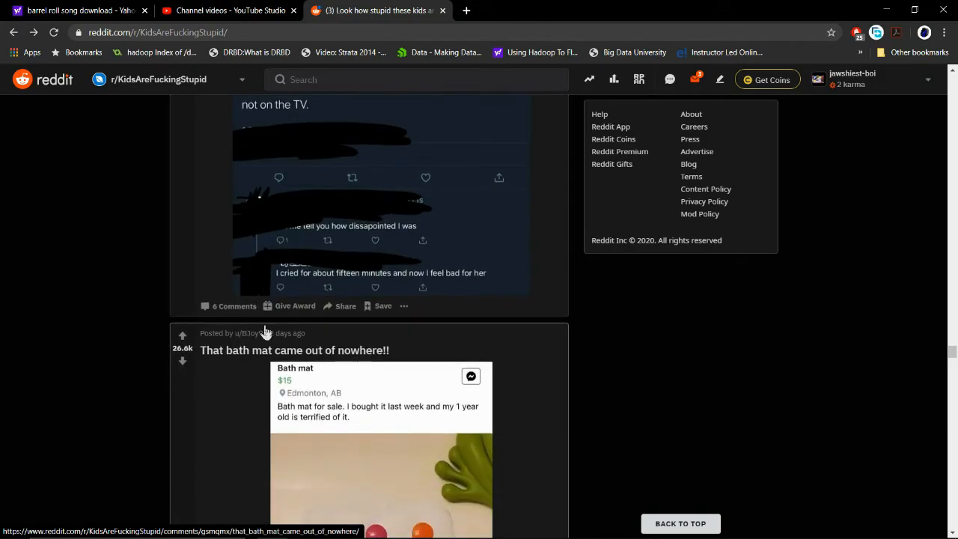
scroll(down, 3)
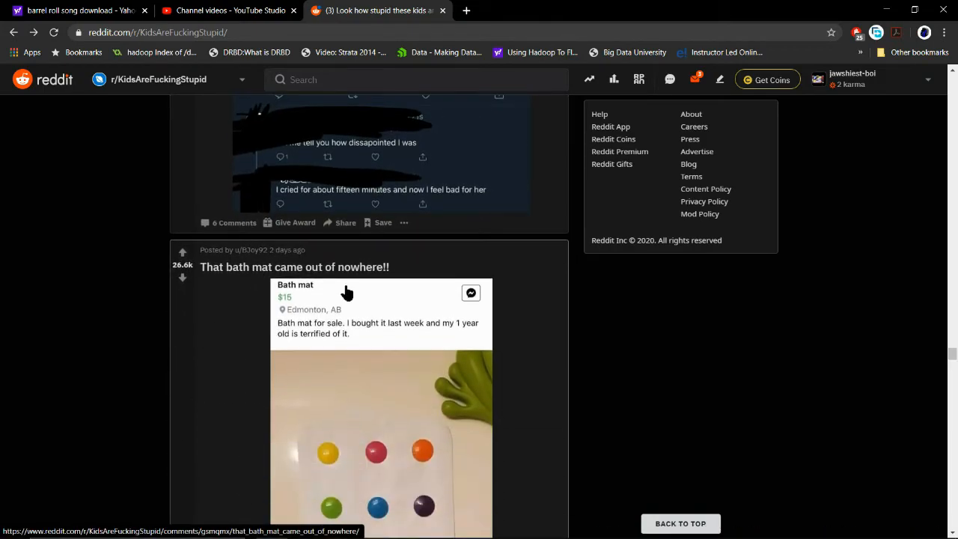
mouse_move(378, 333)
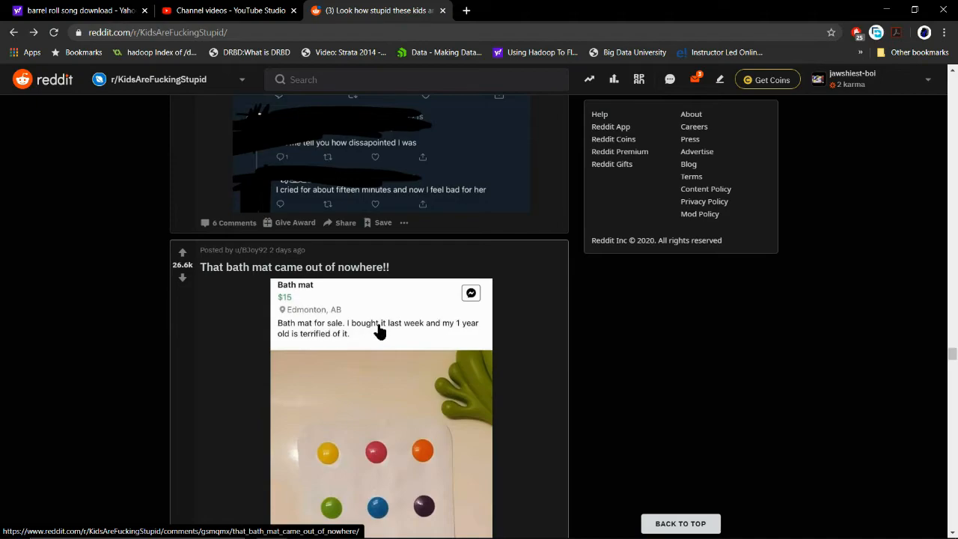
scroll(down, 3)
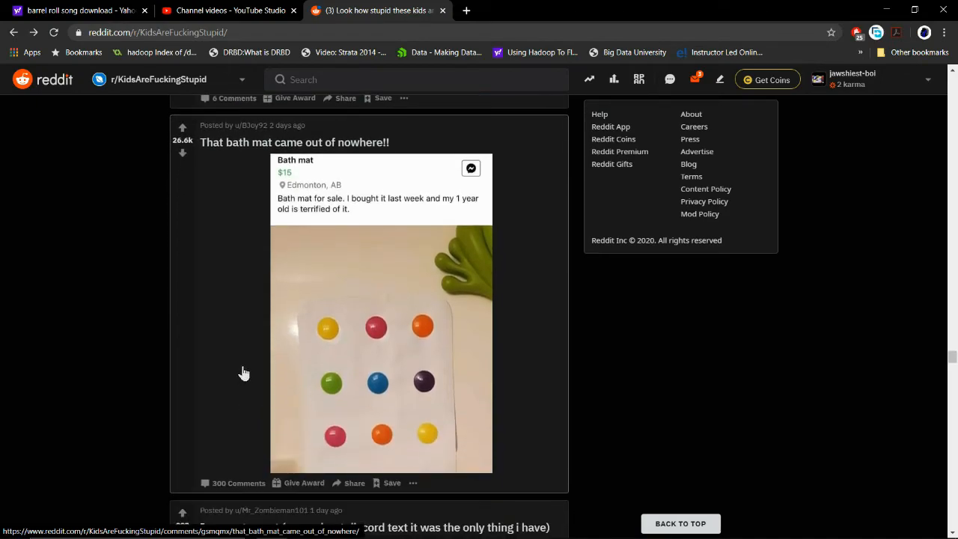
scroll(down, 3)
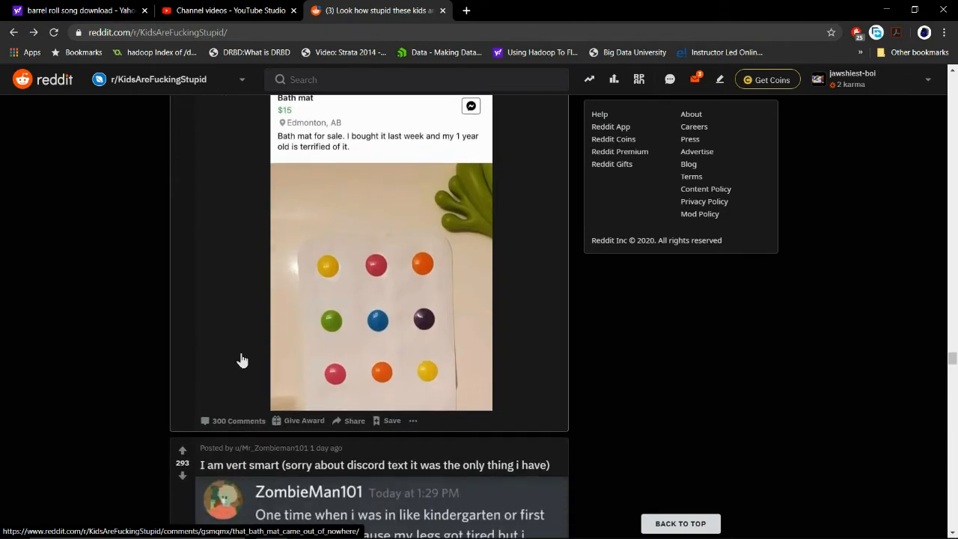
Step: Scroll through the 'I am vert smart' post until the 30-minute argument screenshot appears
scroll(down, 3)
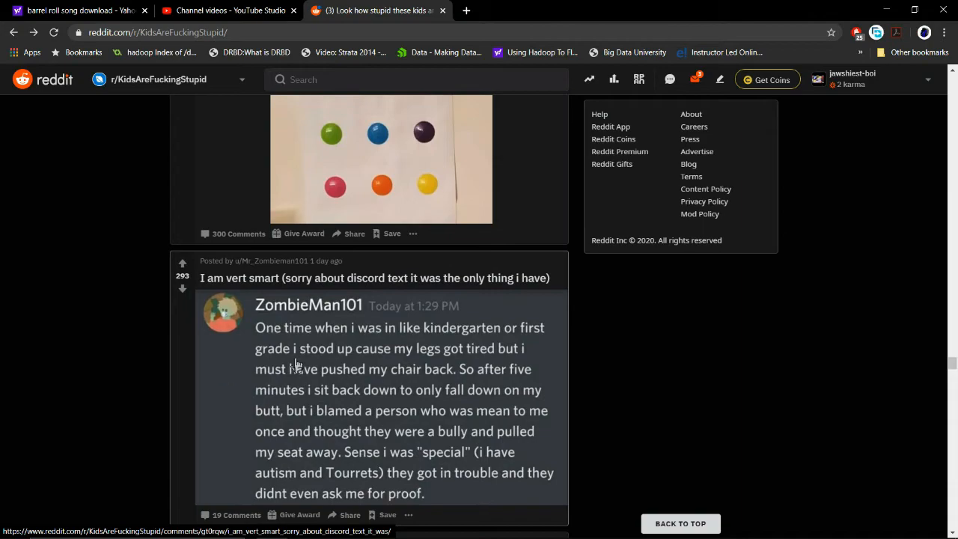
mouse_move(316, 384)
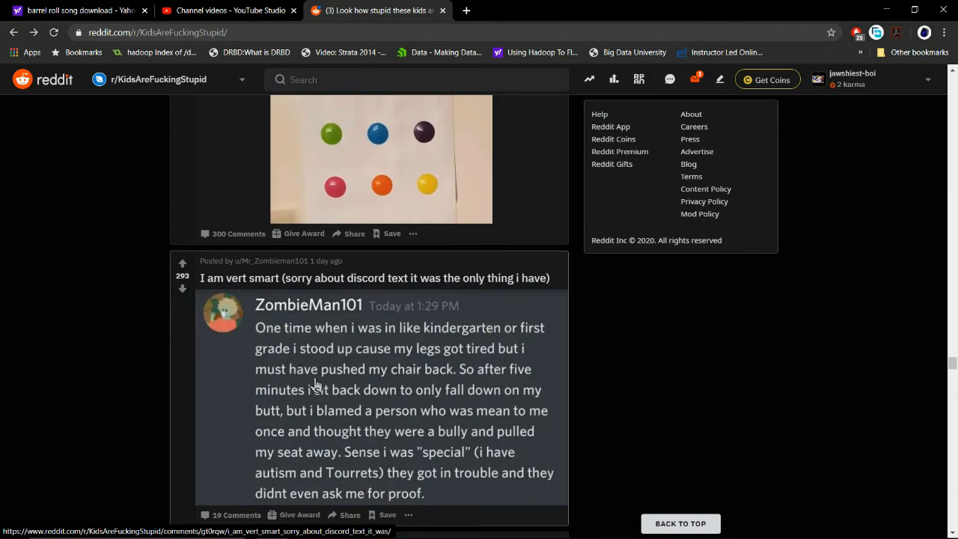
mouse_move(488, 377)
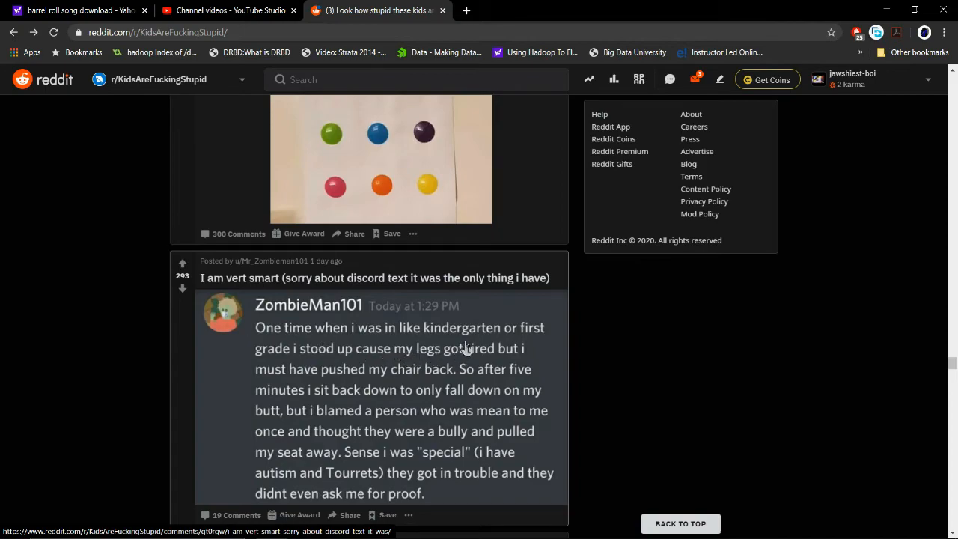
mouse_move(561, 378)
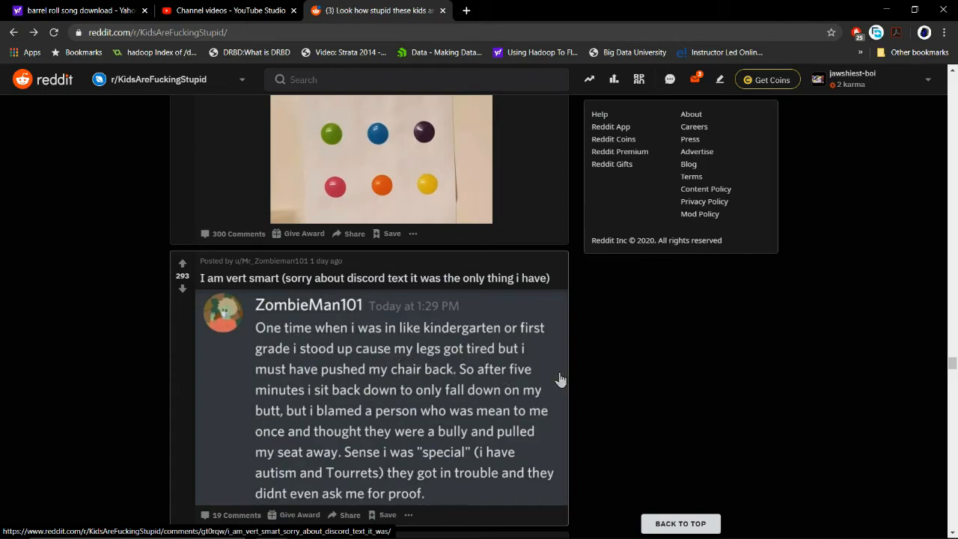
mouse_move(610, 320)
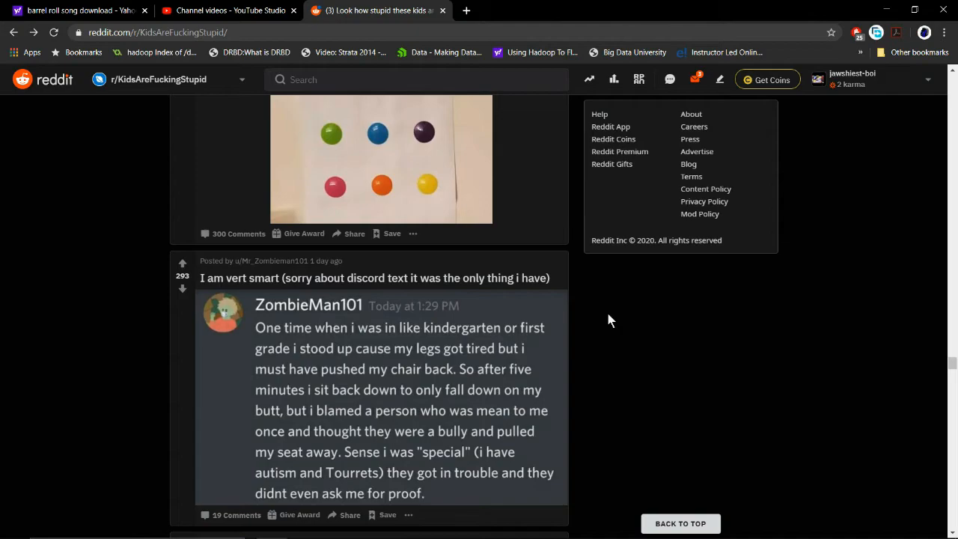
scroll(down, 3)
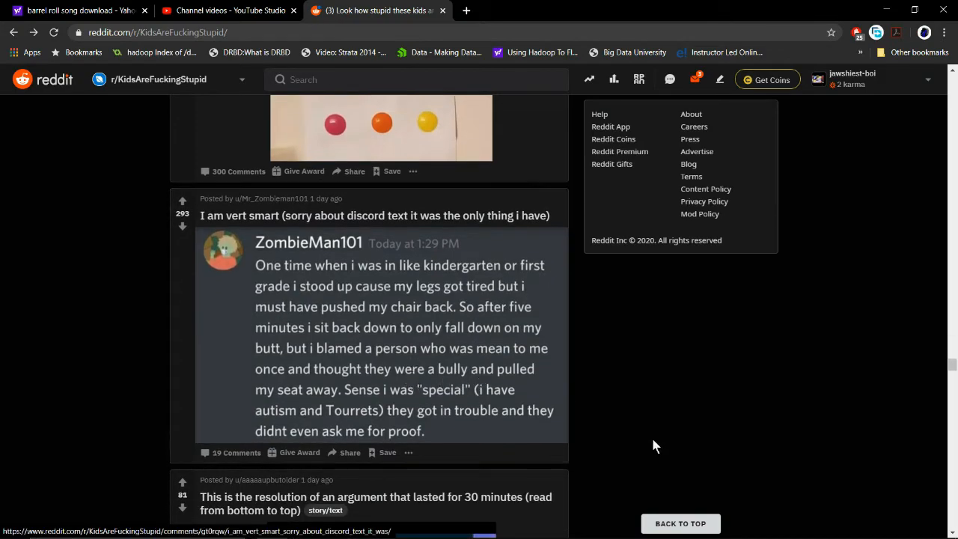
mouse_move(479, 371)
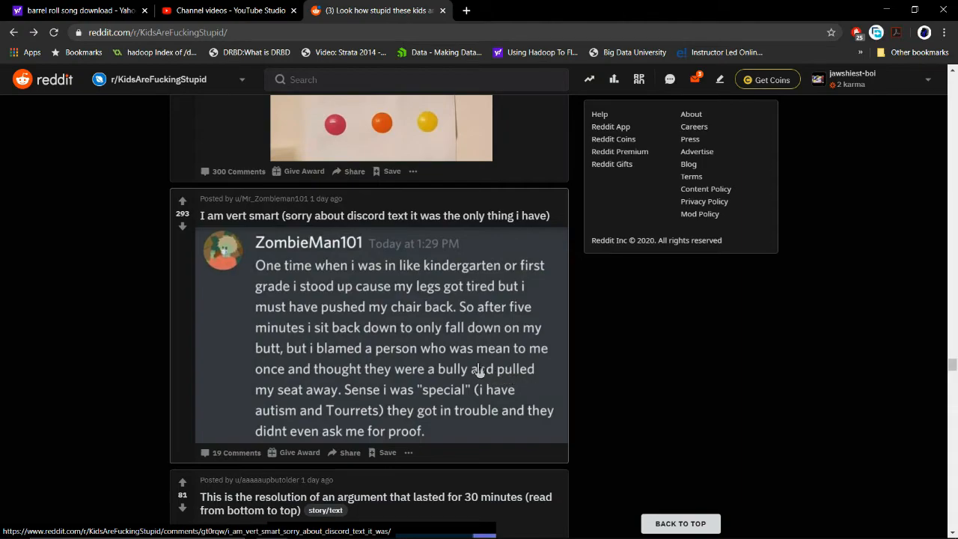
mouse_move(353, 401)
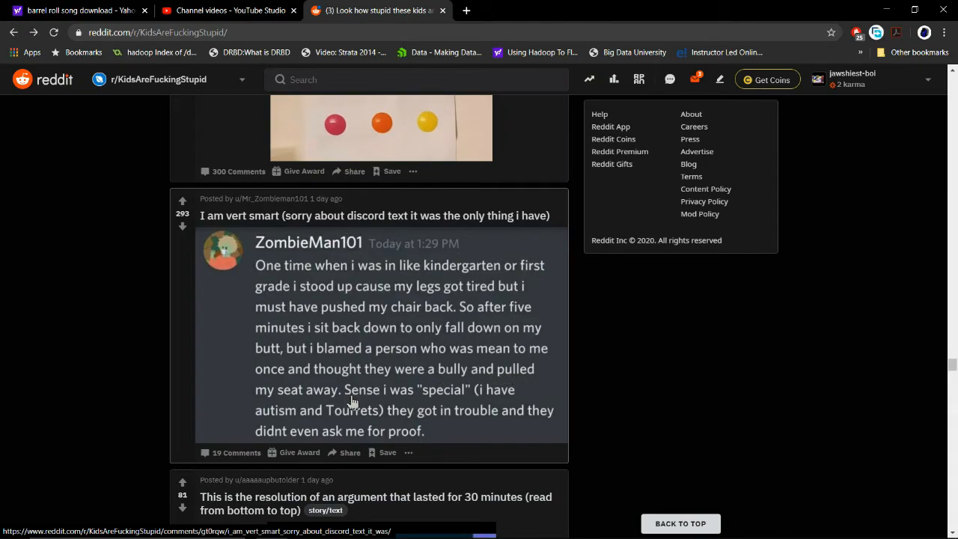
mouse_move(400, 398)
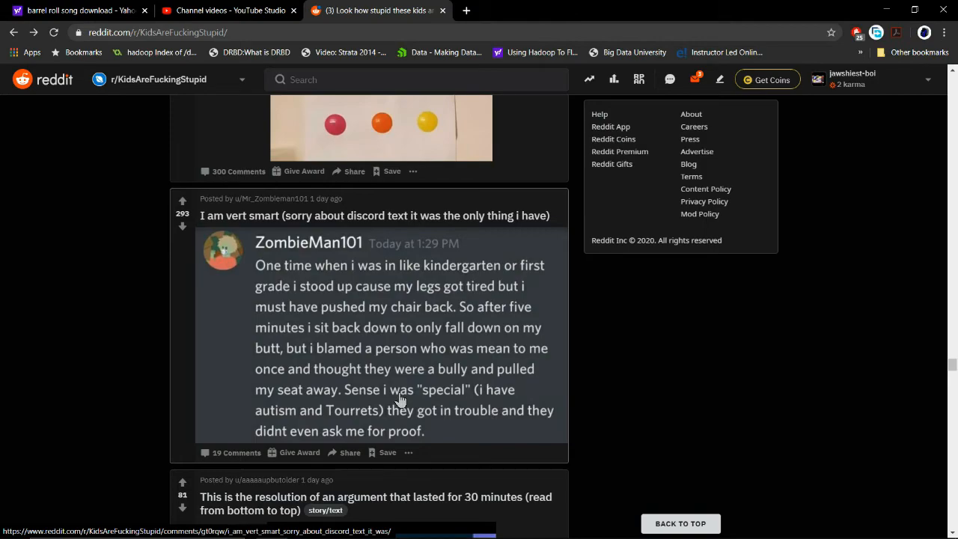
mouse_move(567, 410)
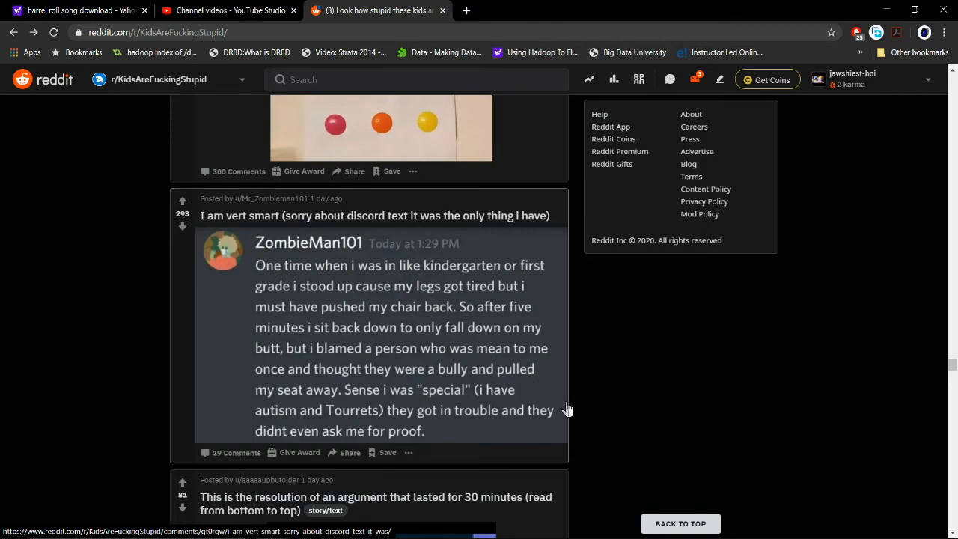
scroll(down, 3)
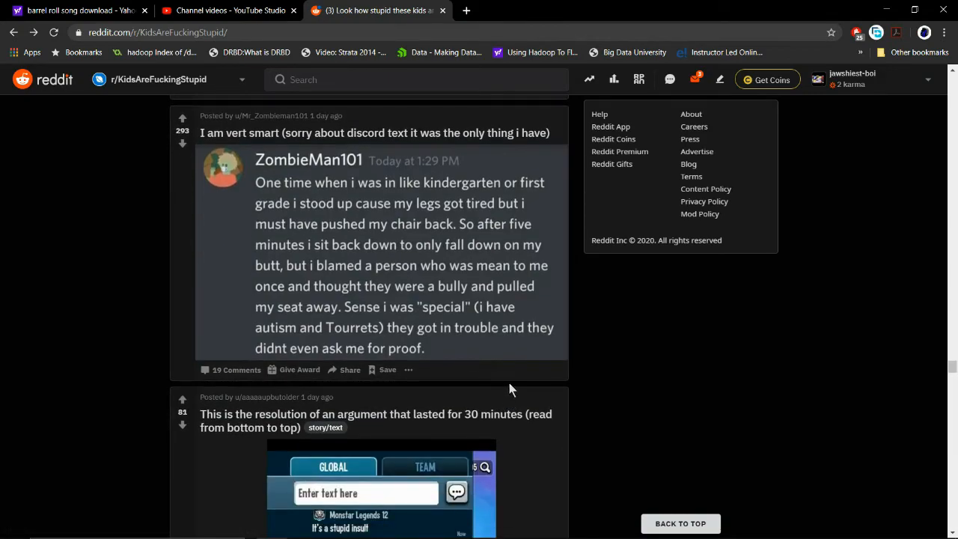
scroll(down, 3)
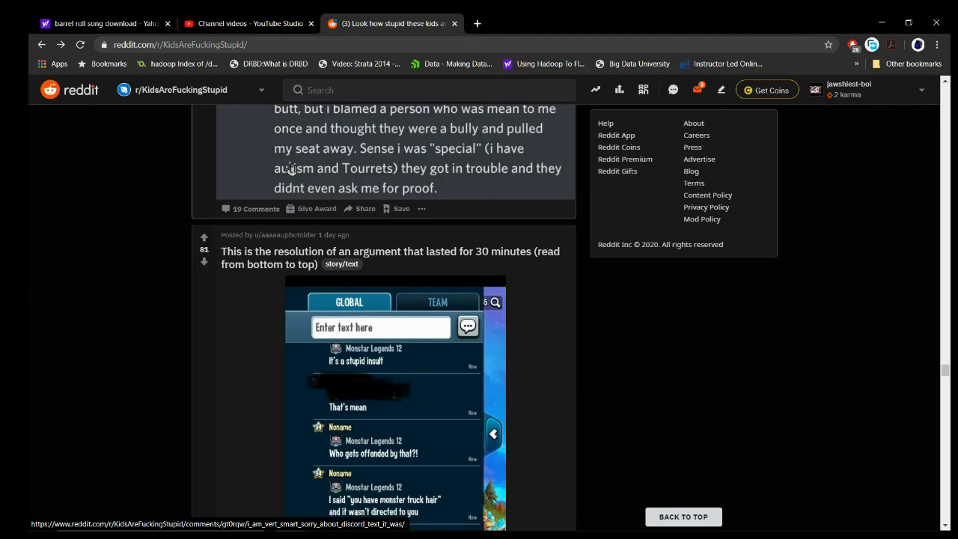
Step: Scroll to the 'wE LiKe FoRtNiTe' post and play its video
scroll(down, 3)
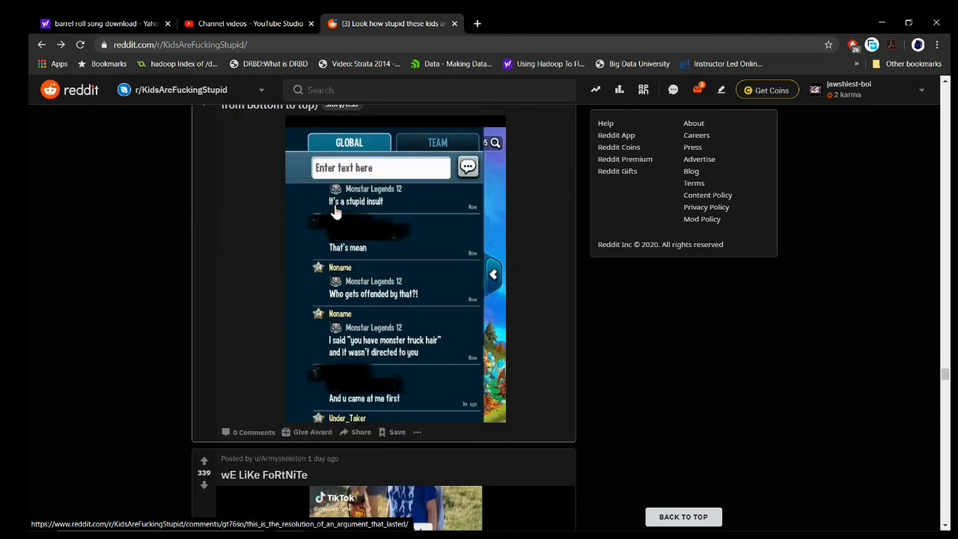
scroll(down, 3)
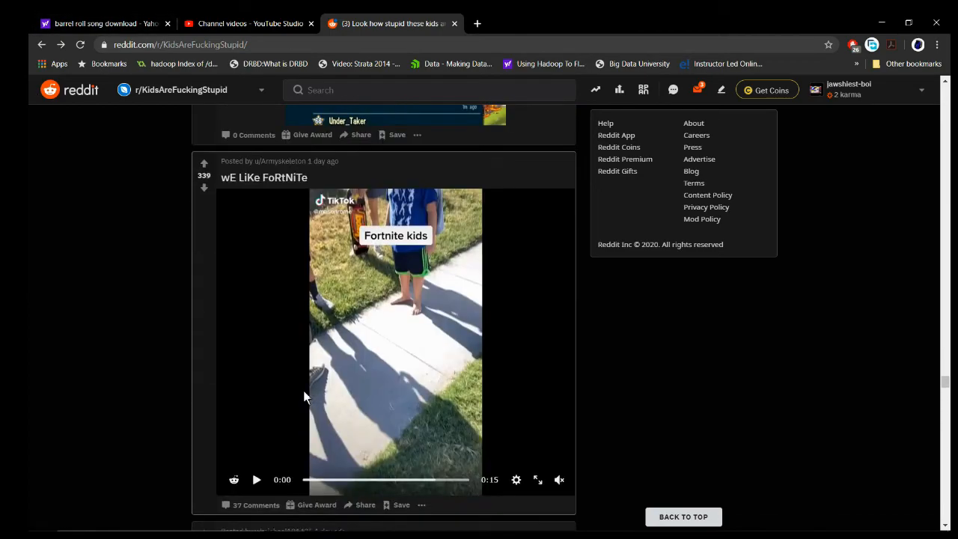
click(256, 479)
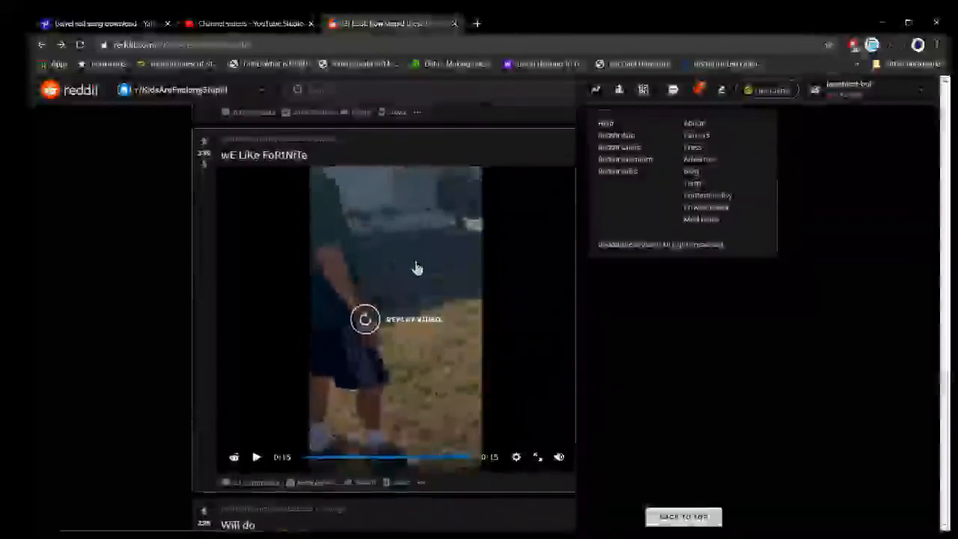
Step: Scroll past the 'Will do' note post to the locked-door tantrum post
scroll(down, 3)
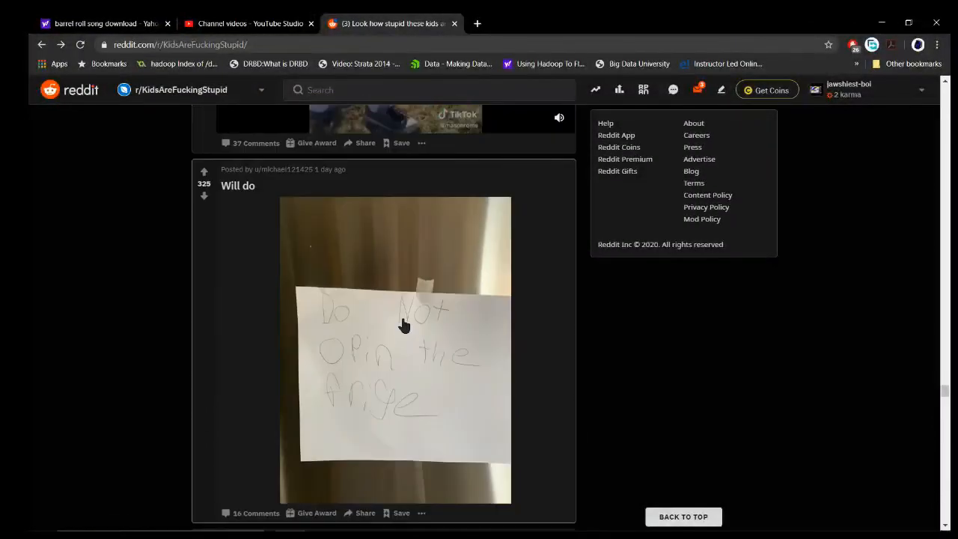
mouse_move(397, 359)
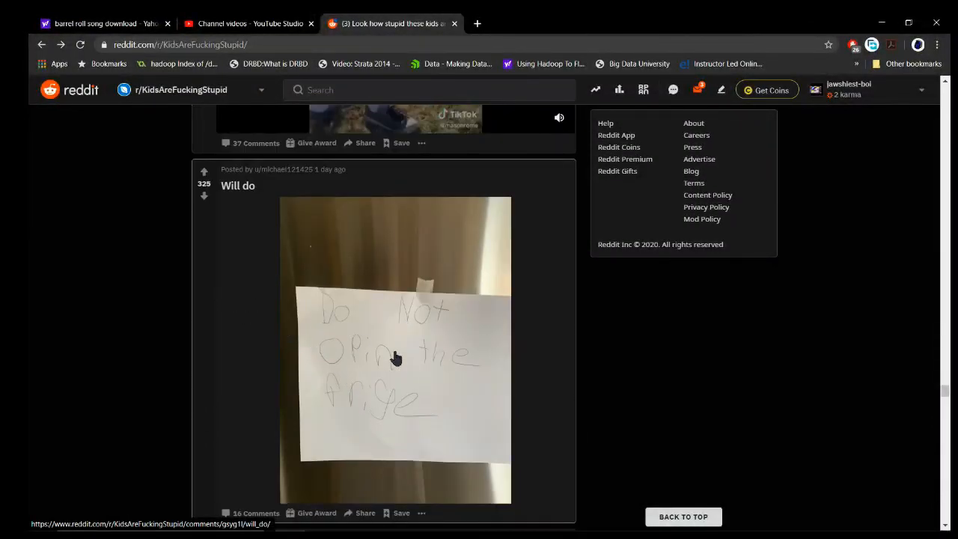
mouse_move(498, 380)
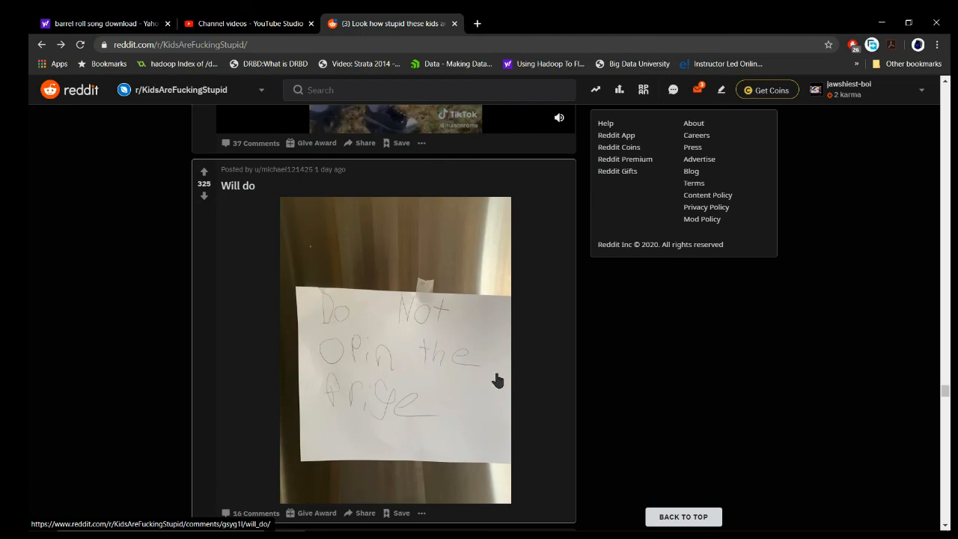
scroll(down, 3)
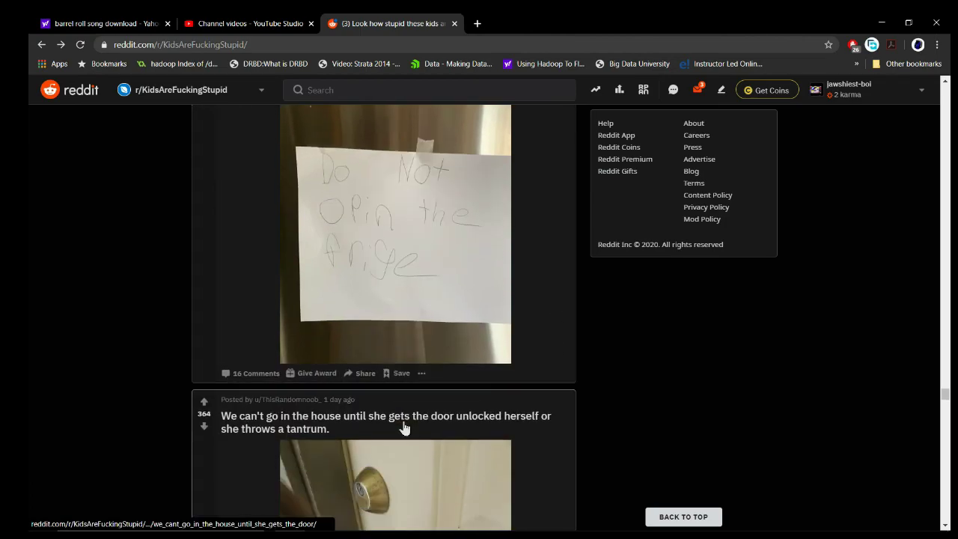
scroll(down, 3)
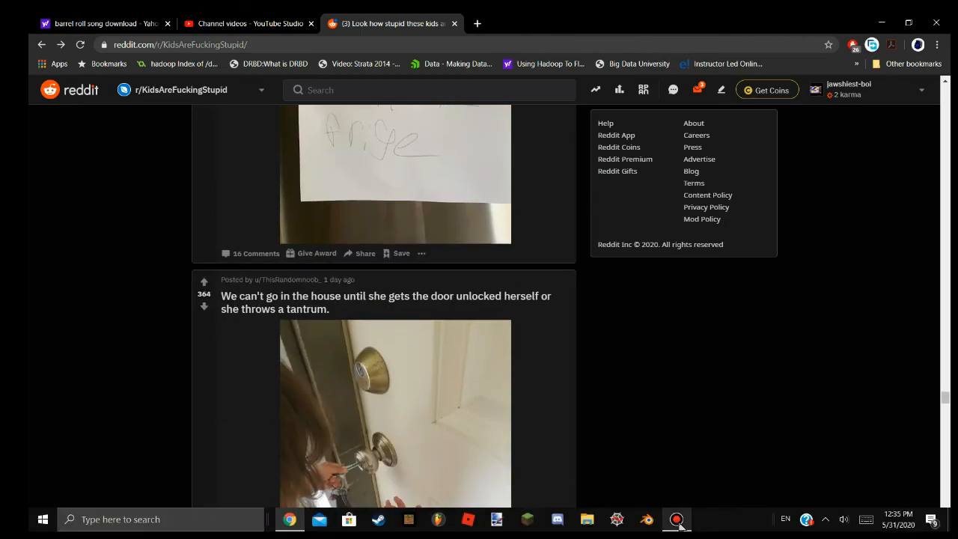